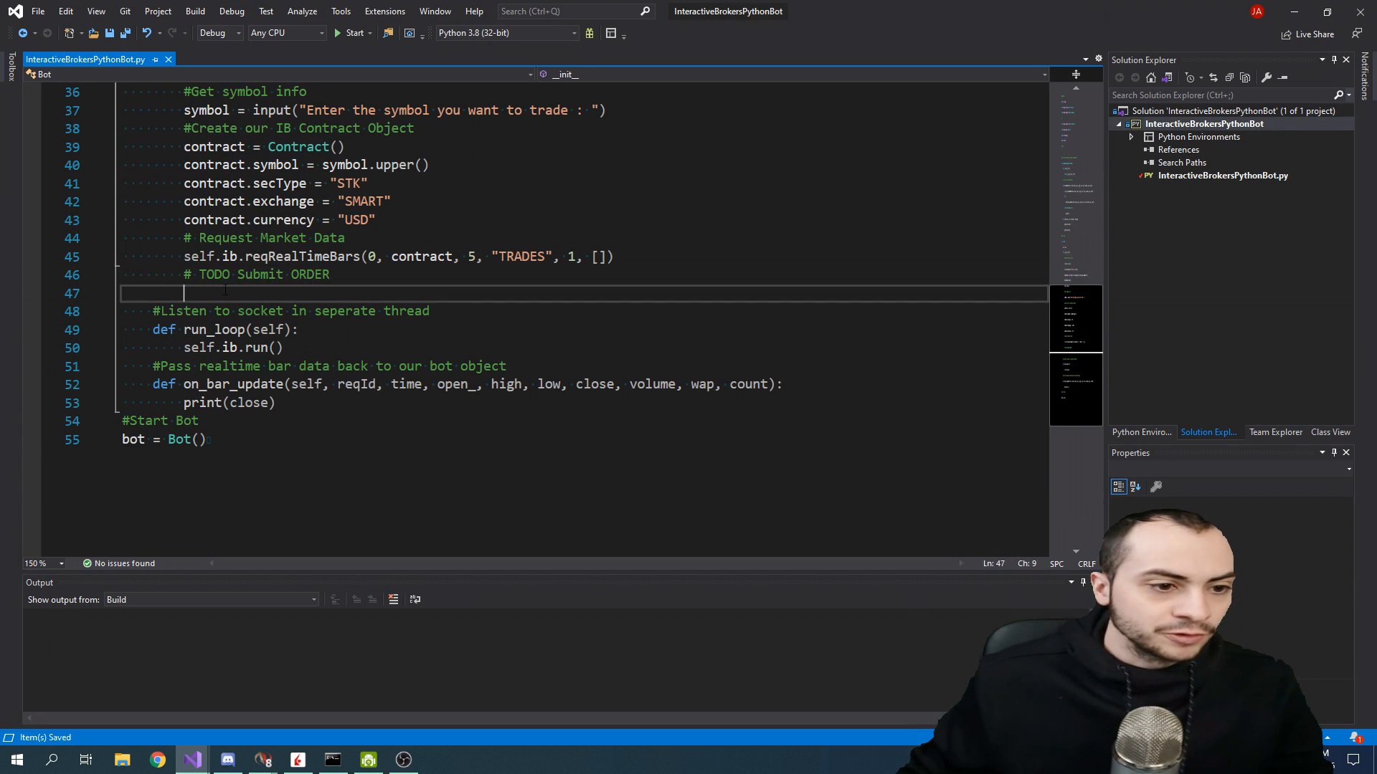
Add the comment '# Create Order Object' under the TODO Submit ORDER line.
text(#)
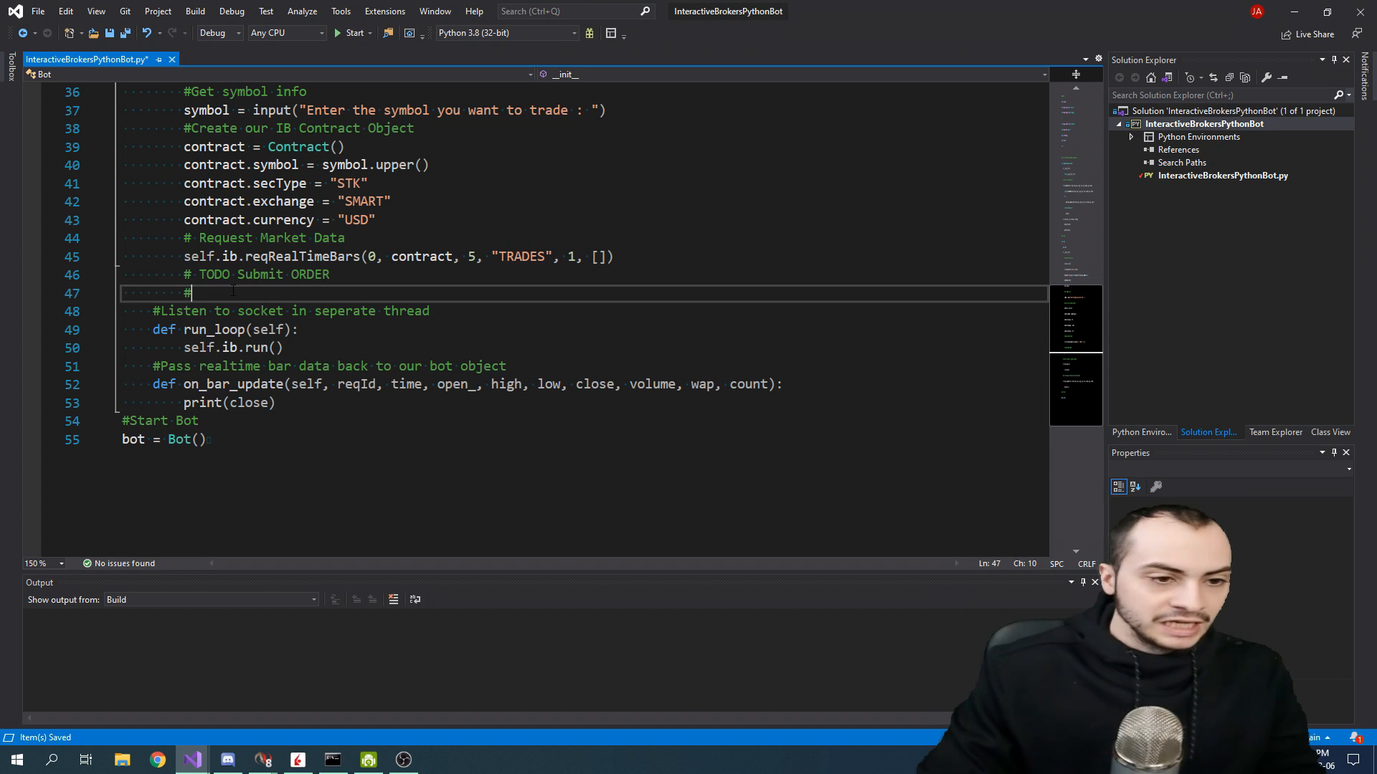
text(Create P)
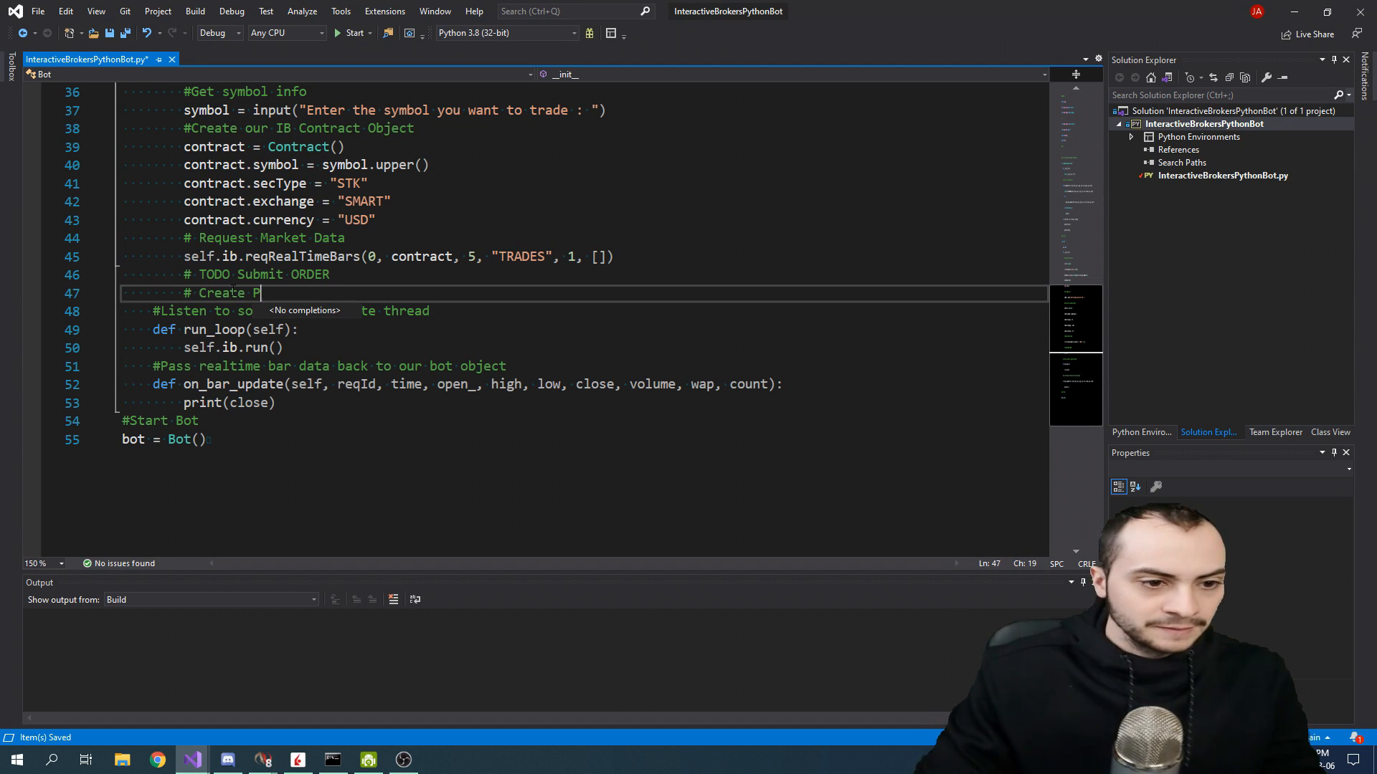
text(Order Object)
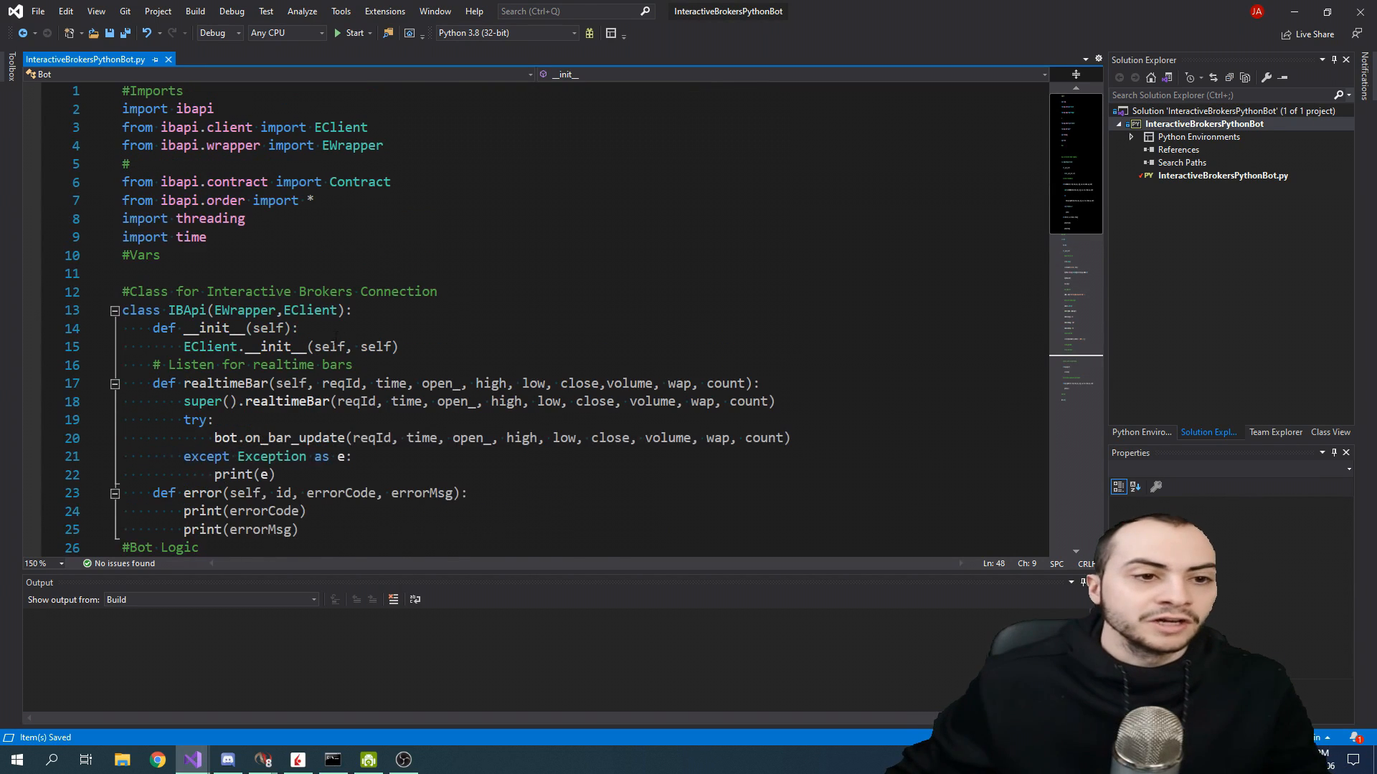
triple_click(215, 201)
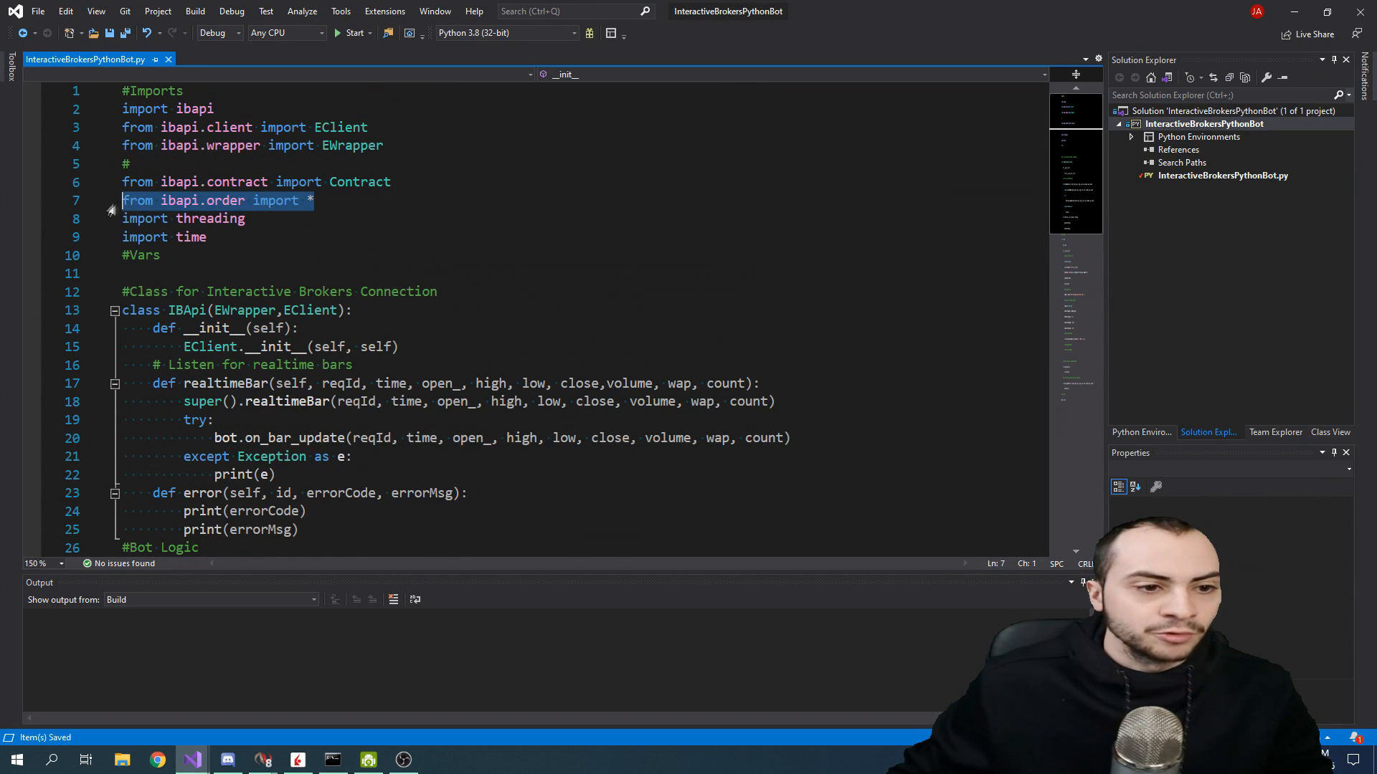
mouse_move(310, 211)
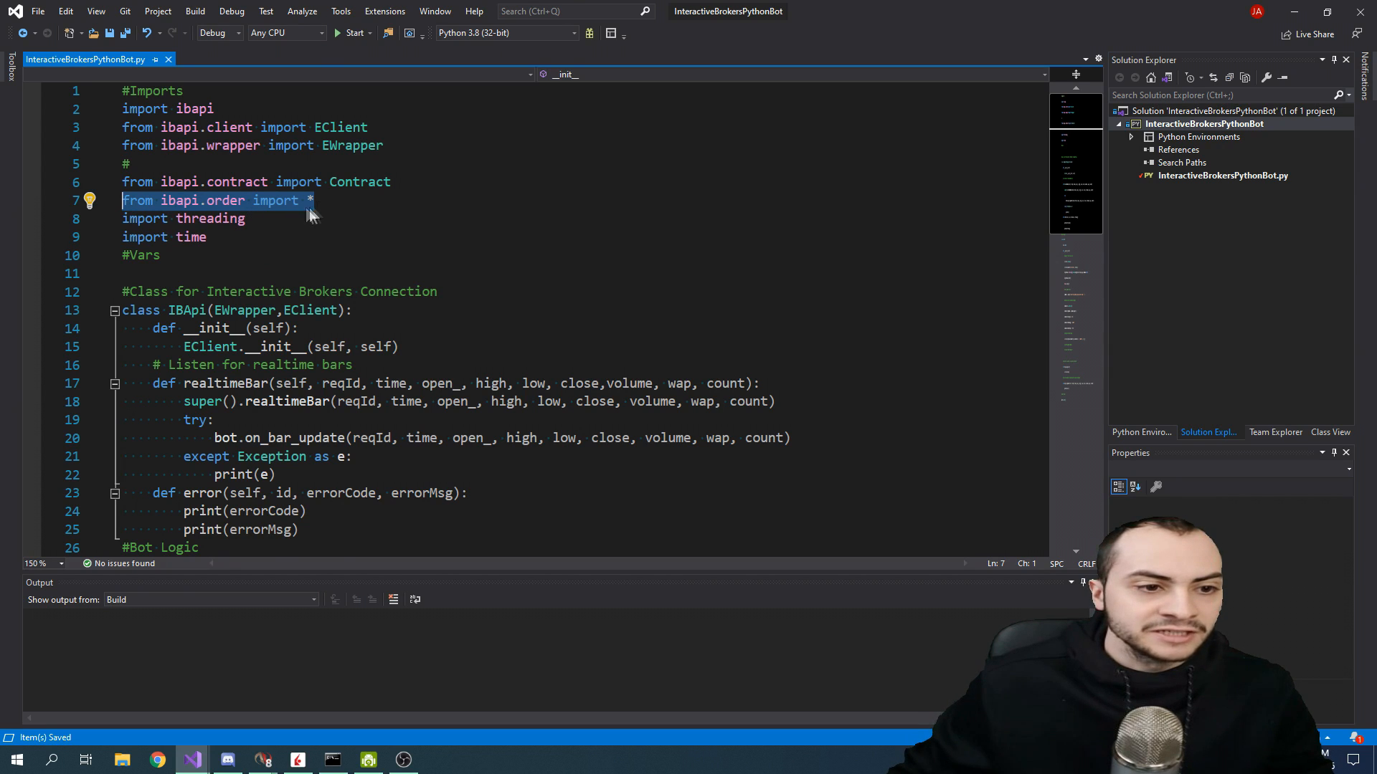
scroll(down, 3)
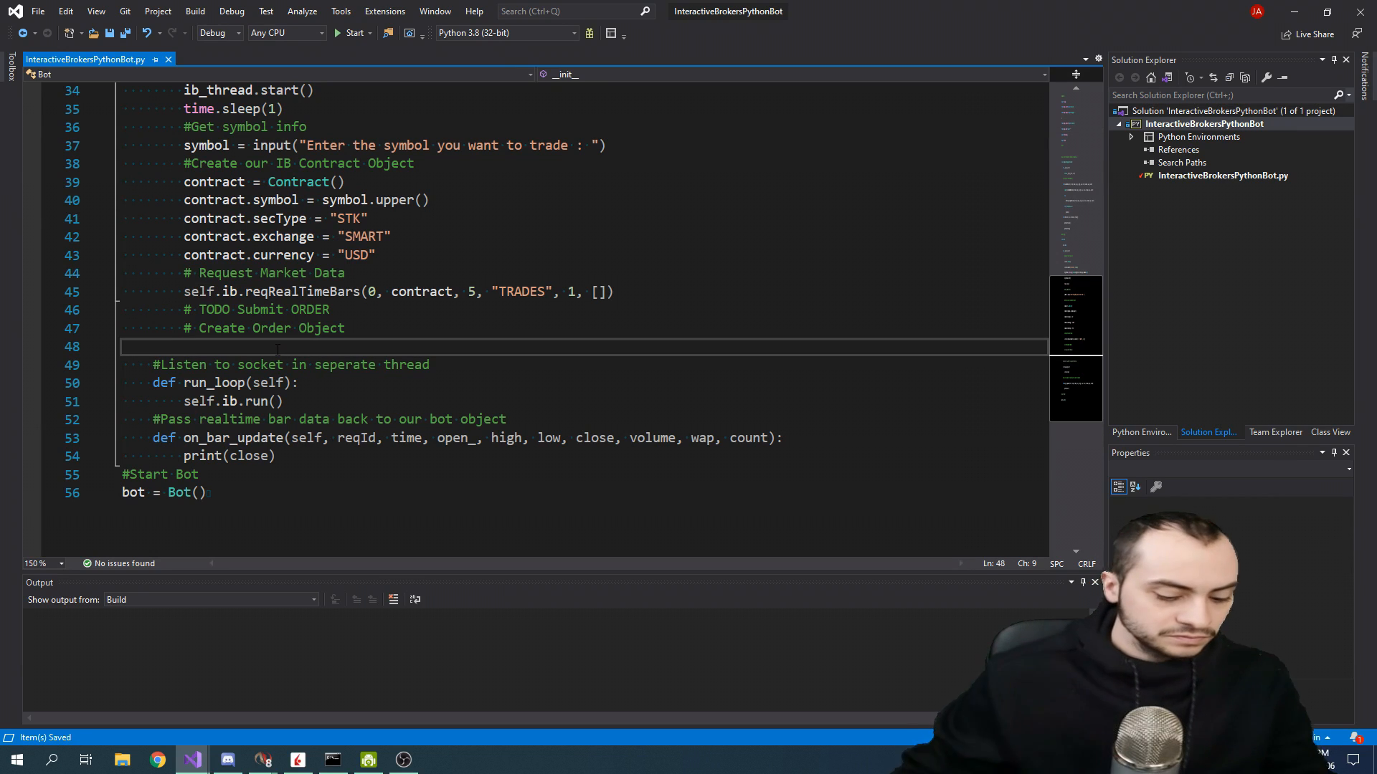
Create the order with order = Order().
text(order = Order)
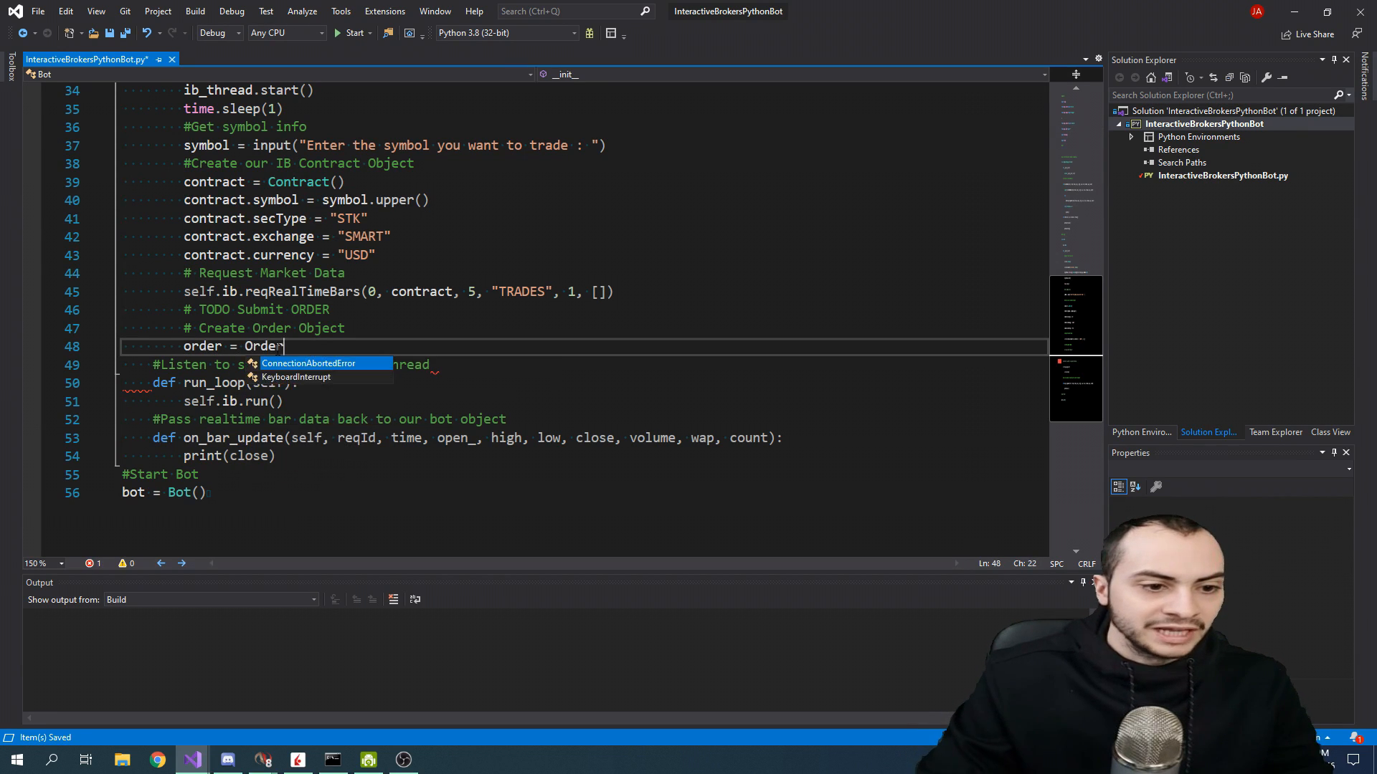
text(())
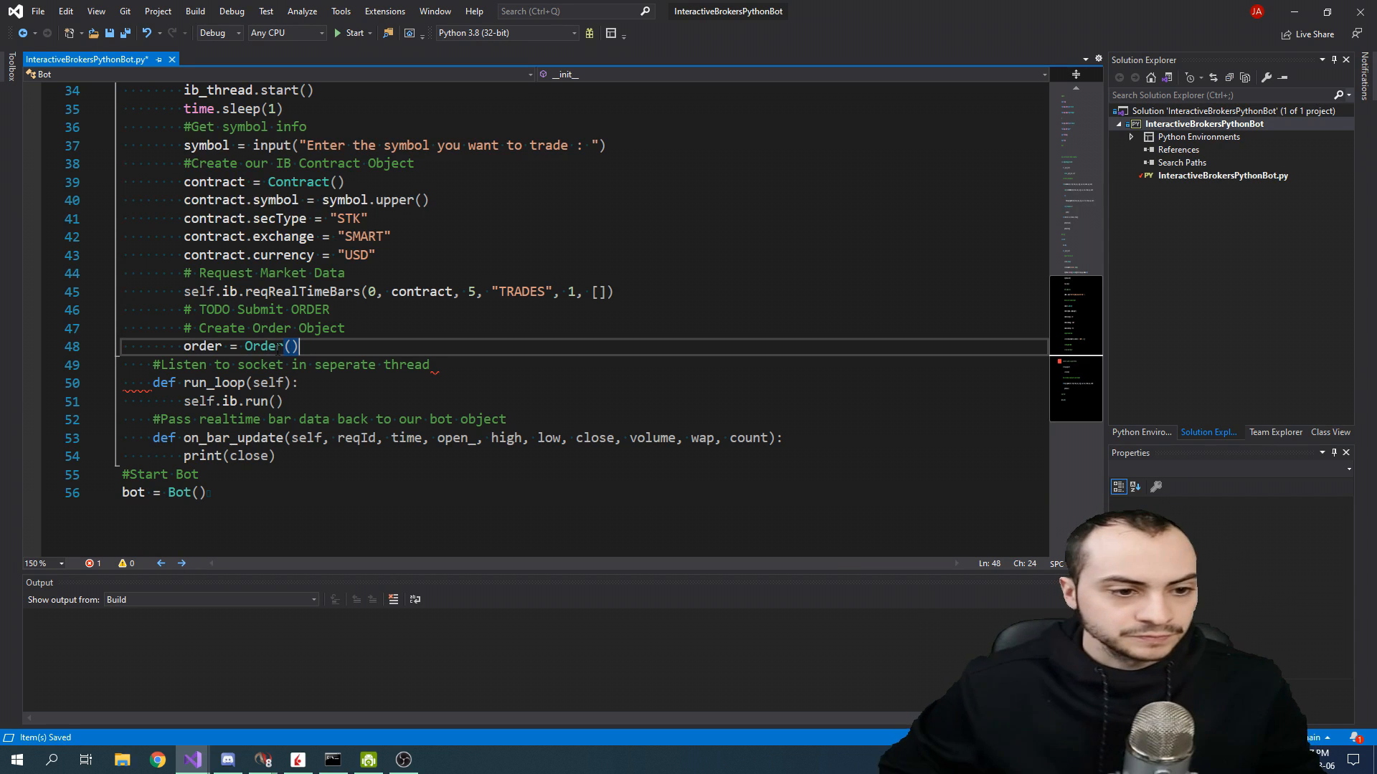
key(enter)
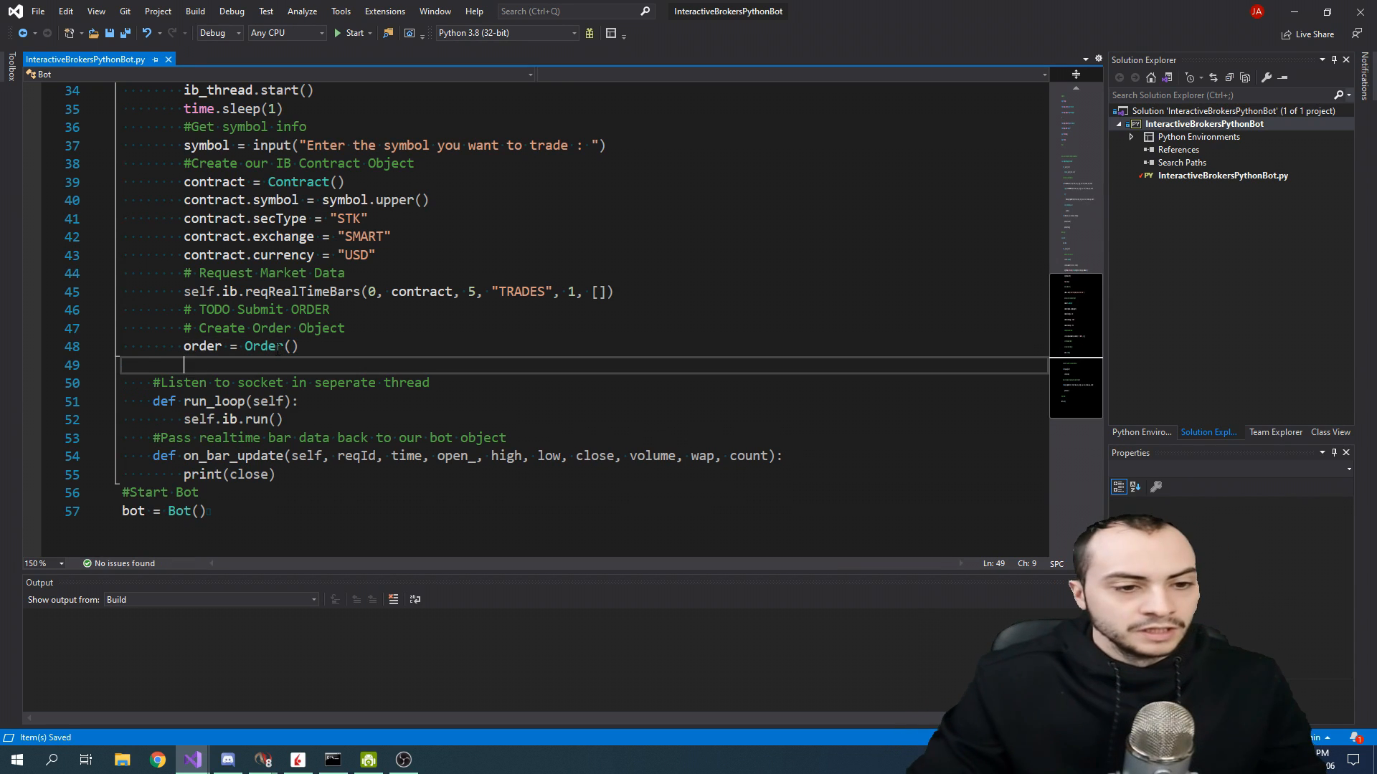
Set order.orderType = "MKT" with an '# or LMT ETC' comment.
text(order.orderType)
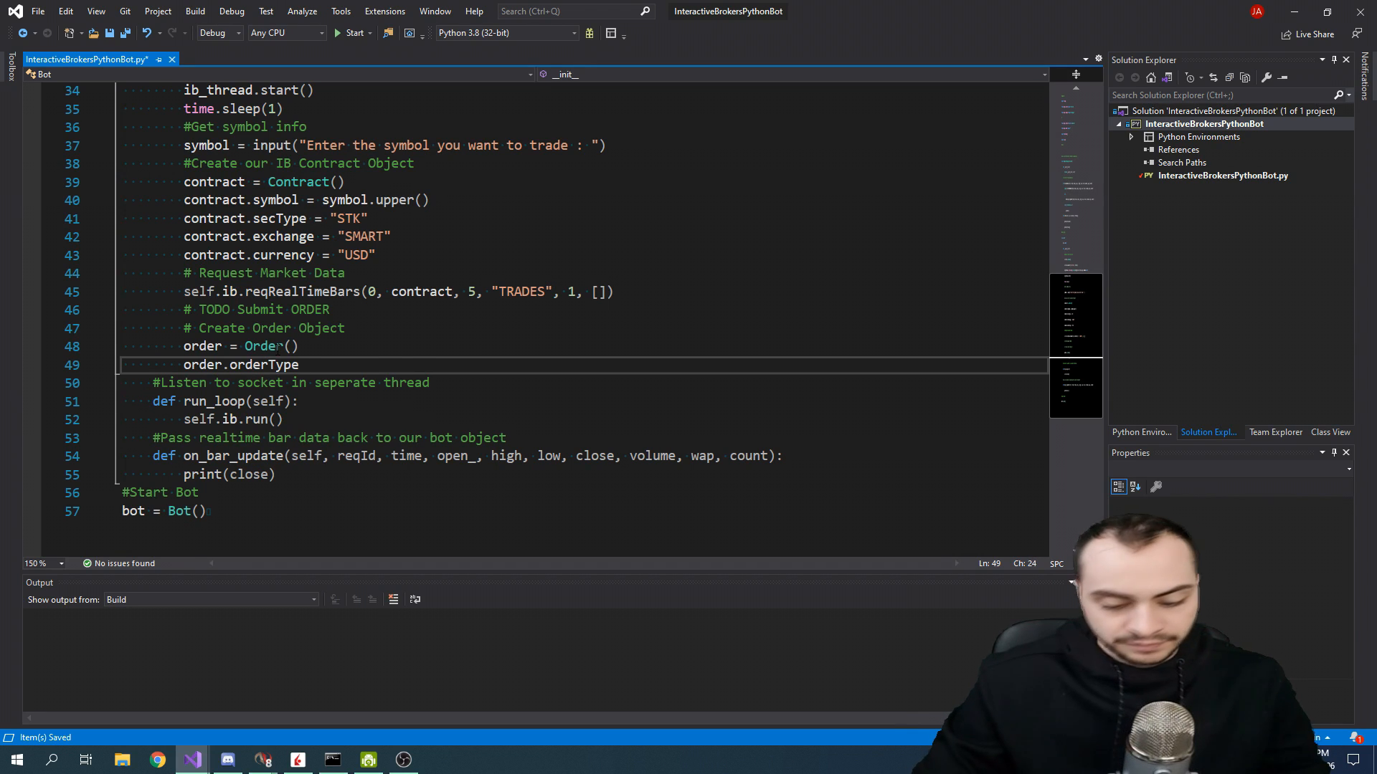
text(= "")
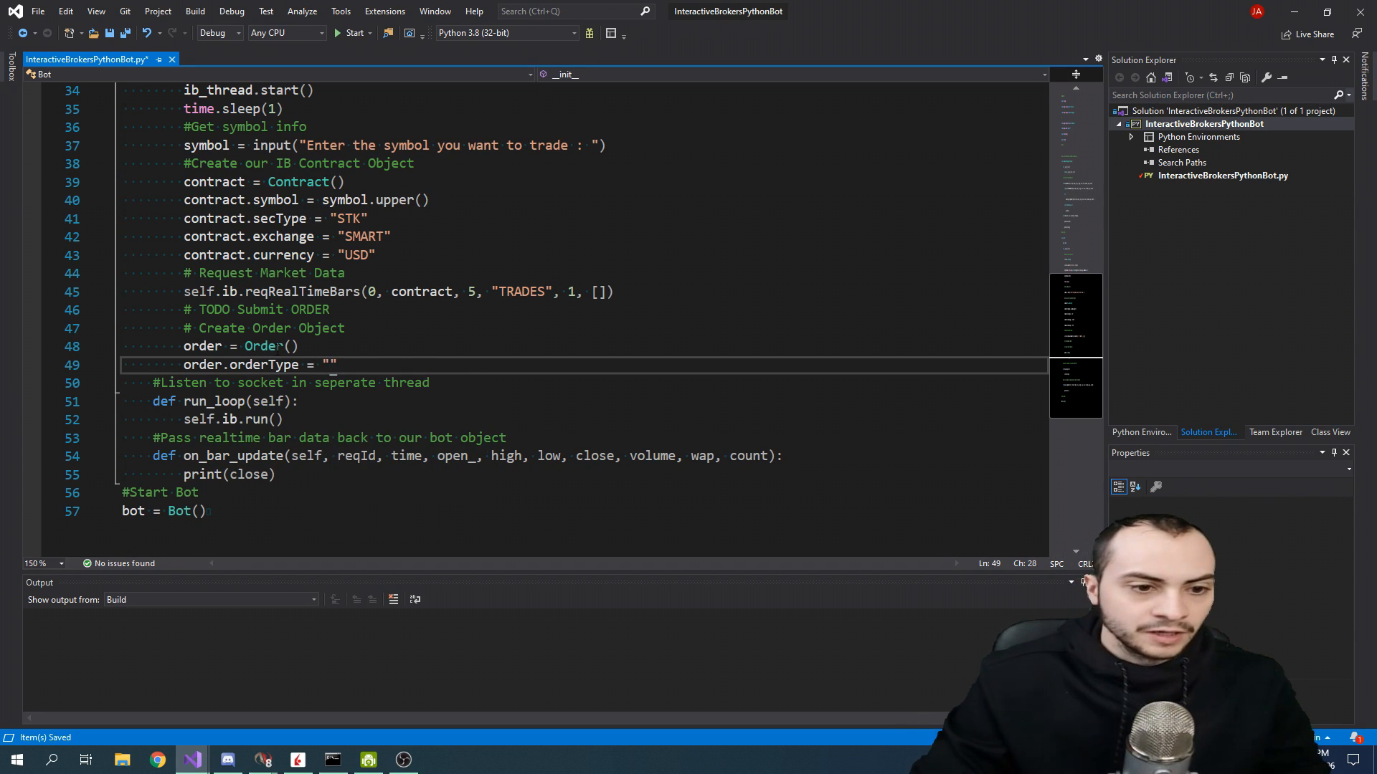
text(MKT)
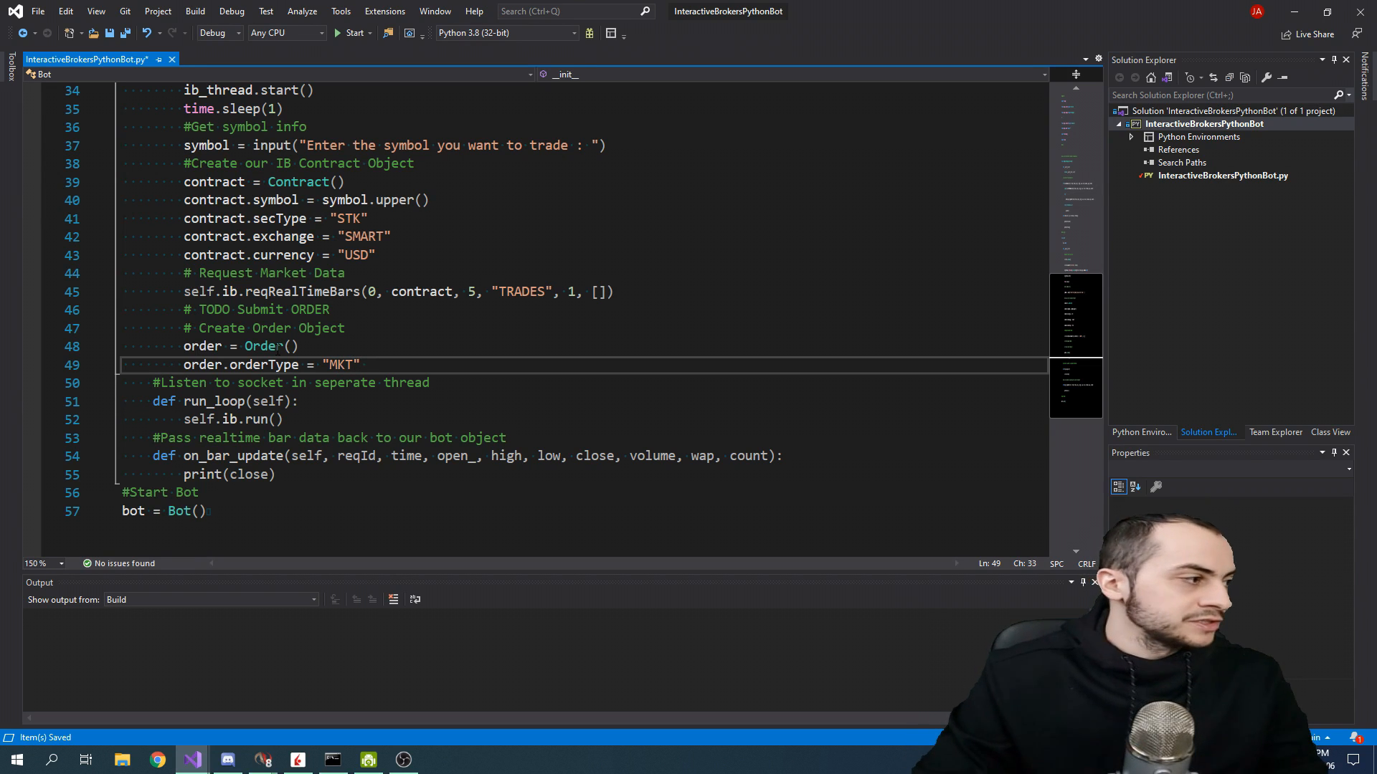
text(# or)
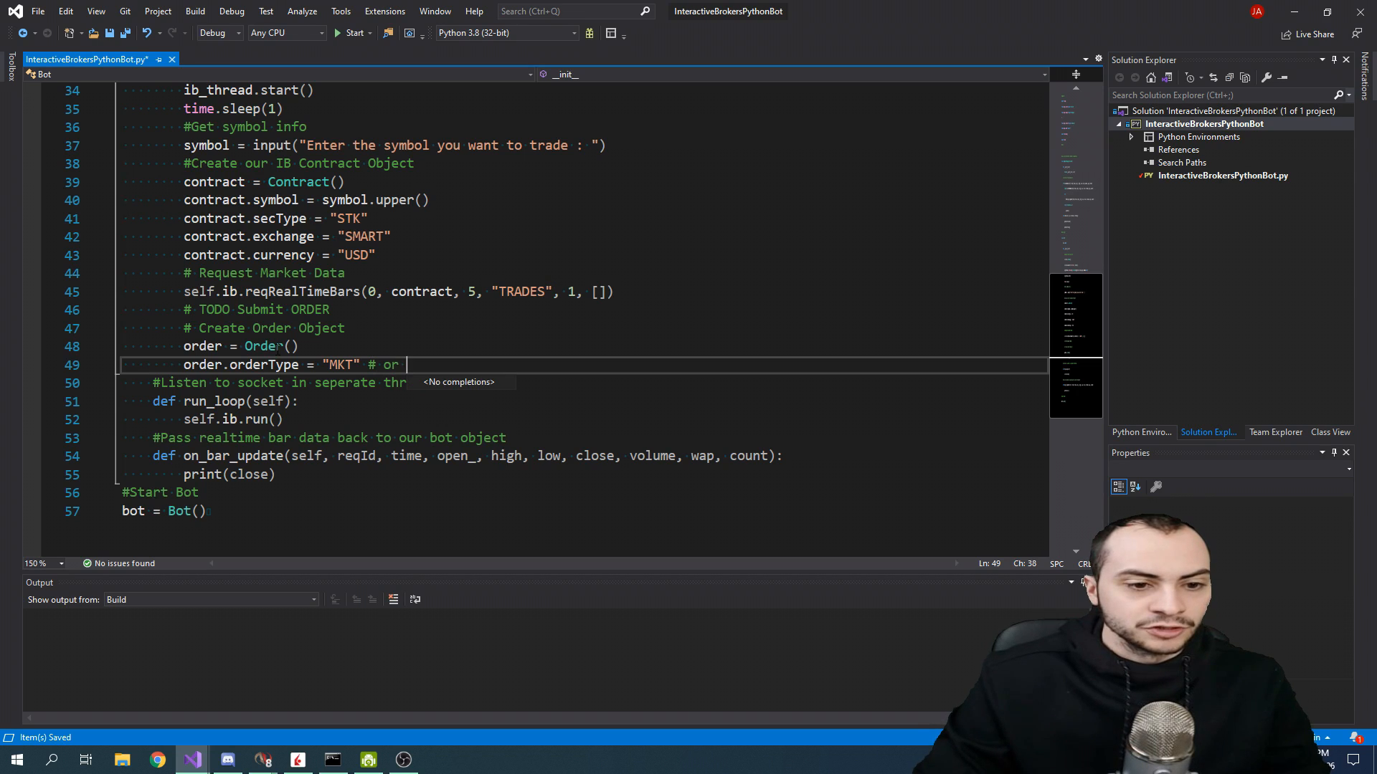
text(LMT ETC....)
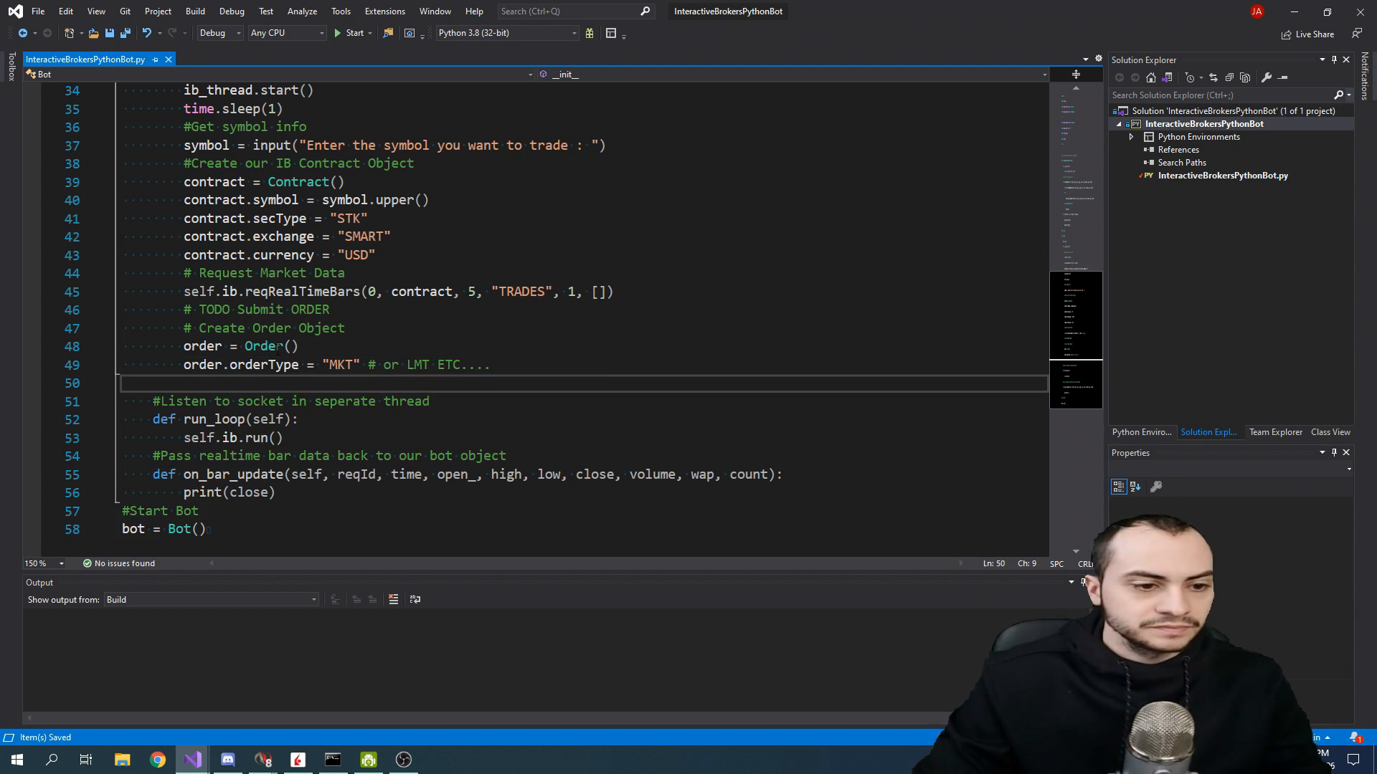
Set order.action = "BUY" with an '# or SELL ETC' comment.
text(order.)
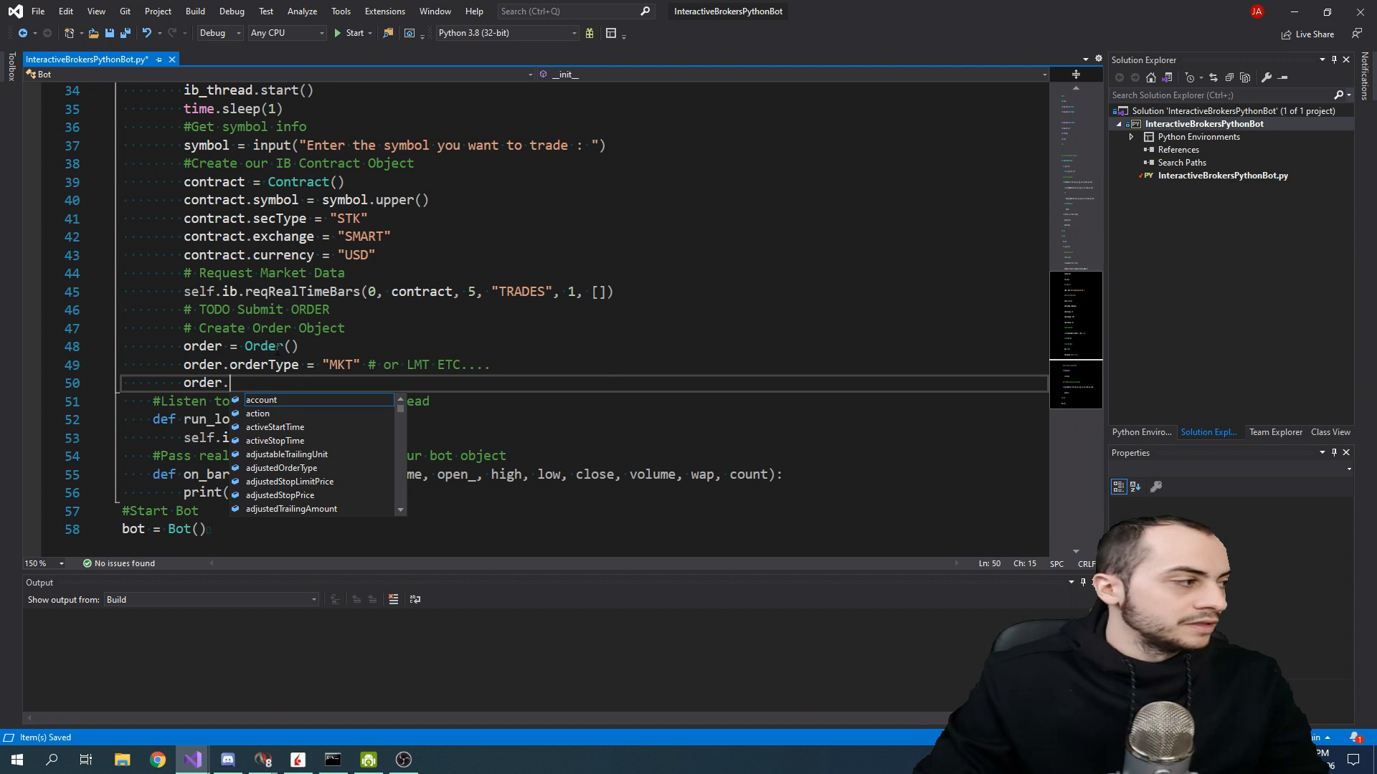
text(action)
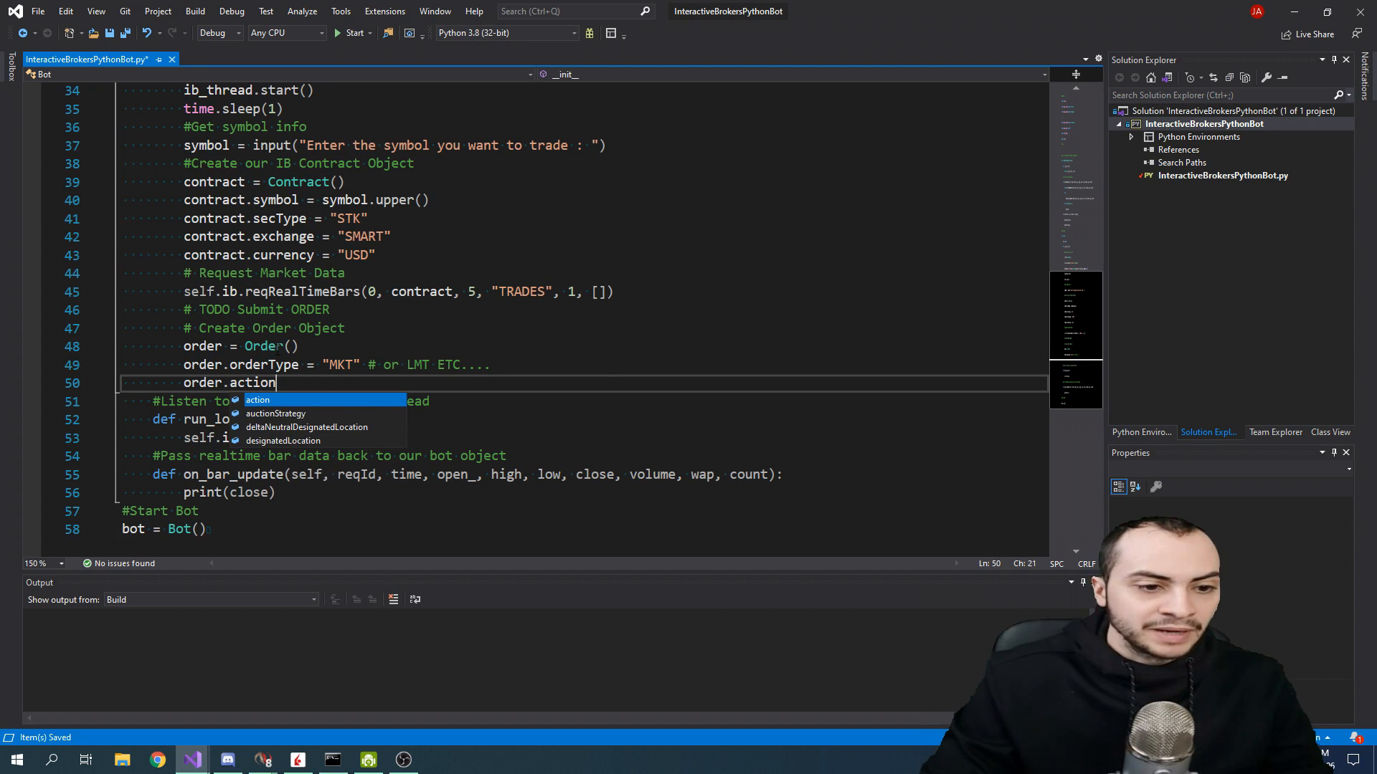
text(= "BUY")
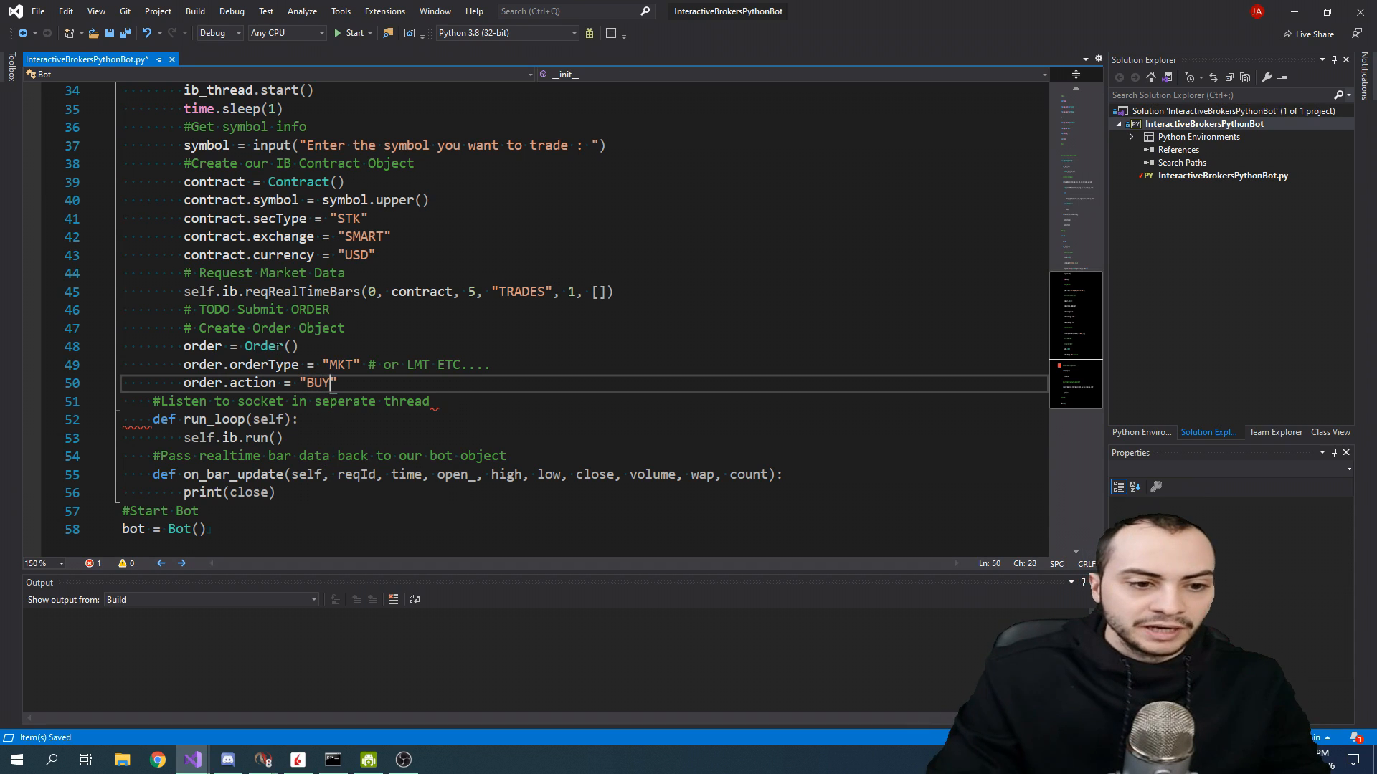
text(#)
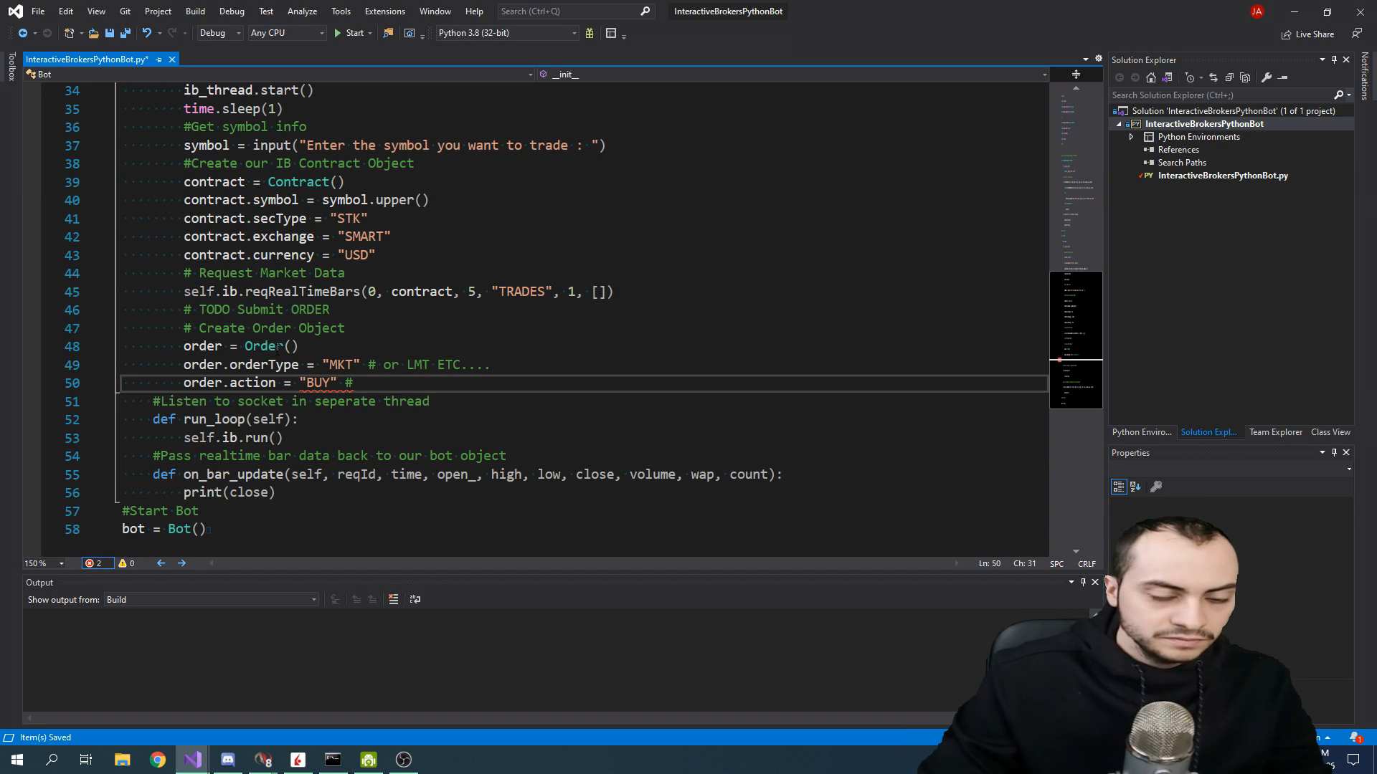
text(or SELL)
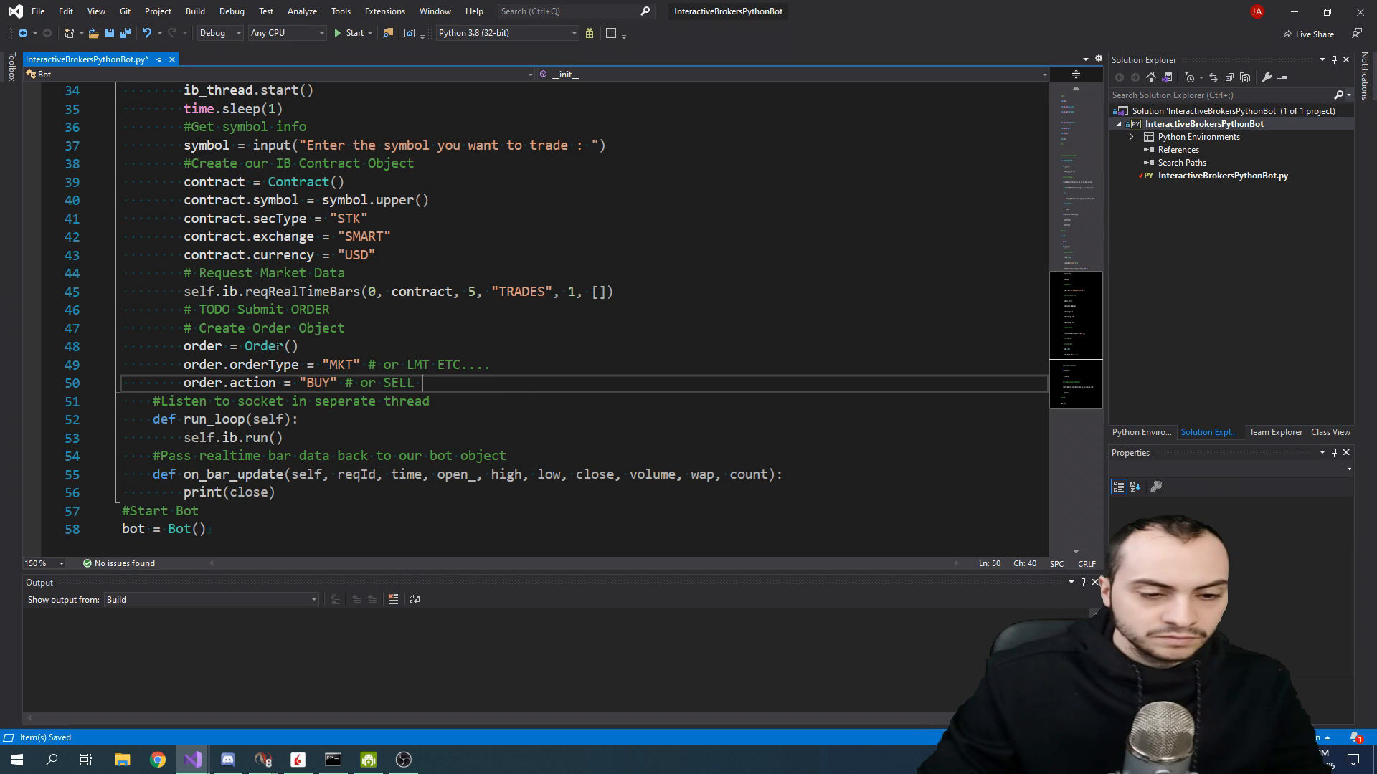
text(ETC>>>)
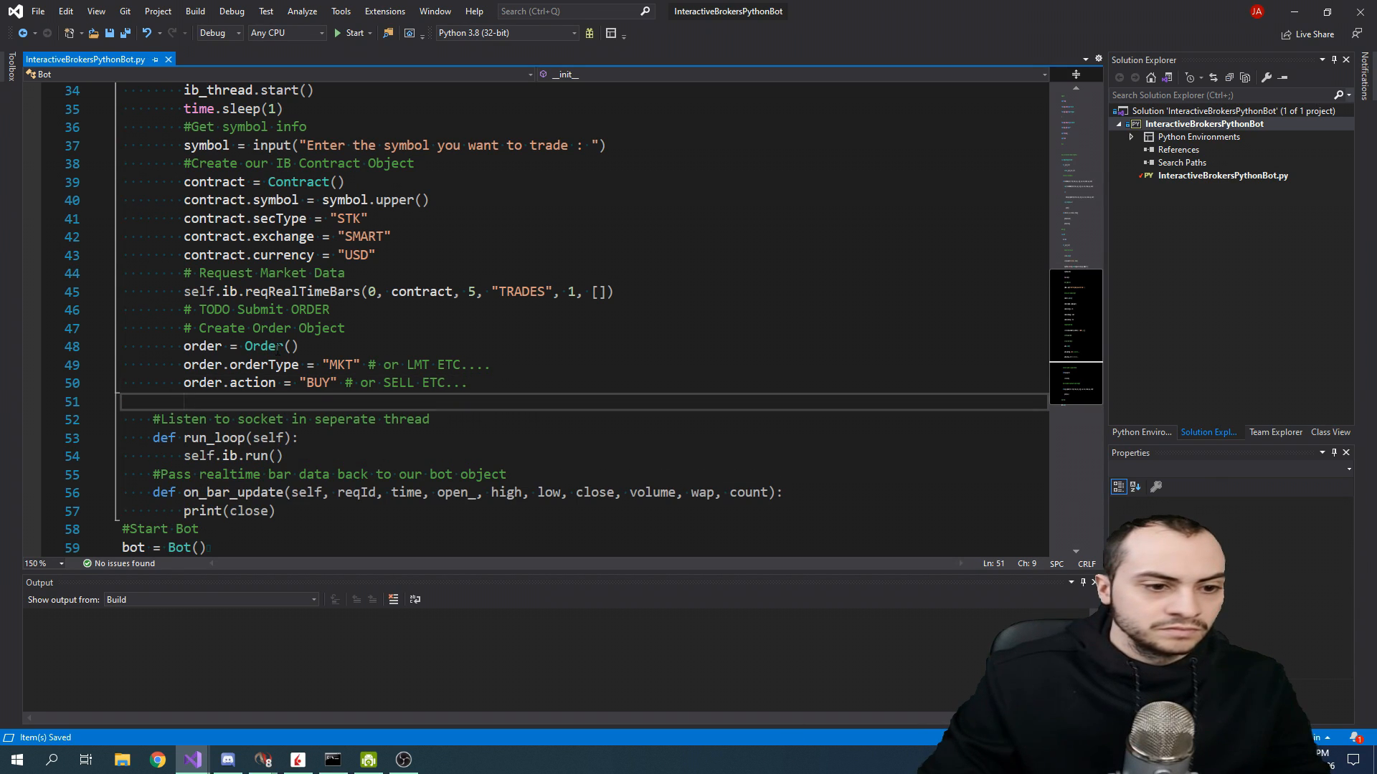
text(o)
text(quantity = 1)
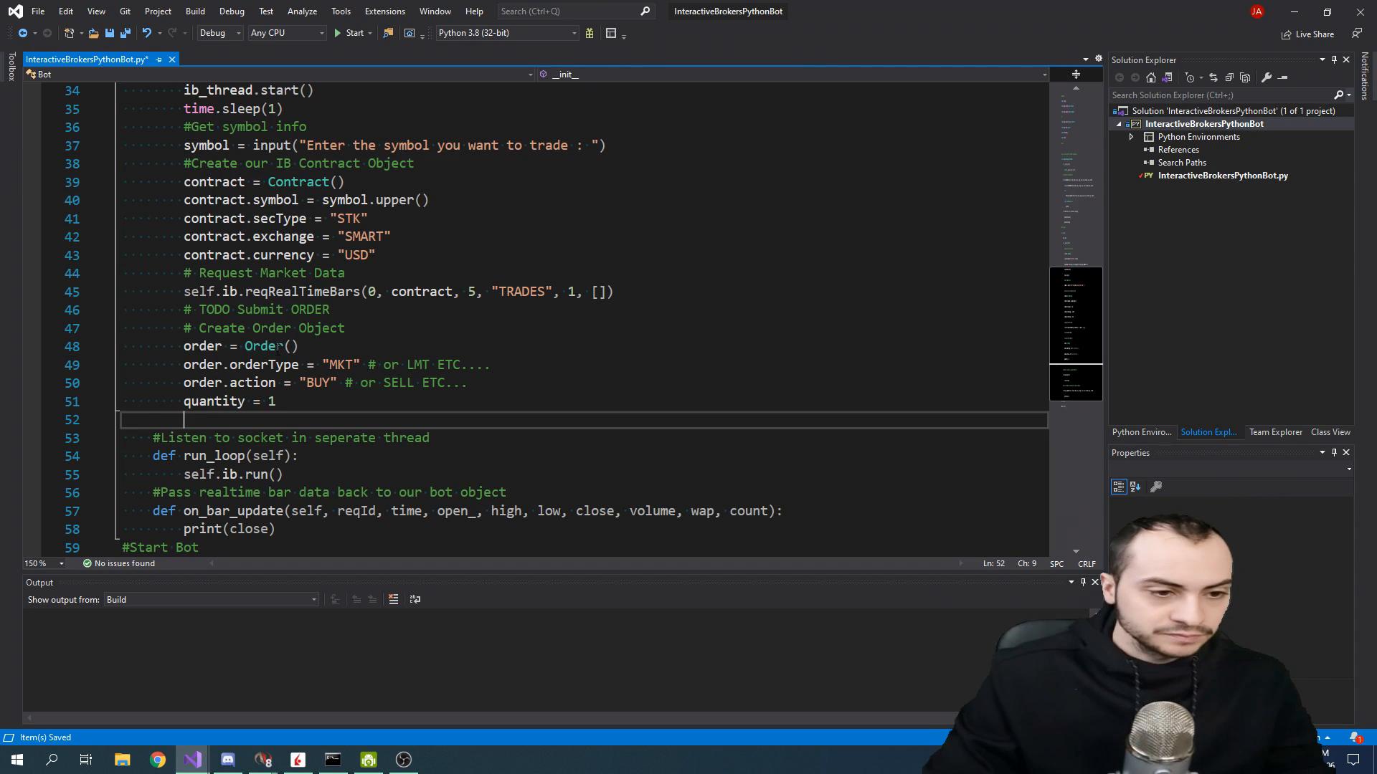
Set order.totalQuantity = quantity and start the '# Create' contract comment.
text(order.total)
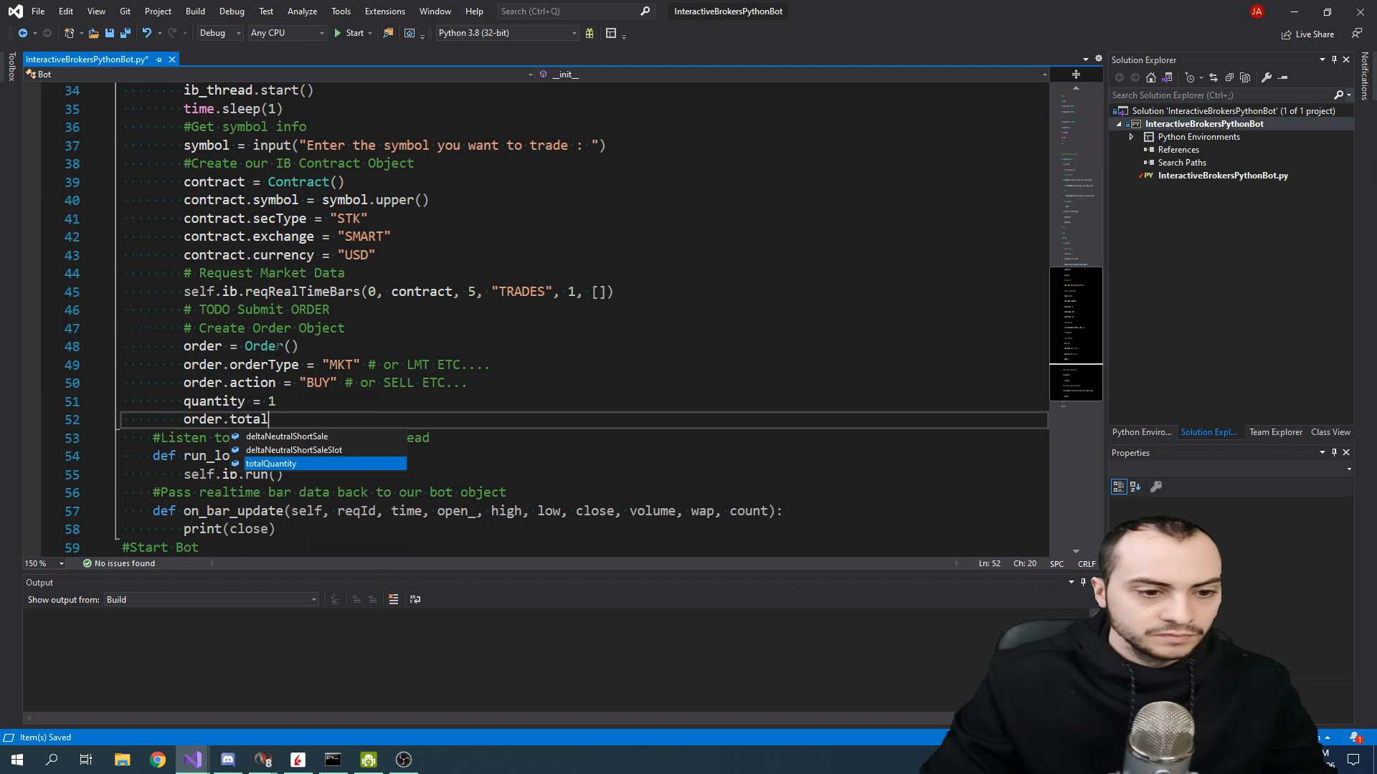
key(Tab)
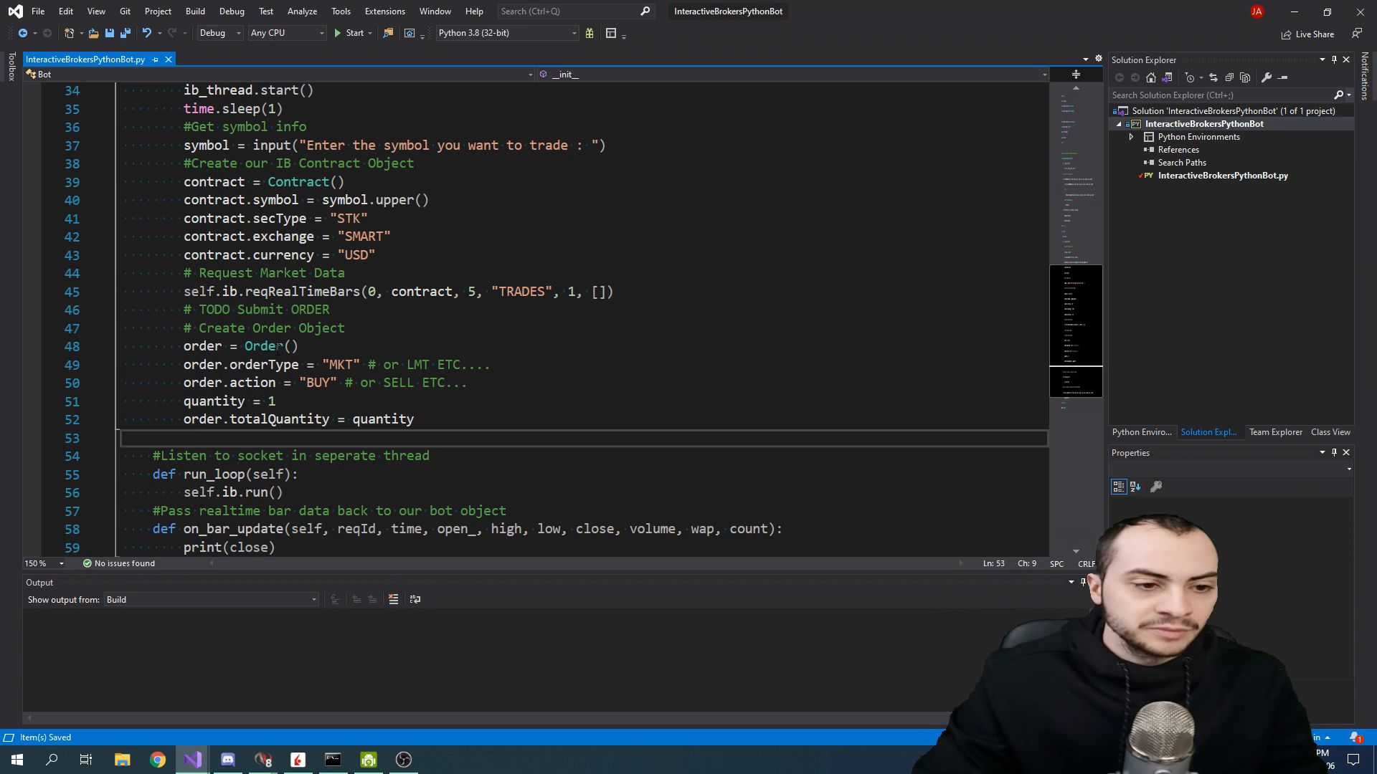
text(# Create Contract O)
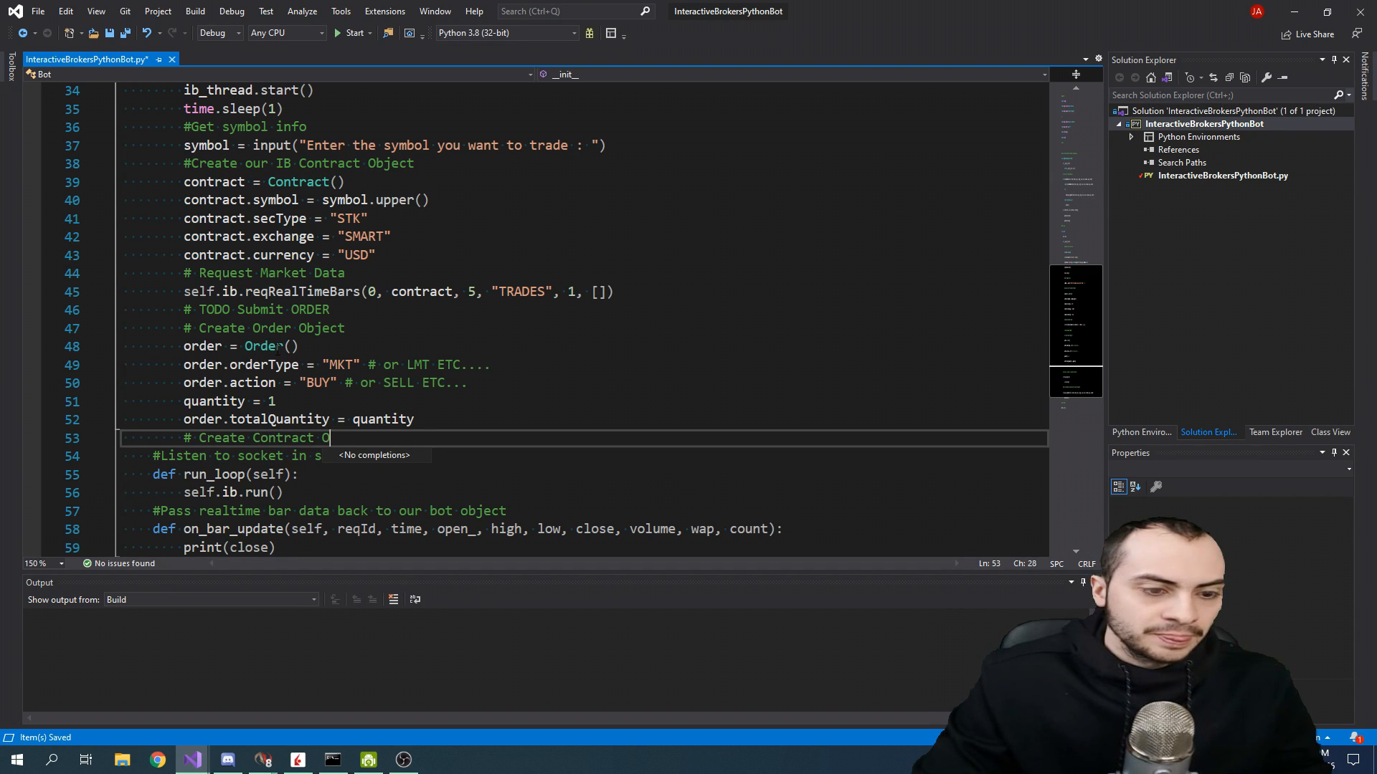
Finish the Contract Object comment and create contract = Contract().
text(bject)
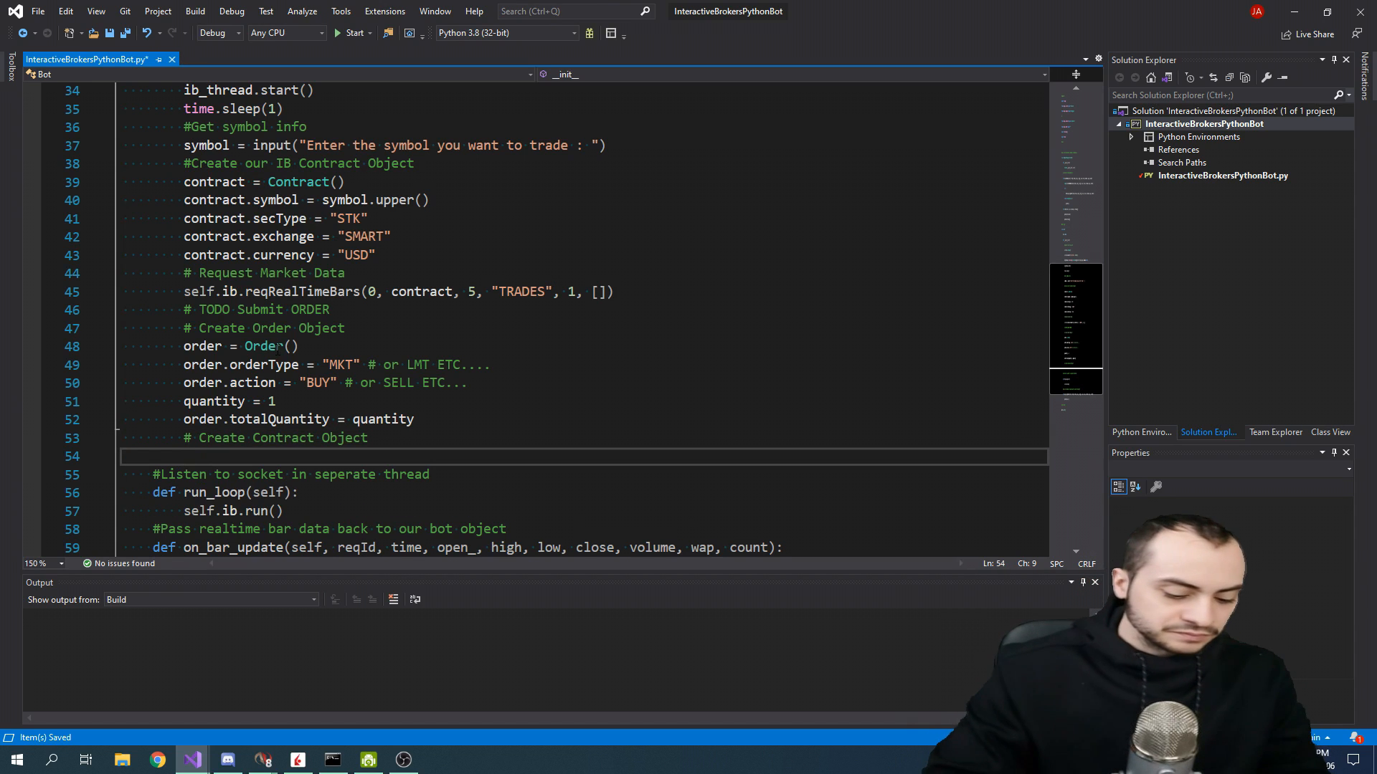
text(contract =)
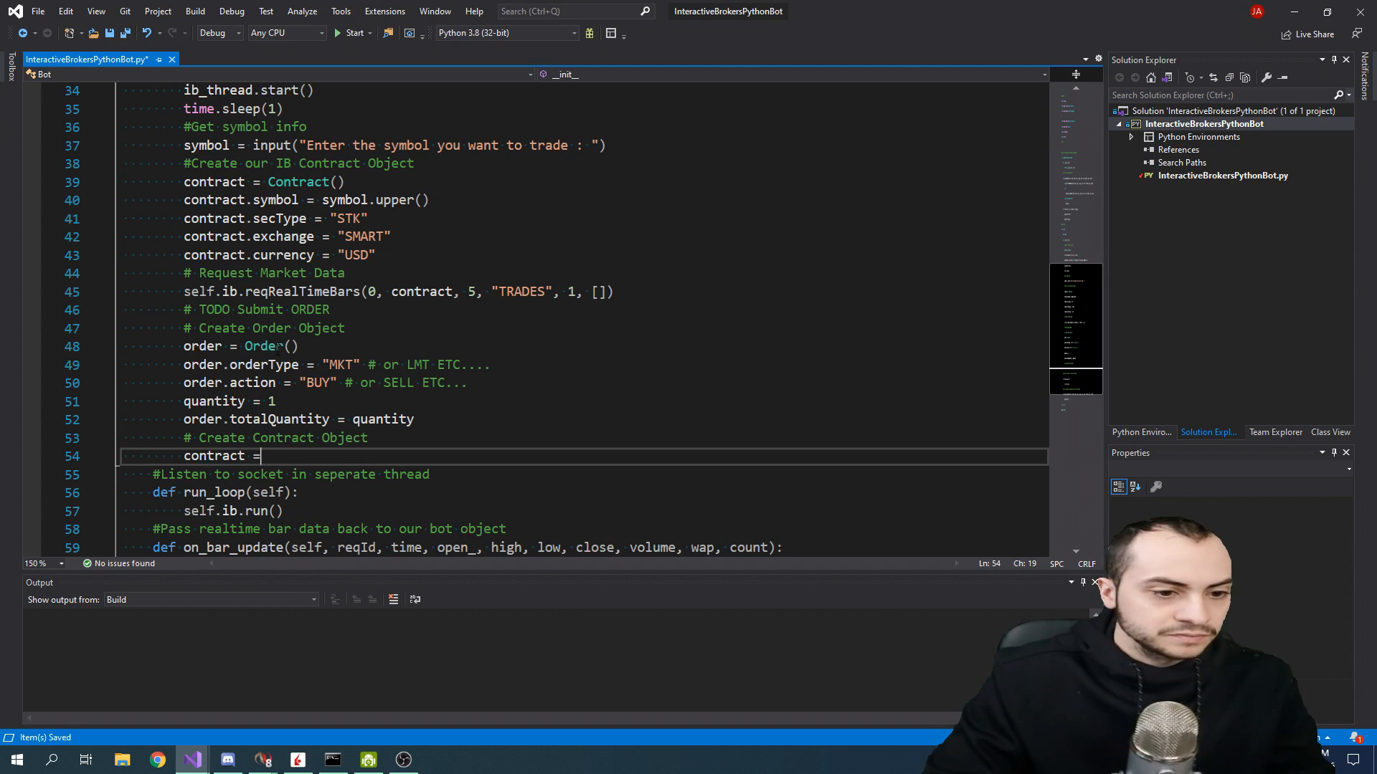
text(Contract())
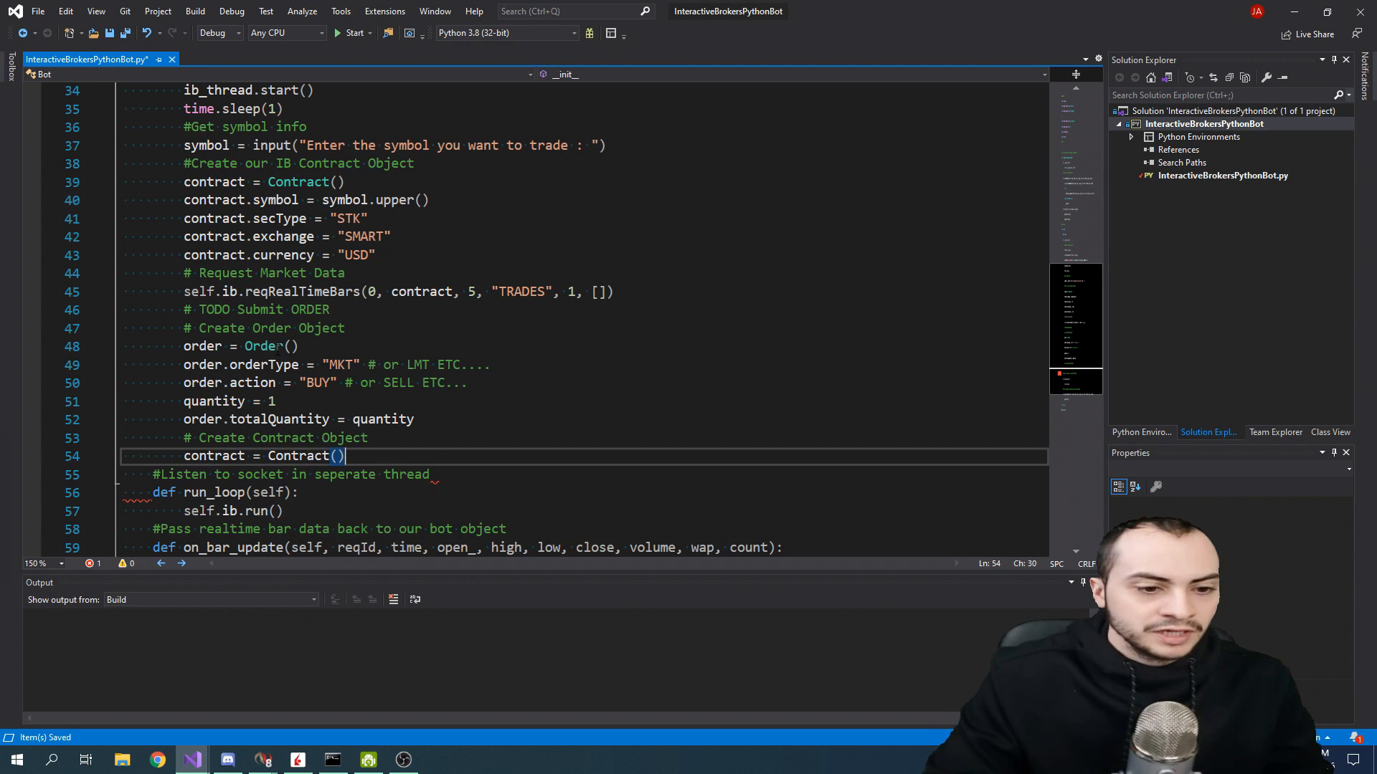
key(enter)
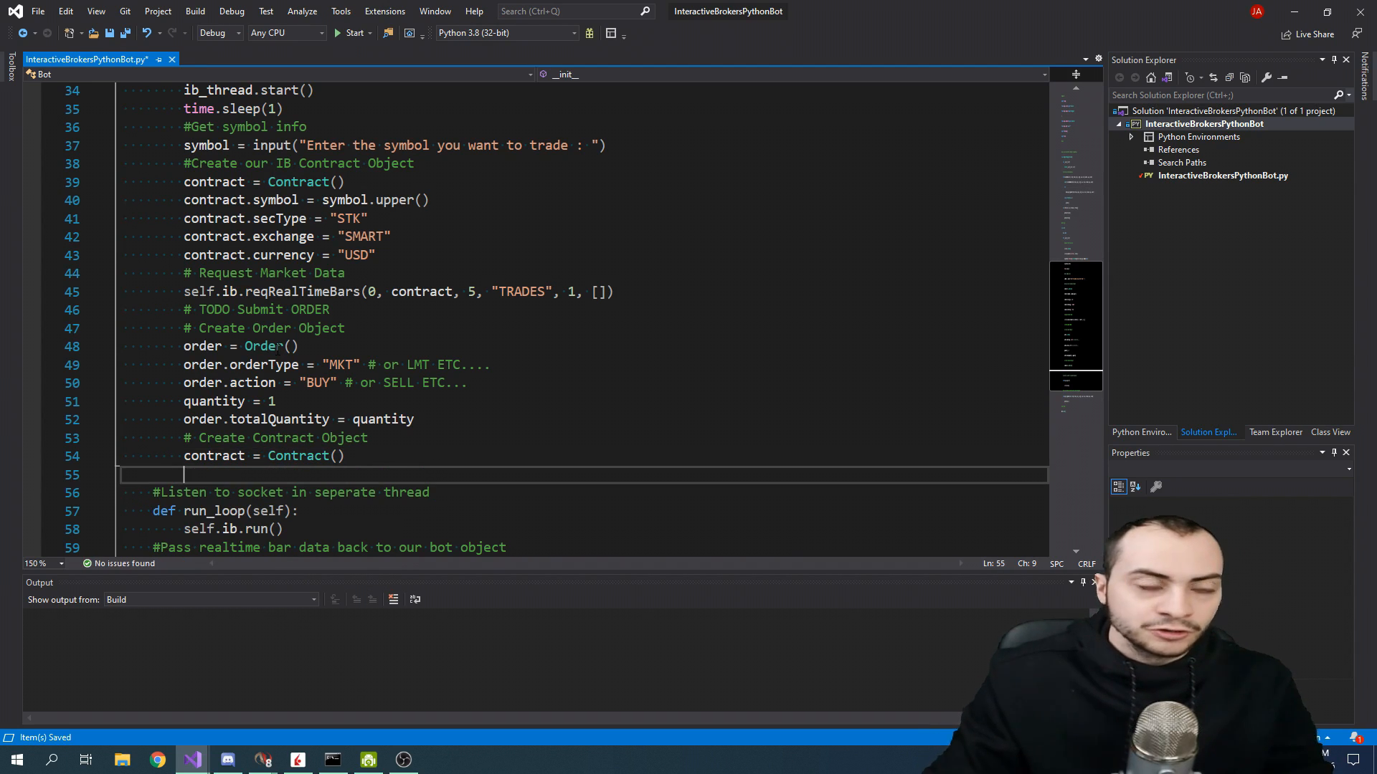
Set contract.symbol = symbol from the entered symbol.
text(contract)
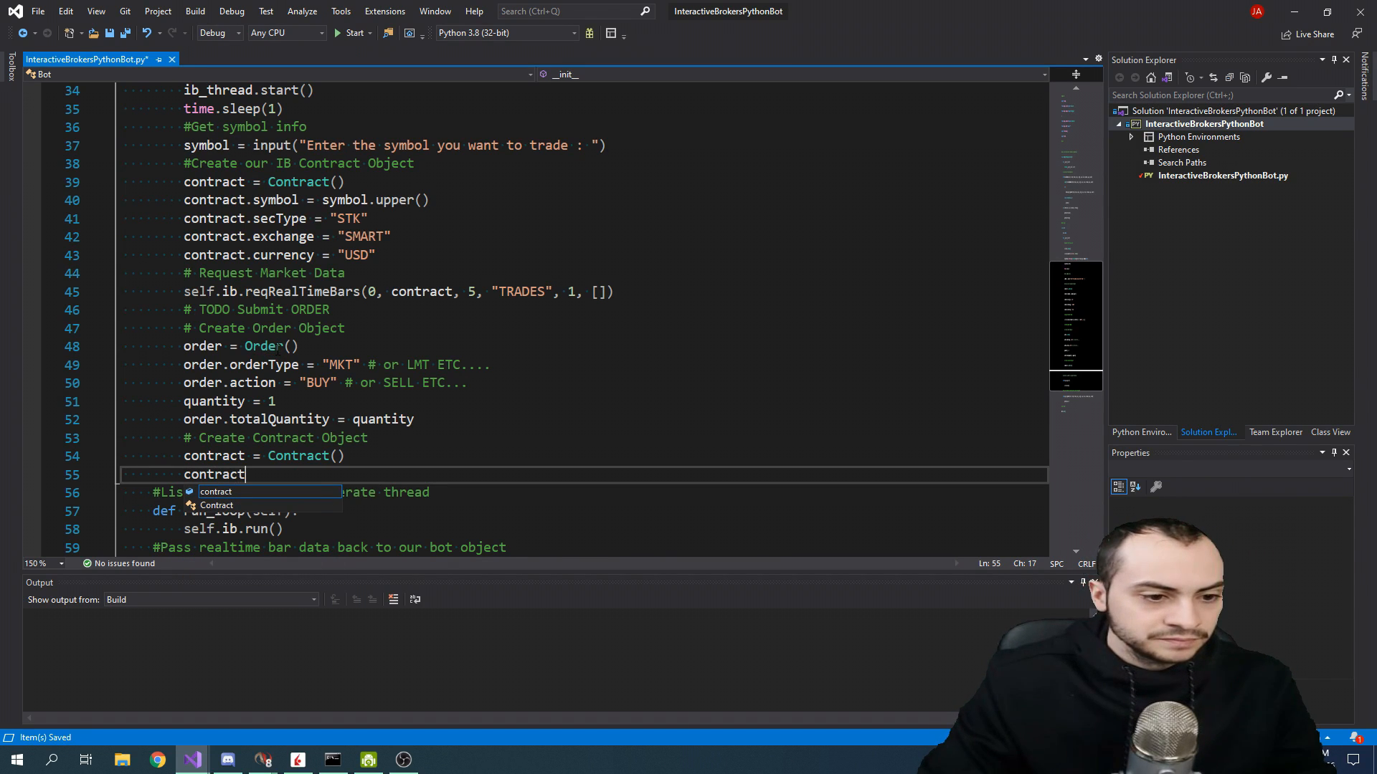
text(.symbol =)
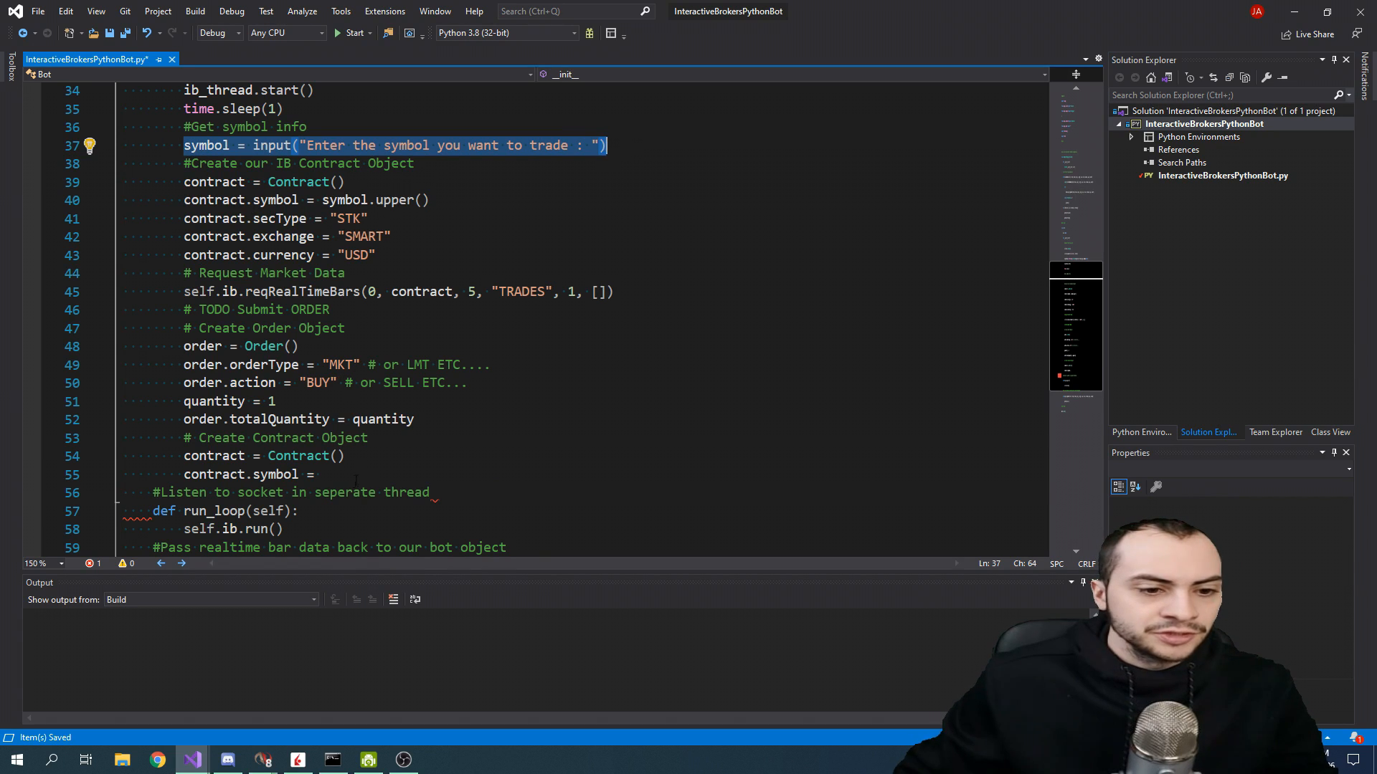
text(symbol)
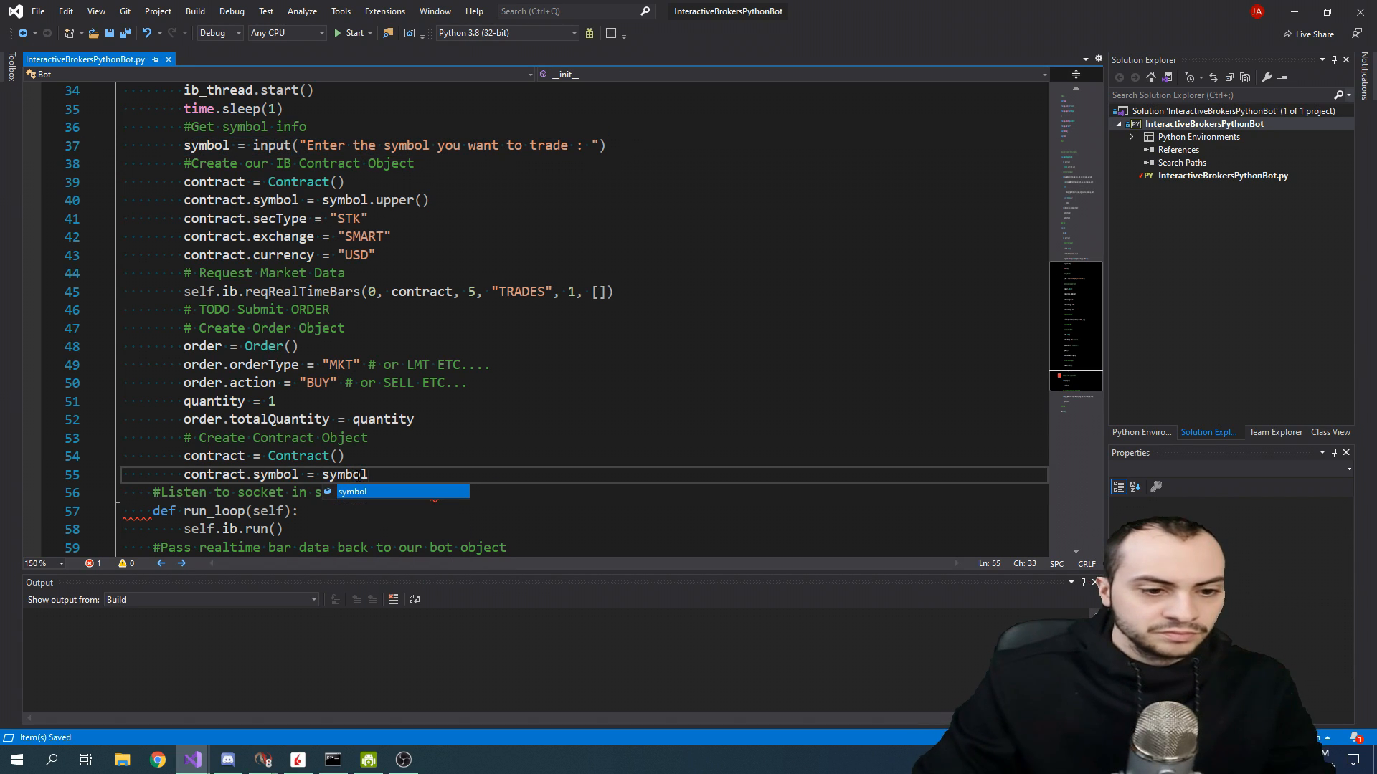
key(enter)
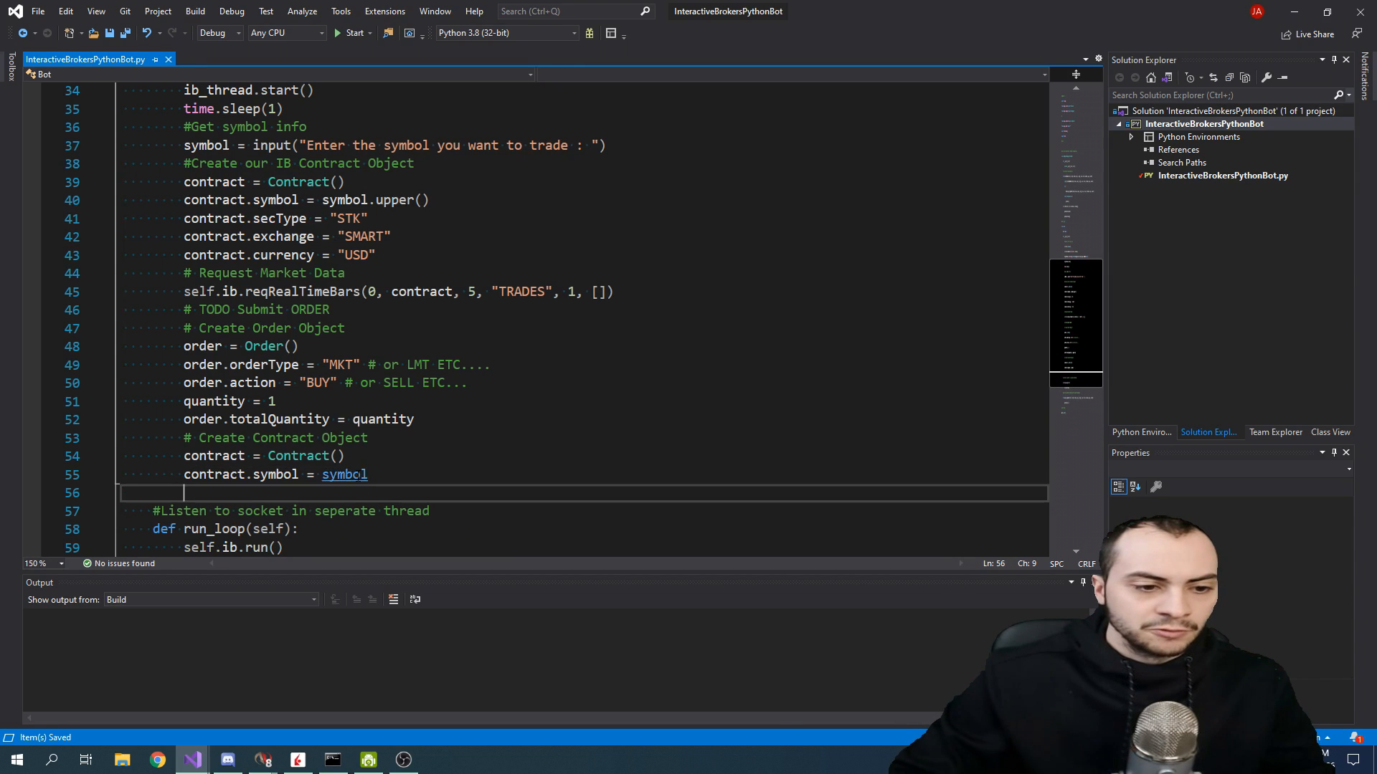
scroll(down, 3)
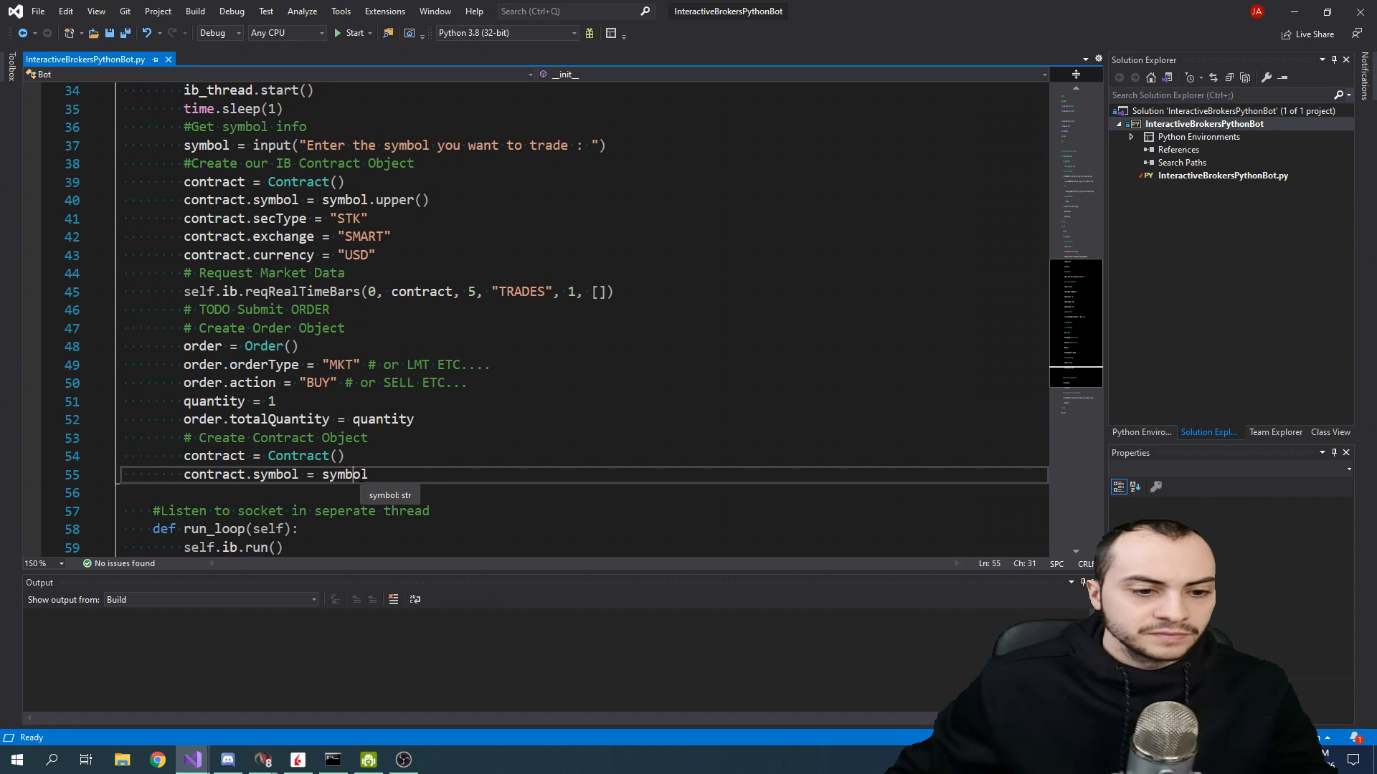
double_click(344, 474)
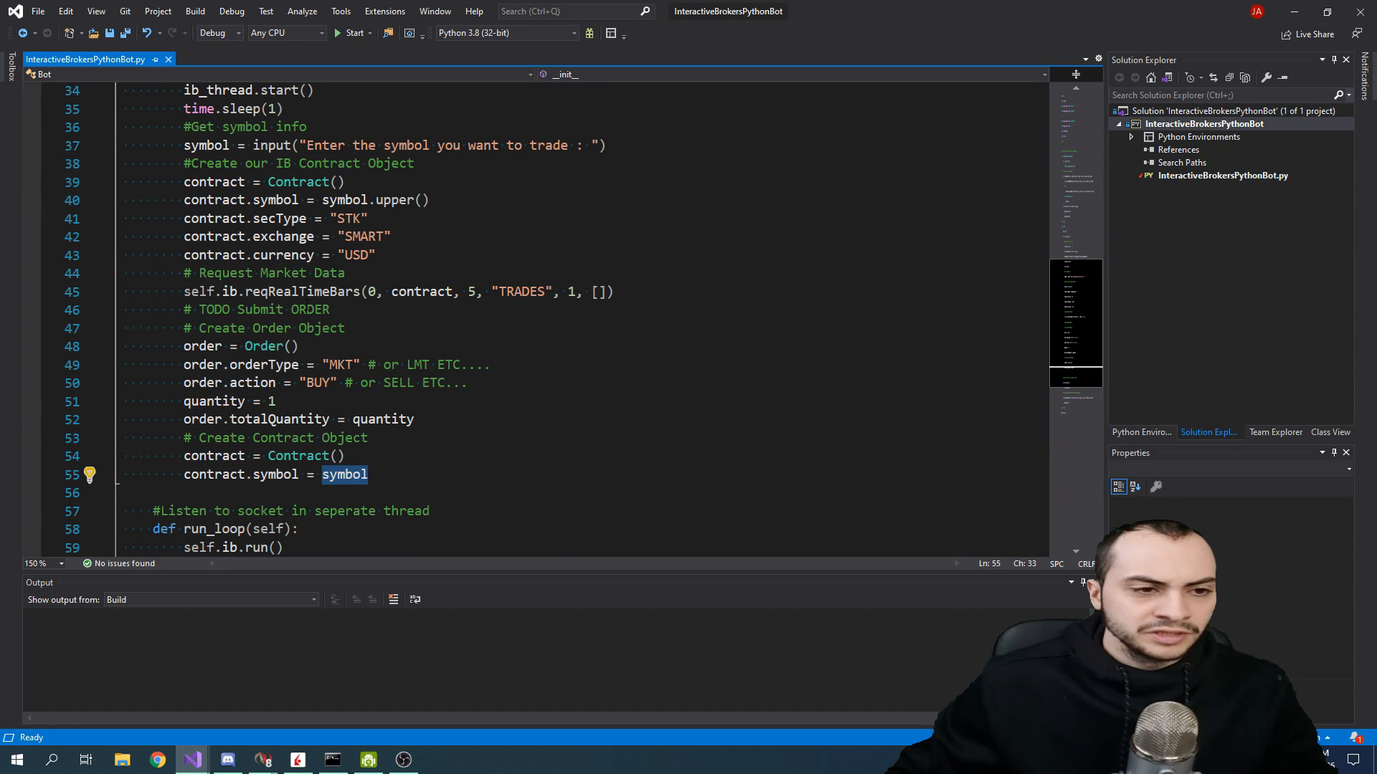
click(264, 510)
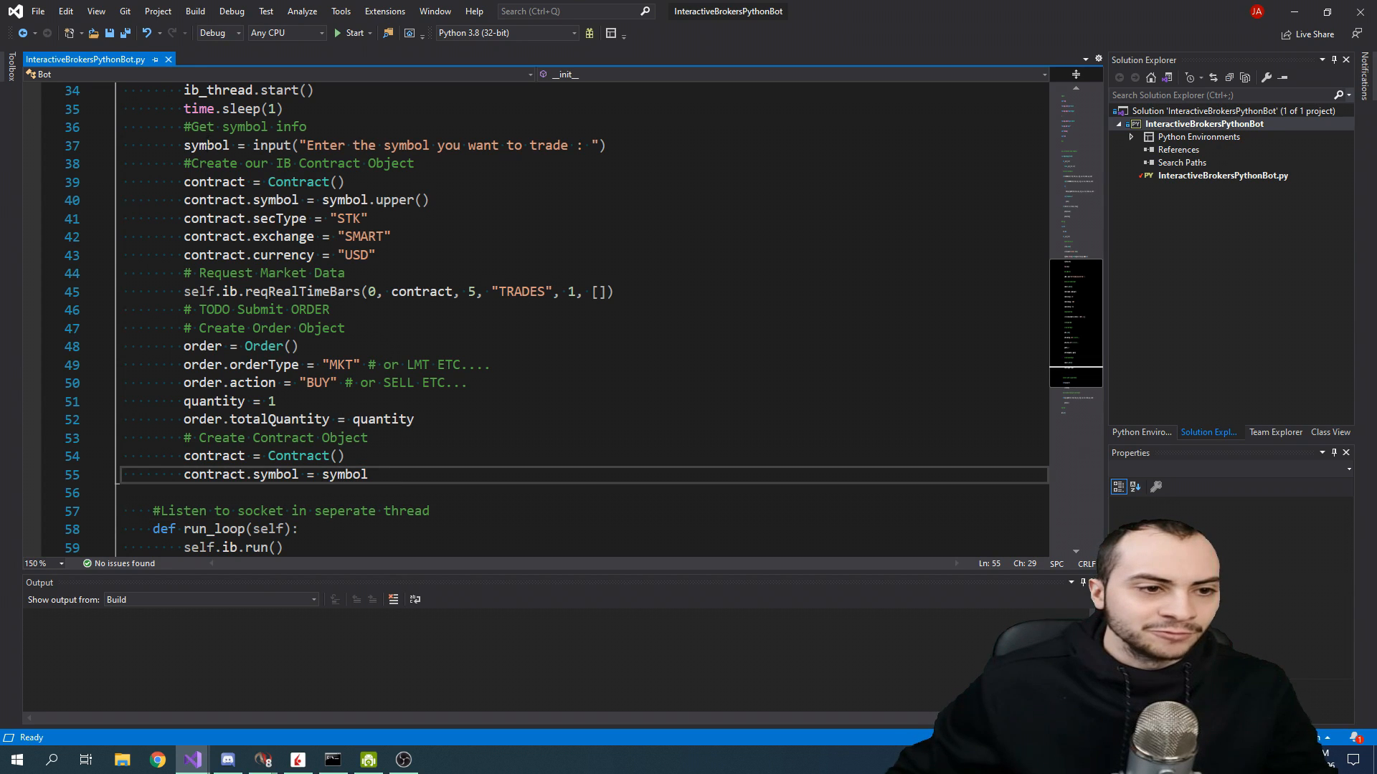
double_click(205, 145)
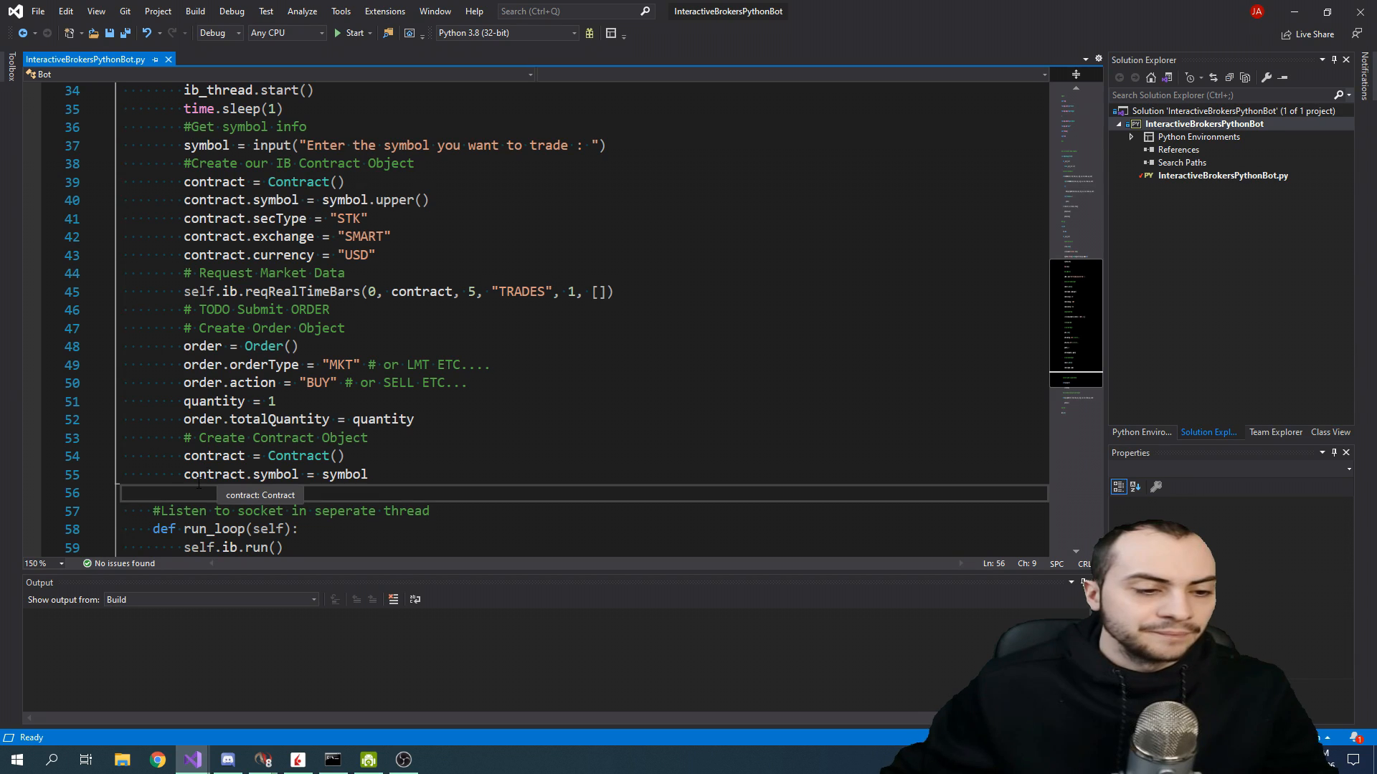
Set contract.secType = "STK" with an '# or FUT ETC....' comment.
text(c)
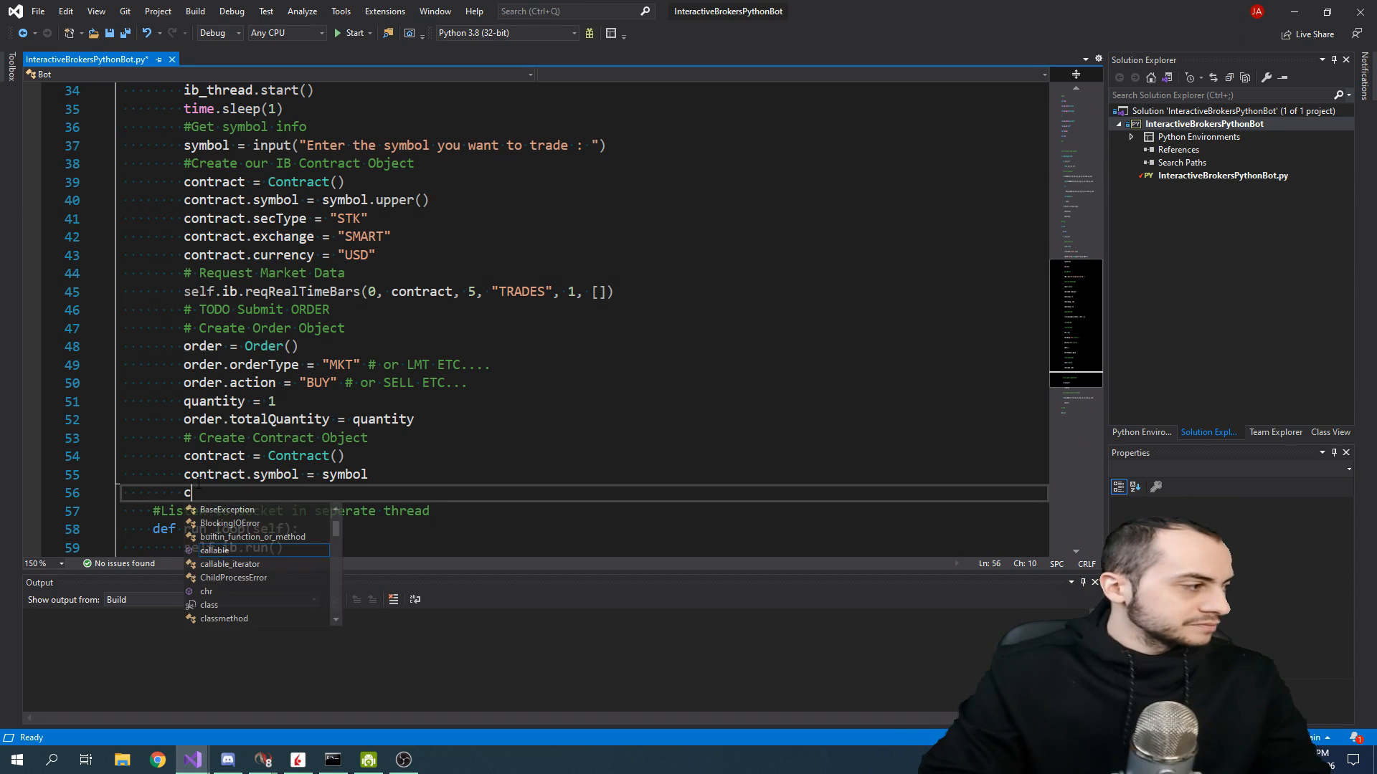
text(ontract.)
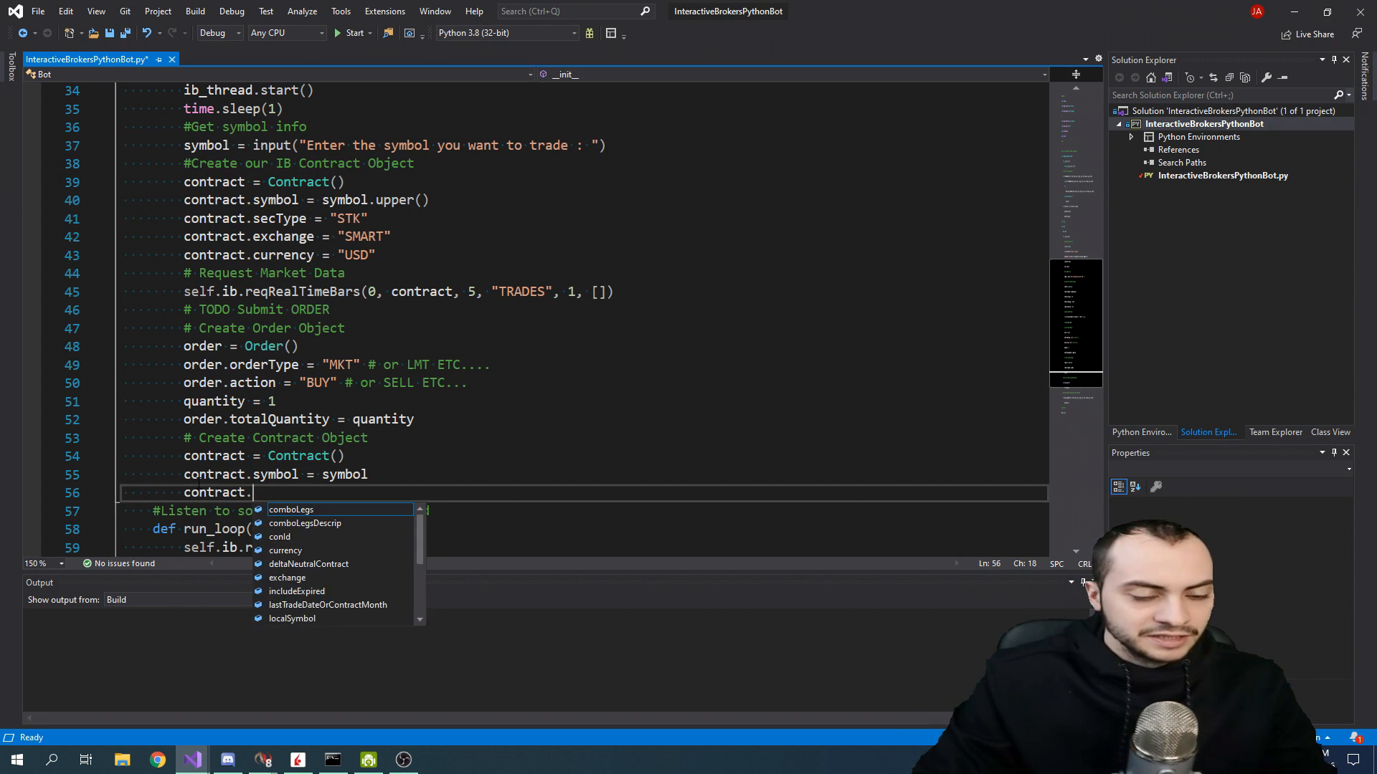
text(secType =)
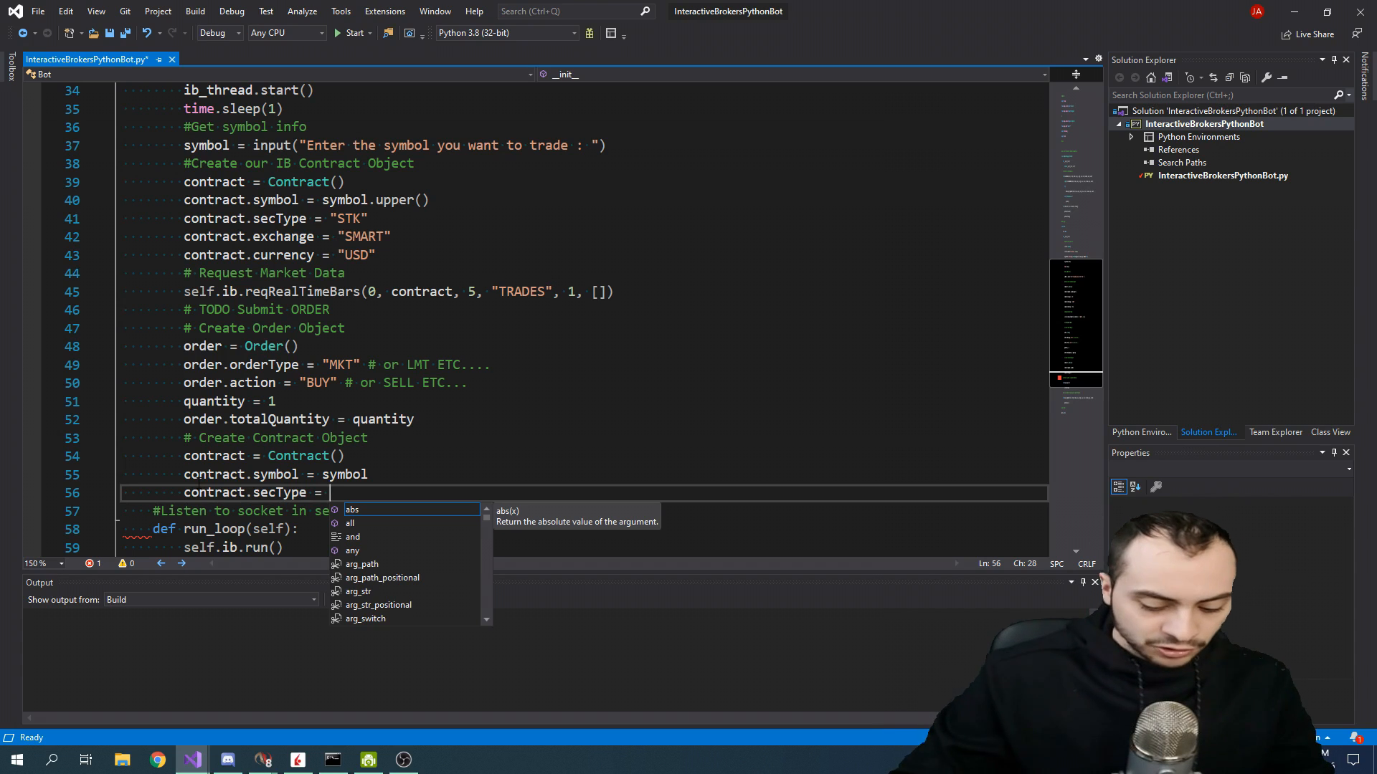
text("STK")
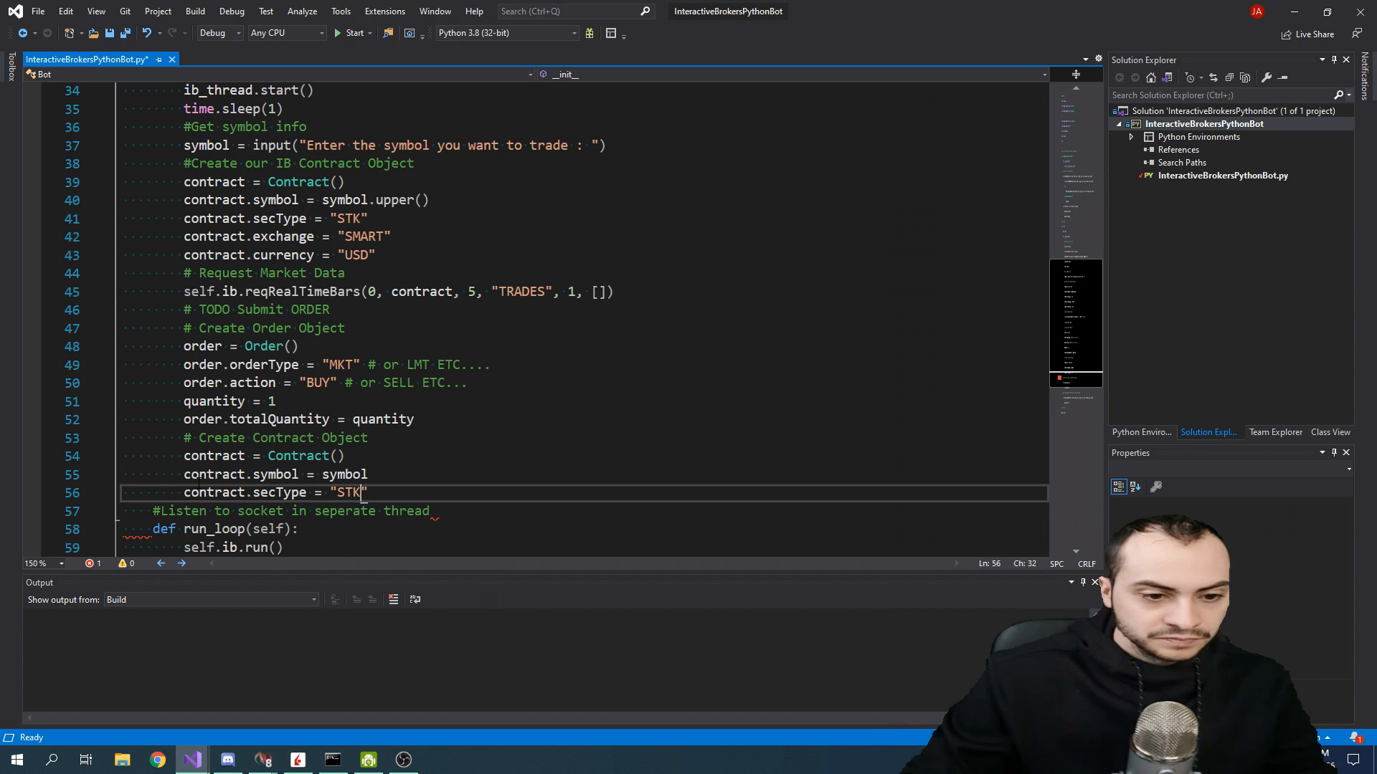
text(# or)
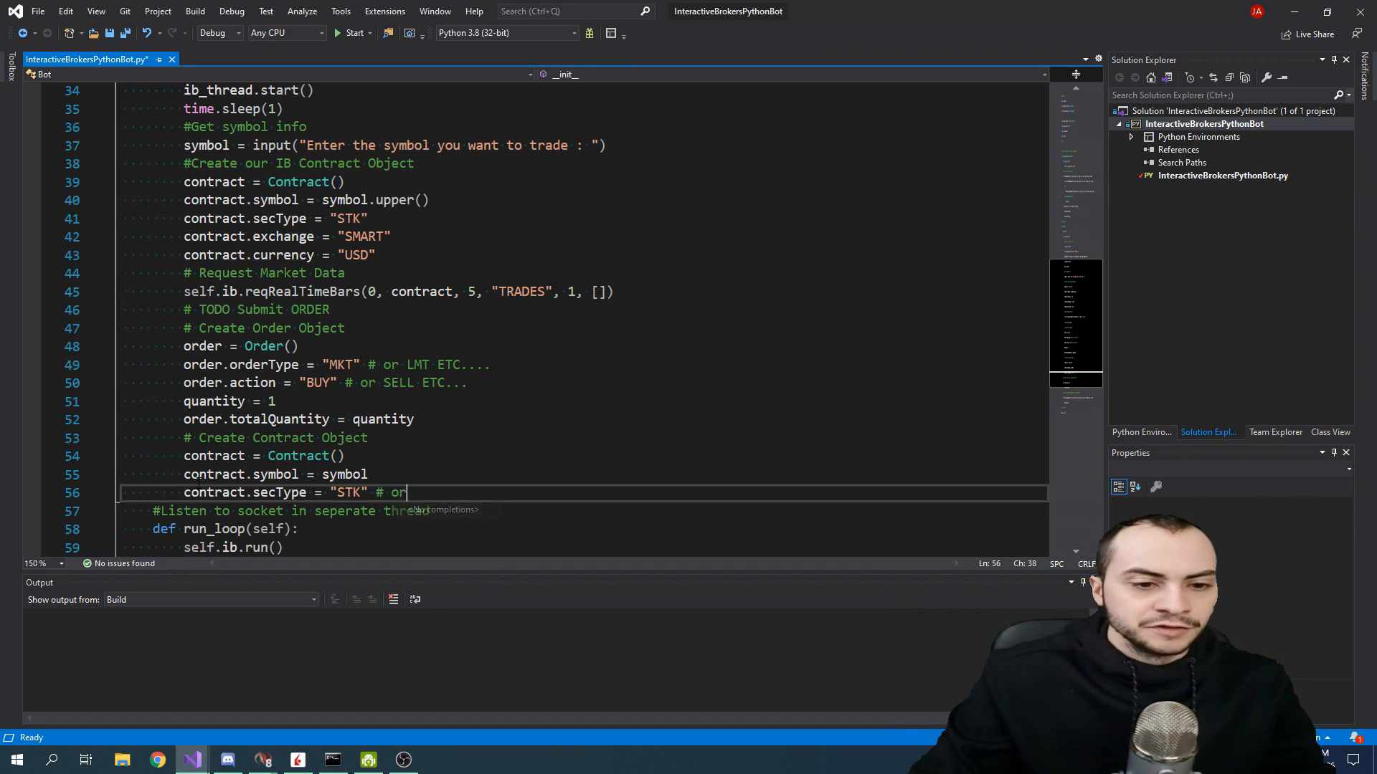
text(FUT ETC>)
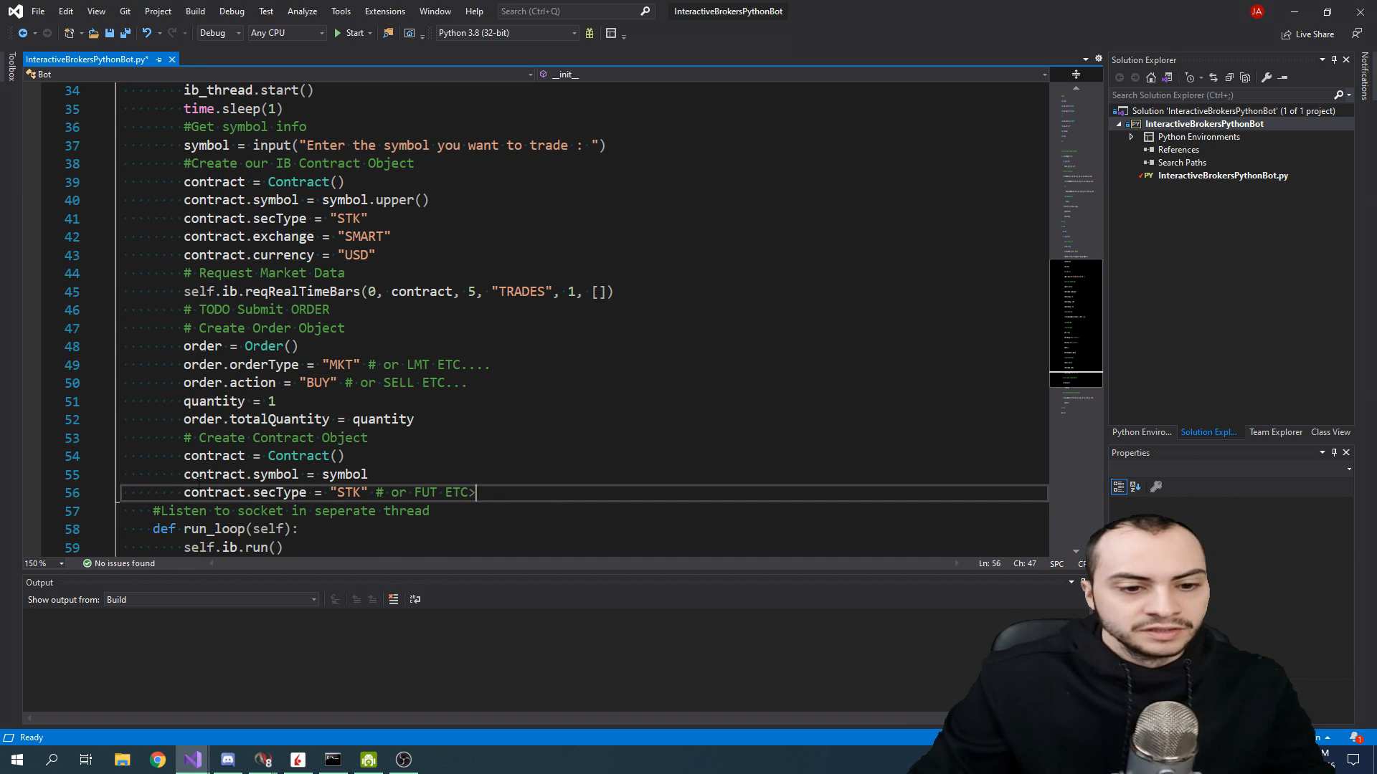
text(....)
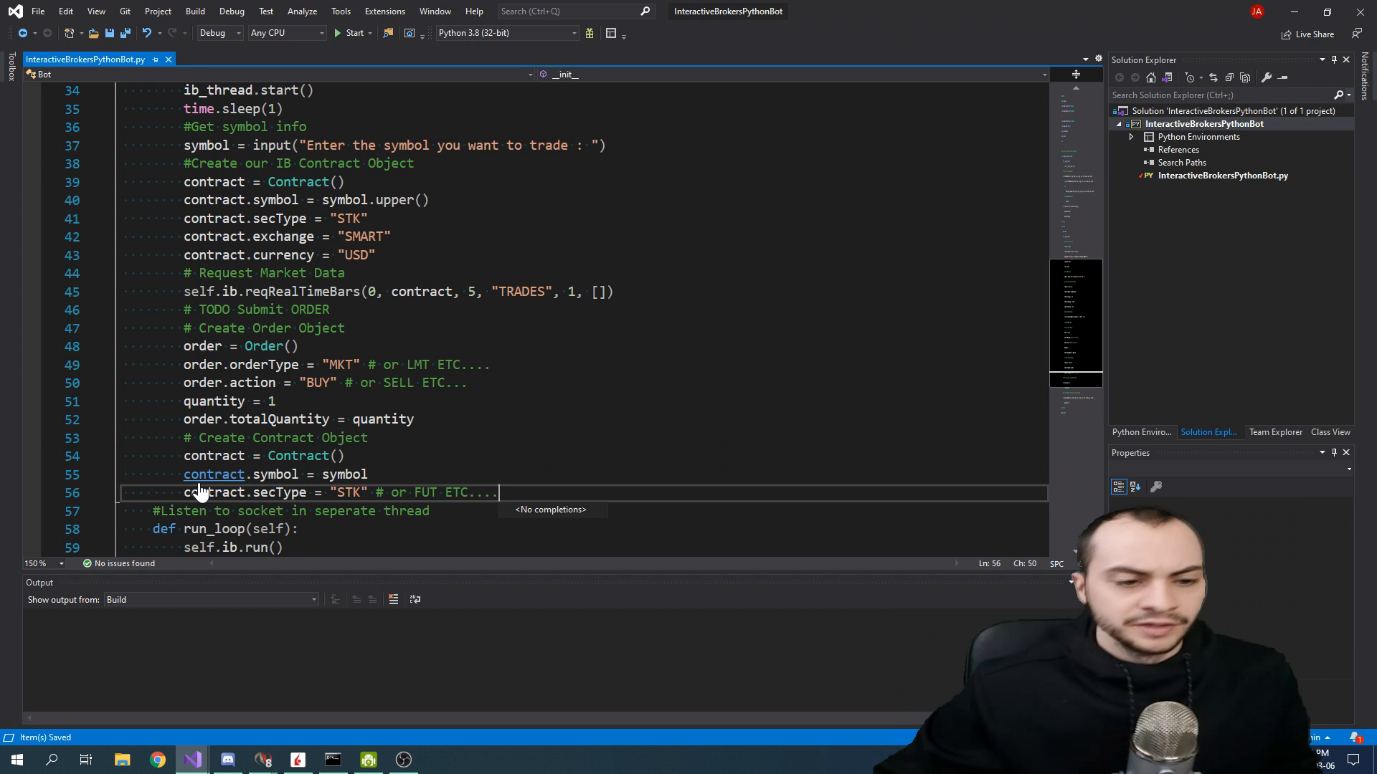
Set contract.exchange = "SMART".
text(contract.)
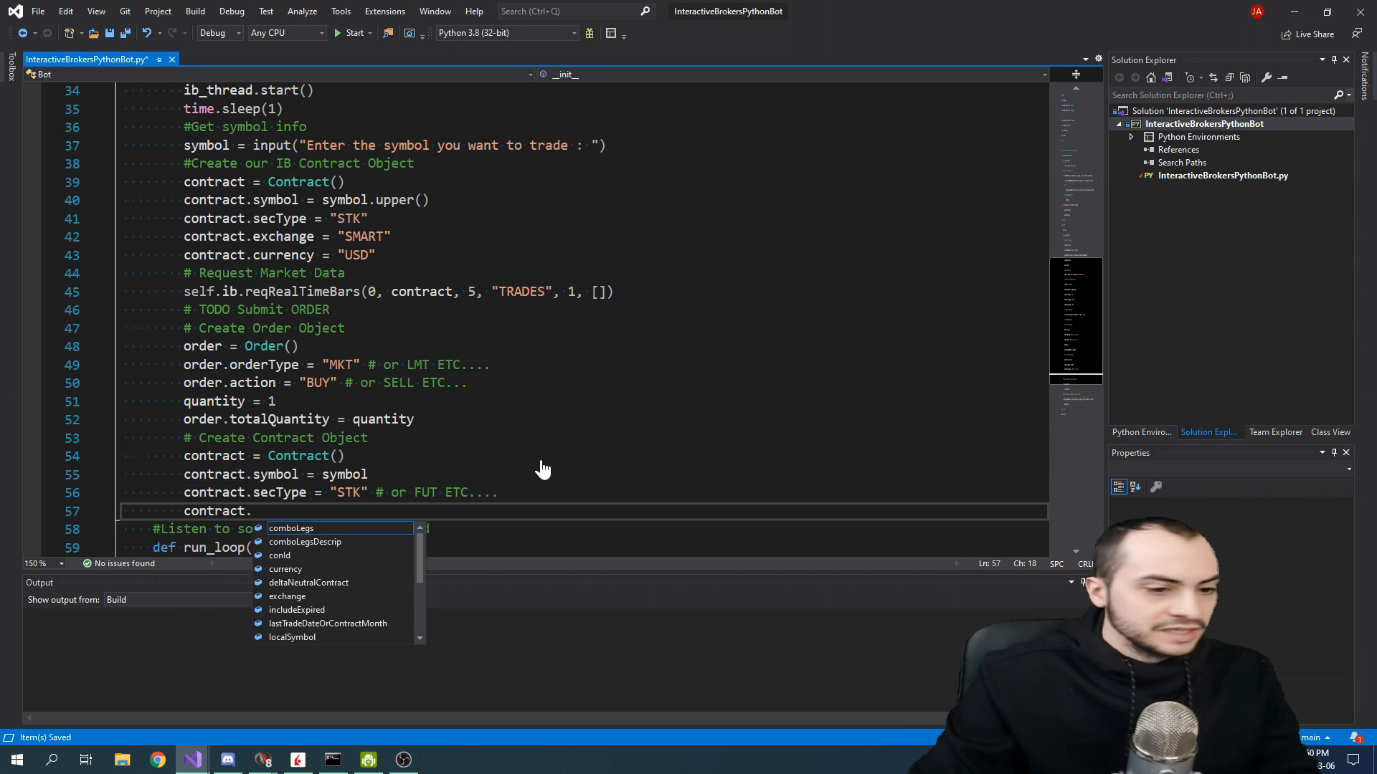
text(exchange =)
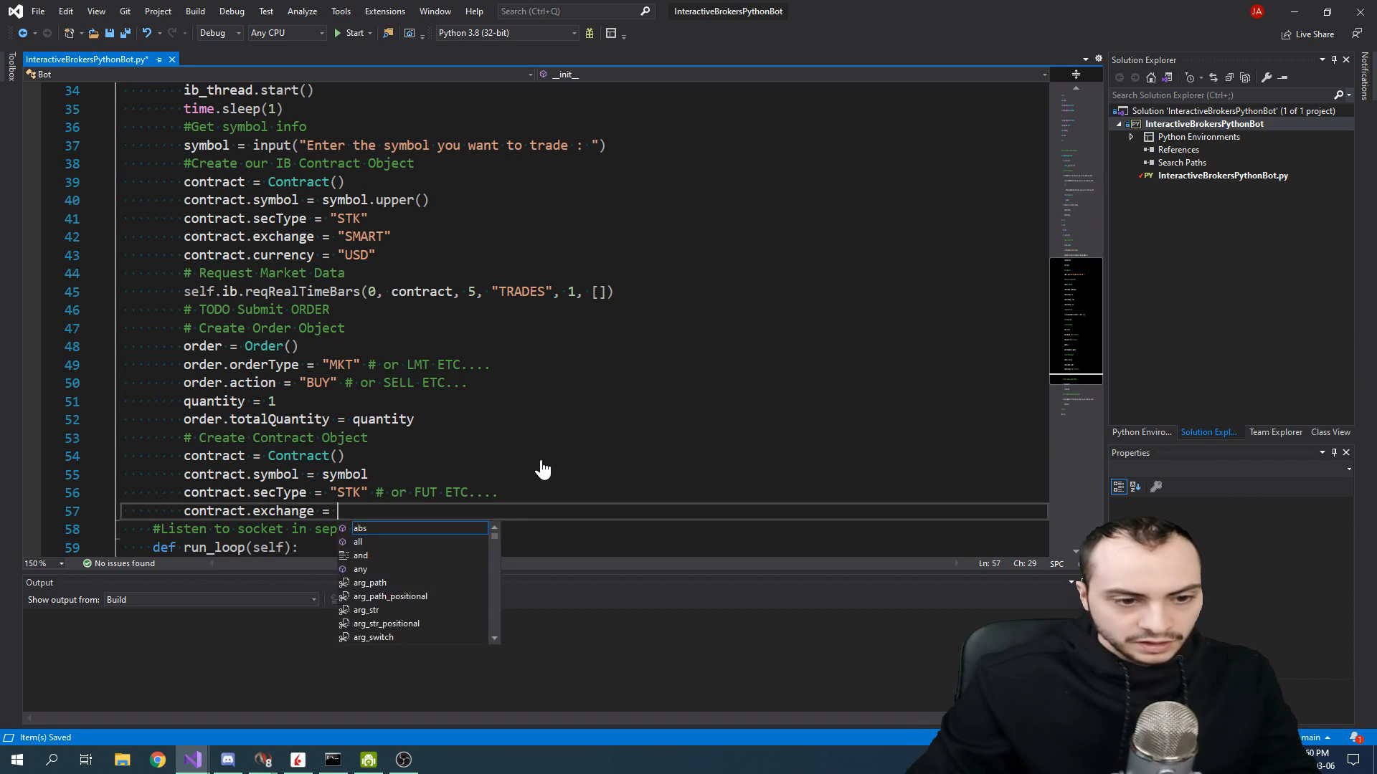
text("")
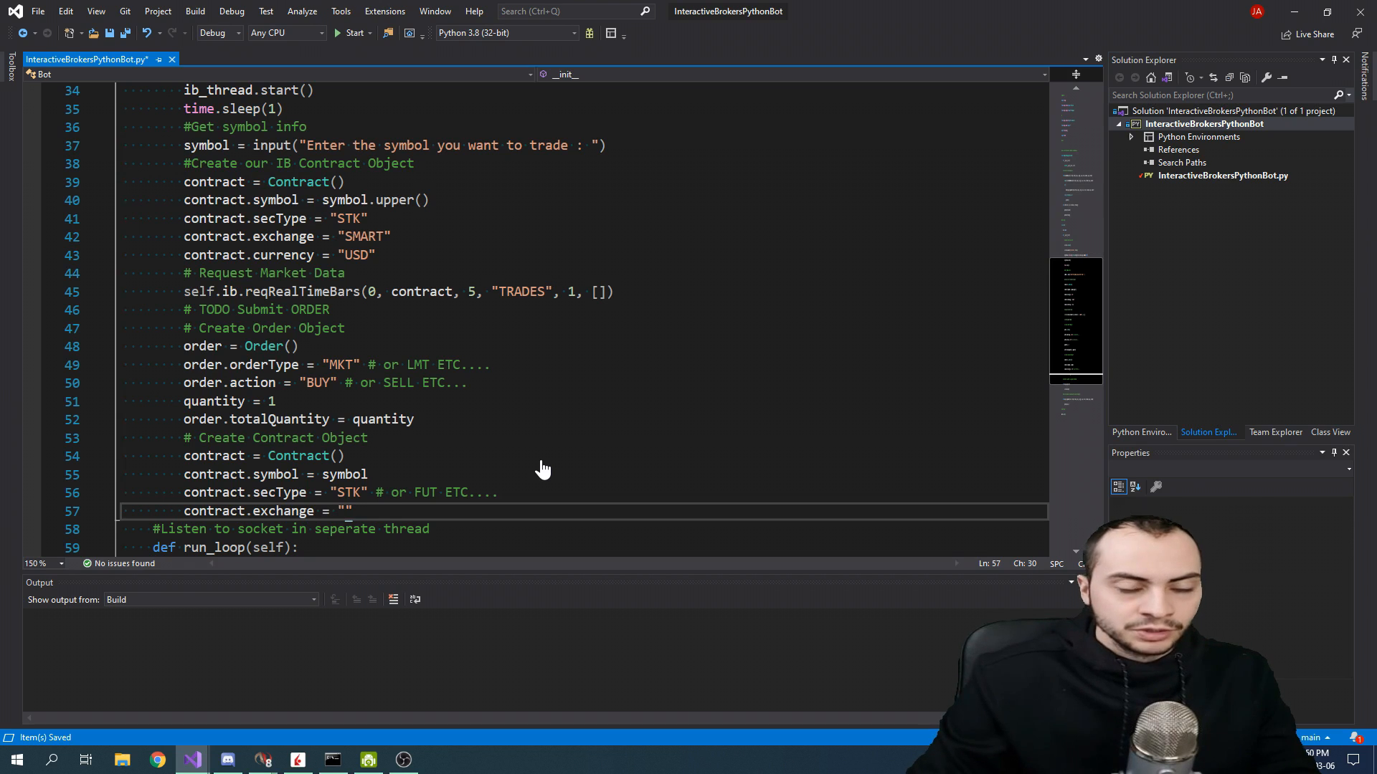
text(SMART)
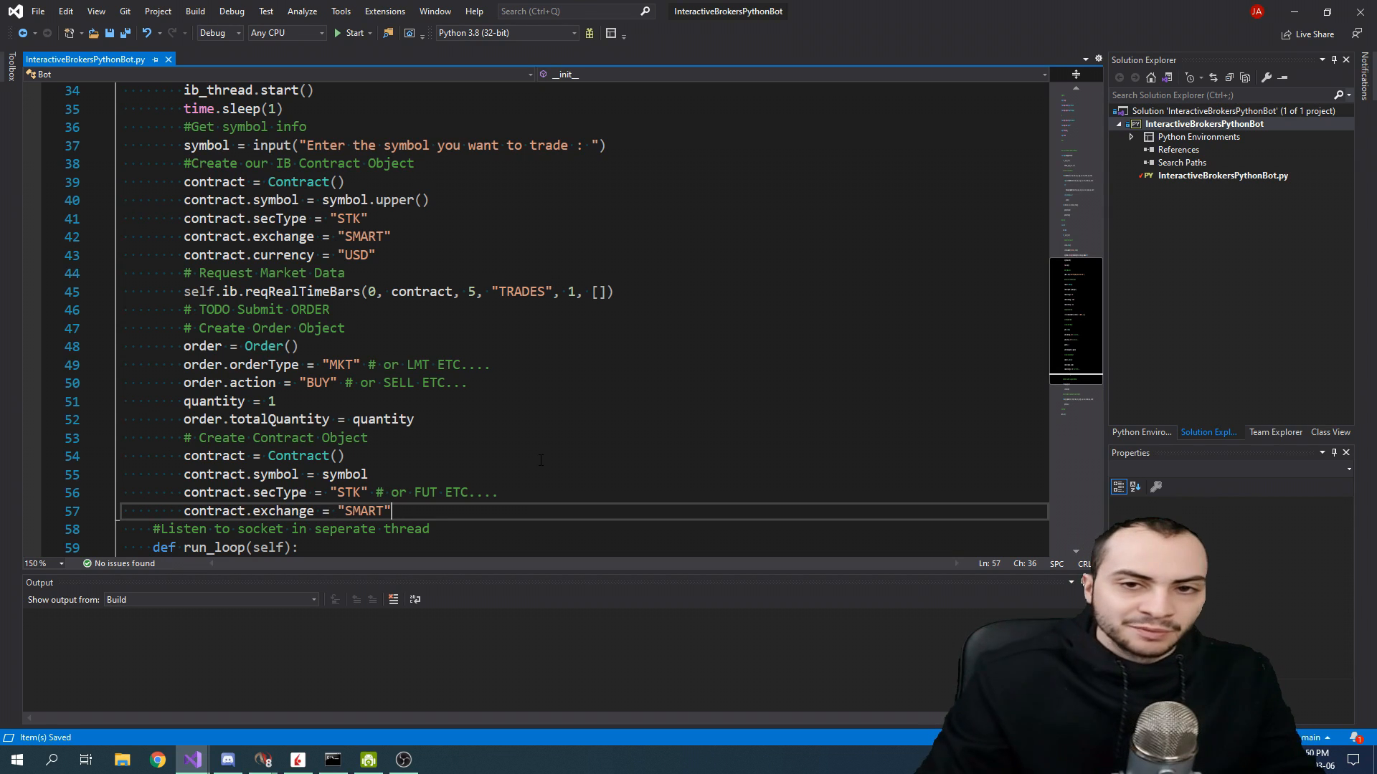
key(enter)
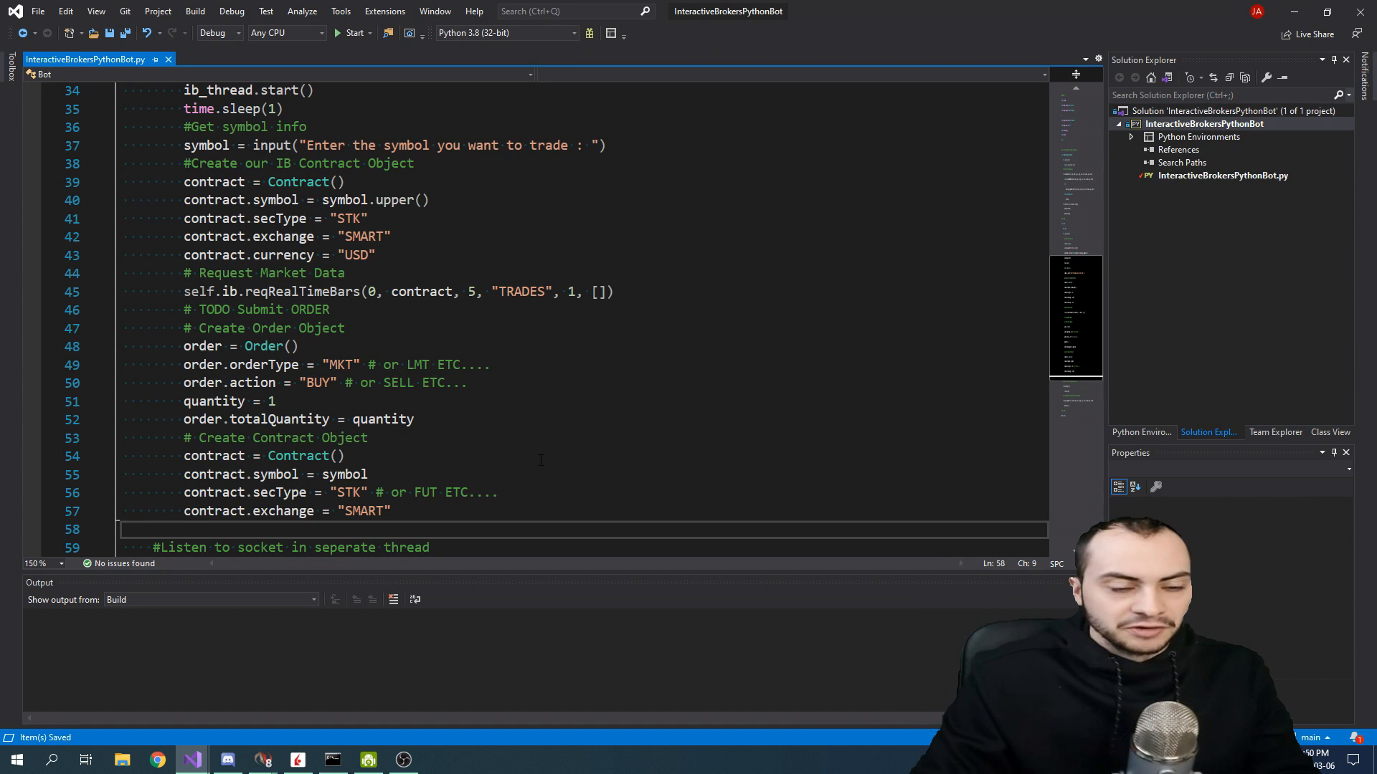
text(cpm)
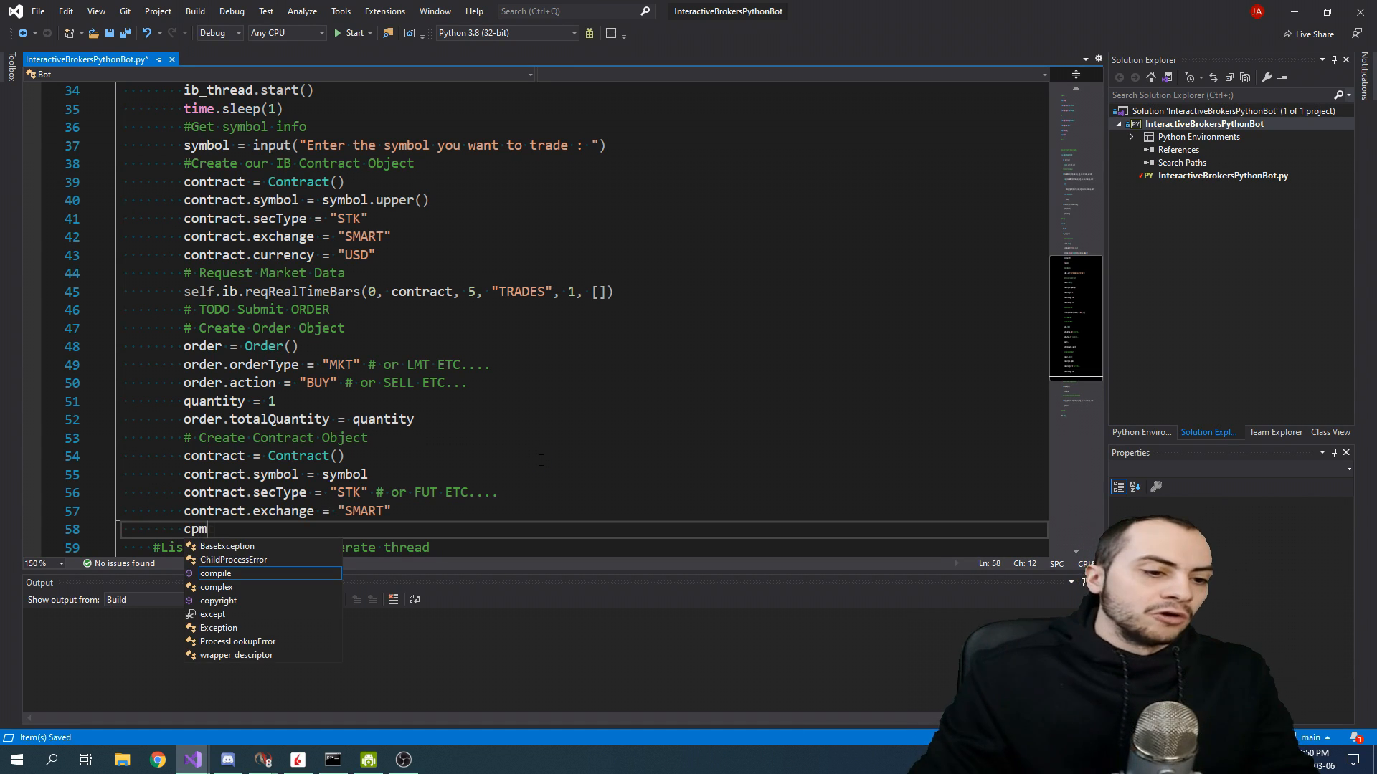
Set contract.primaryExchange = "ISLAND" below the SMART exchange.
text(contrac)
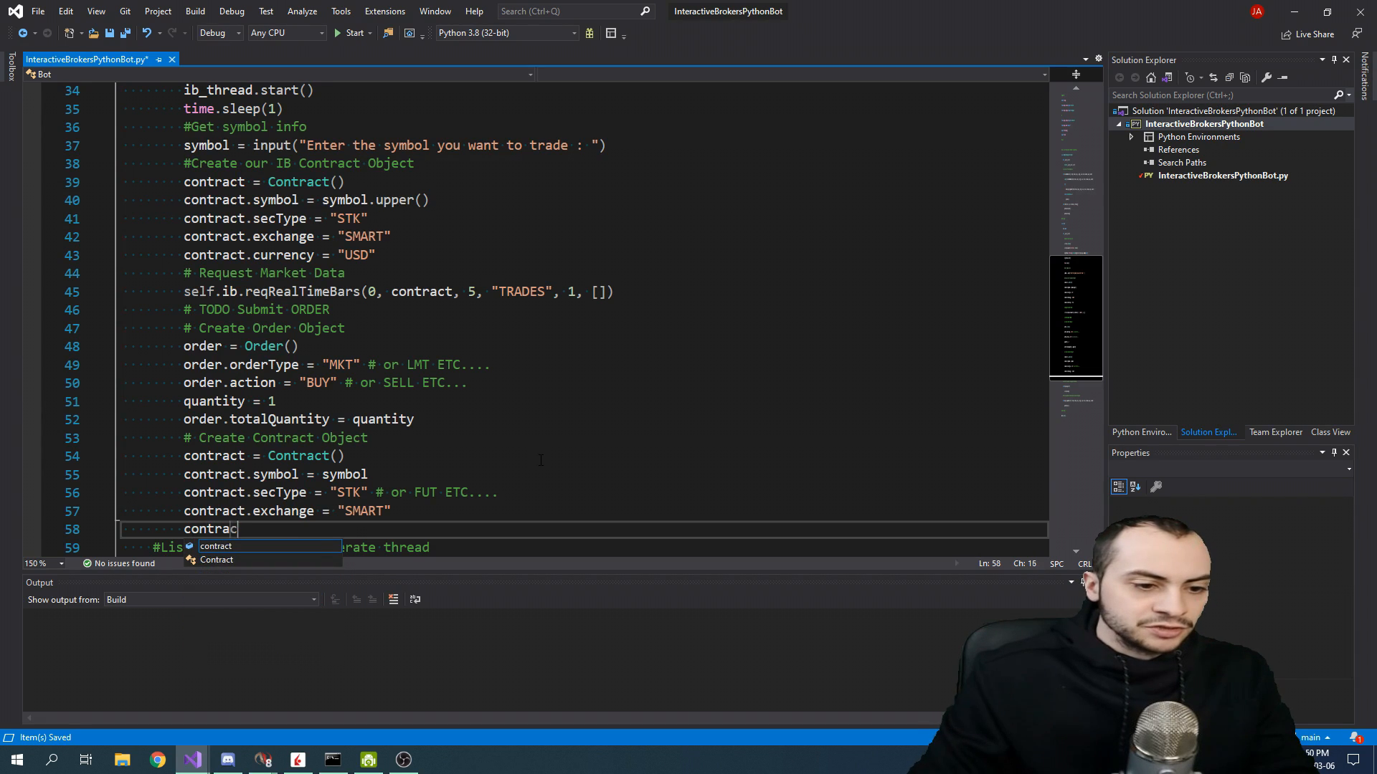
text(.)
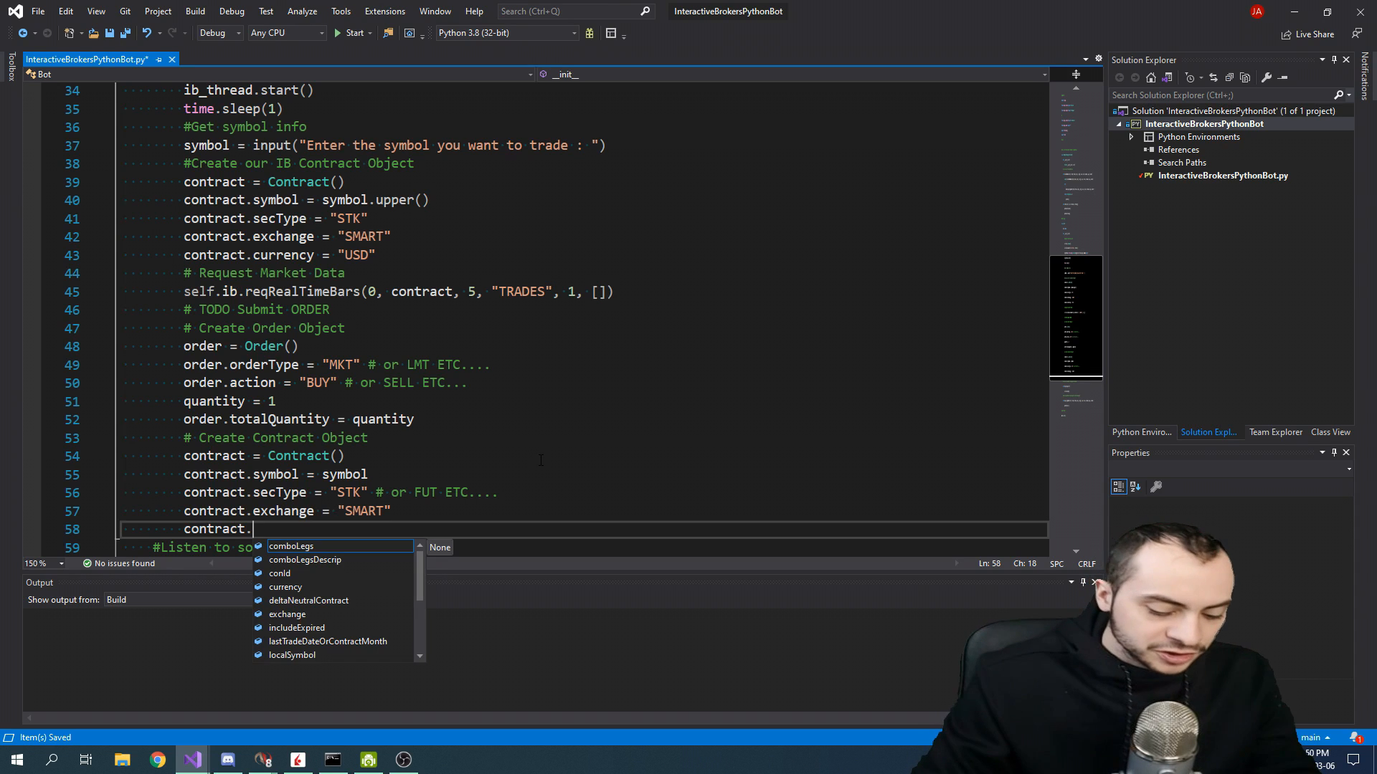
text(primaryExchange)
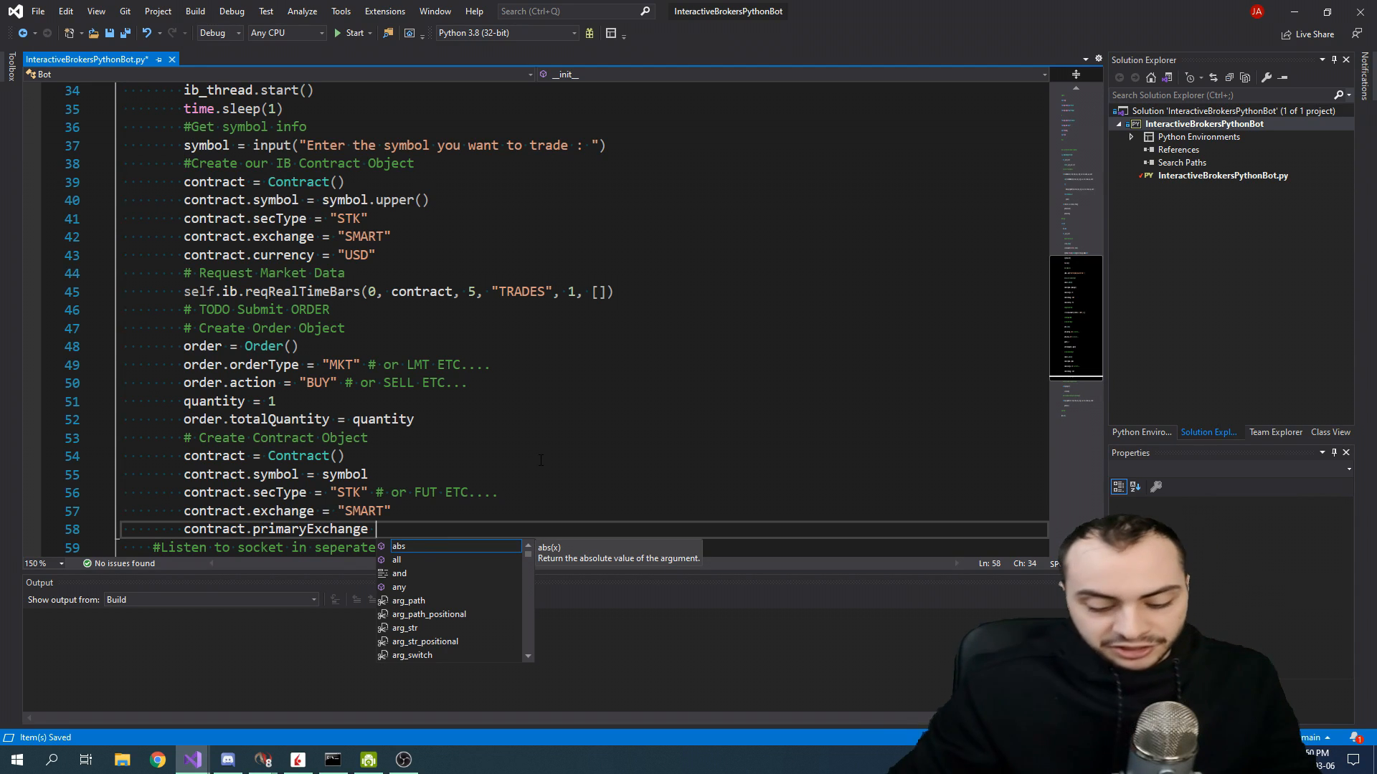
text(= ")
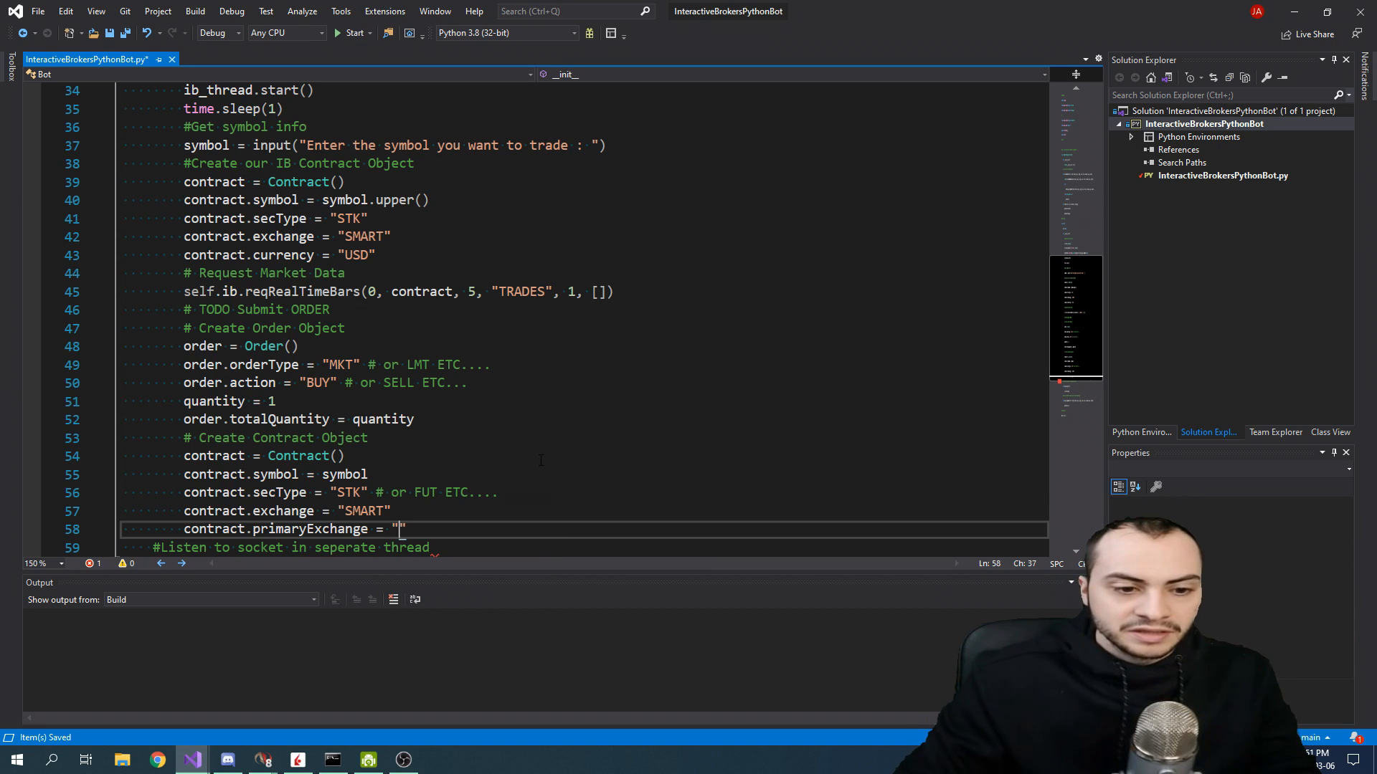
text(ISLAND)
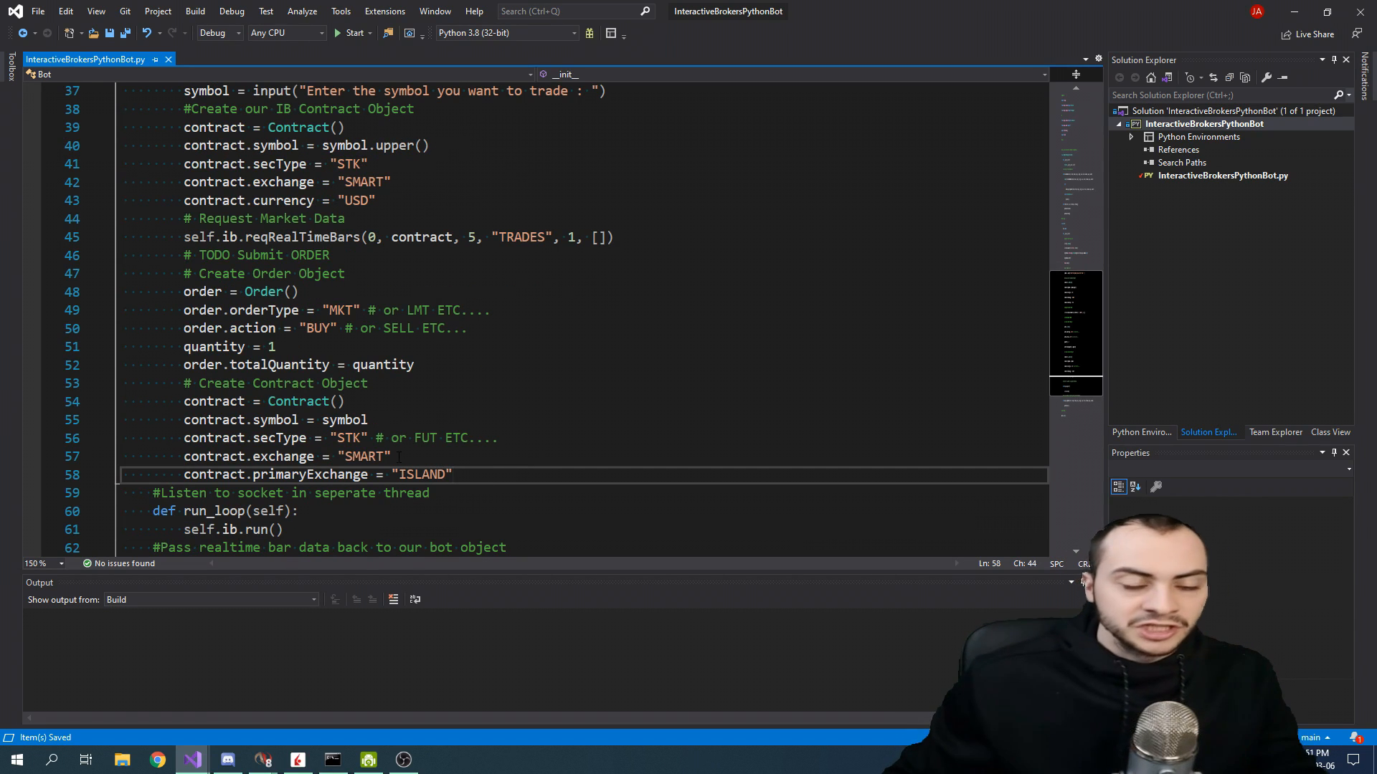
double_click(360, 456)
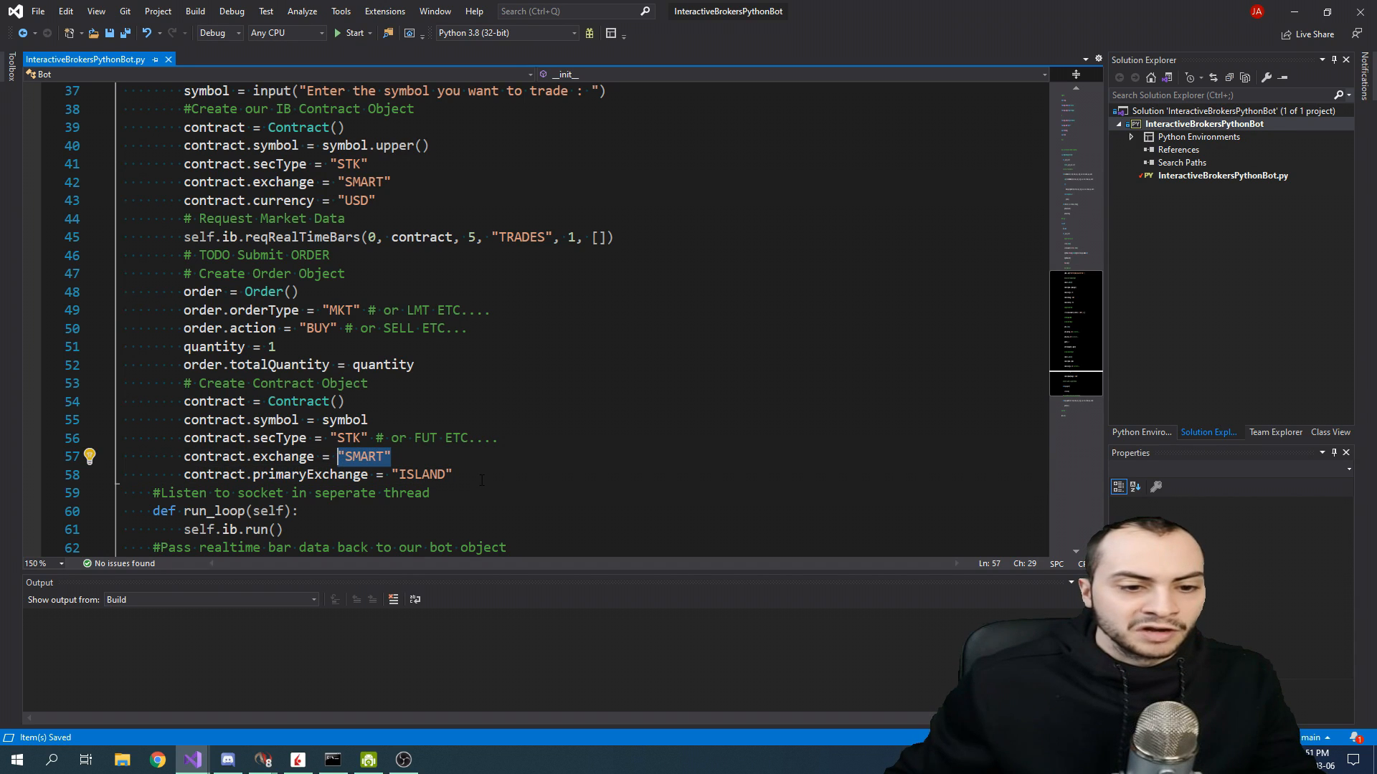
click(453, 474)
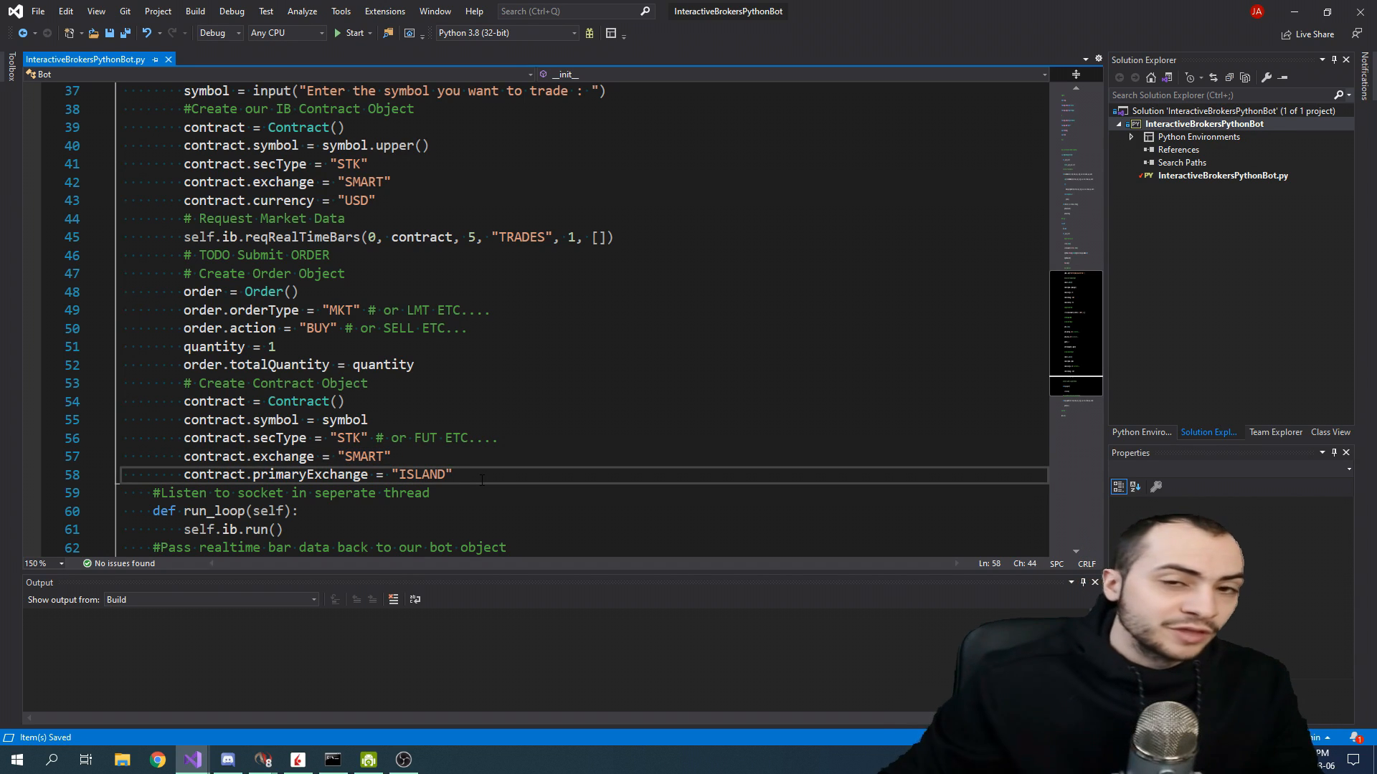
key(enter)
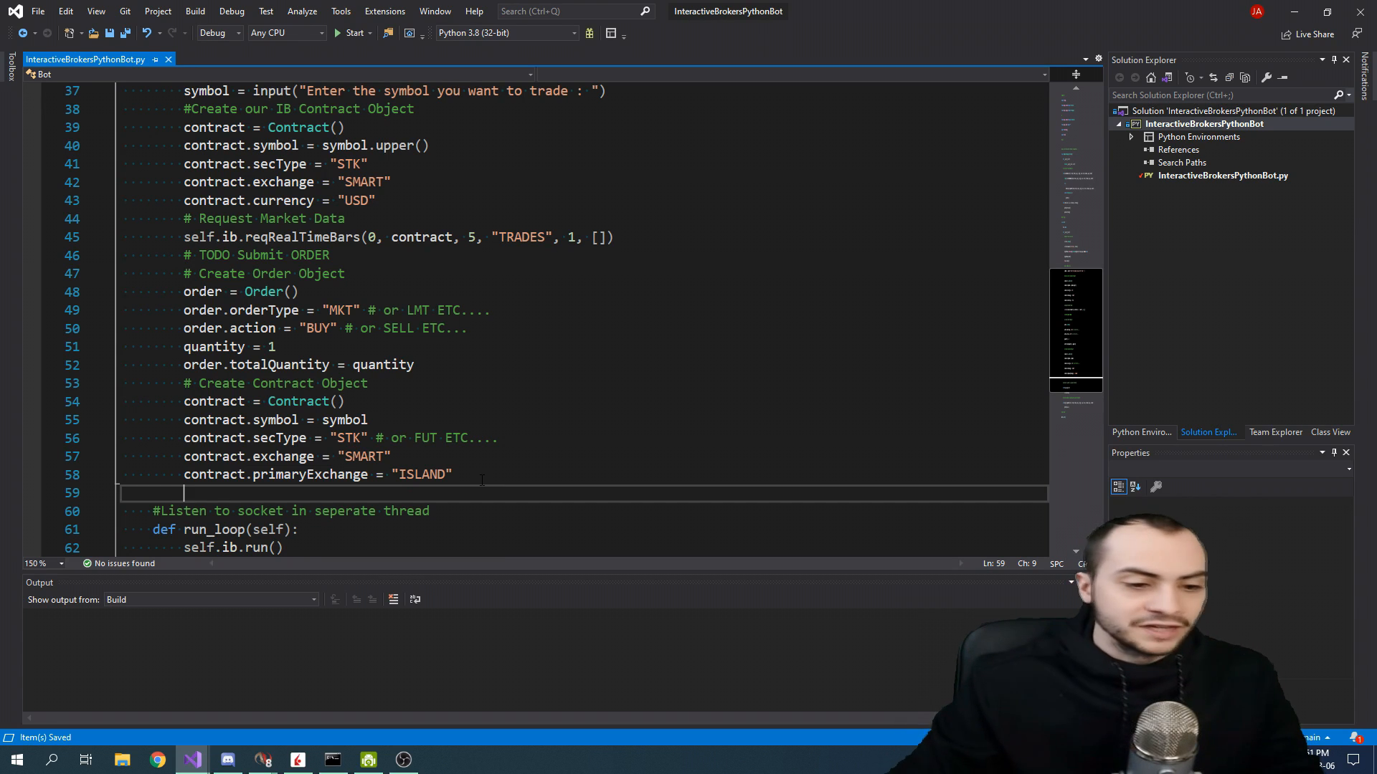
Set contract.currency = "USD" and start the place-order comment.
text(contract.currency)
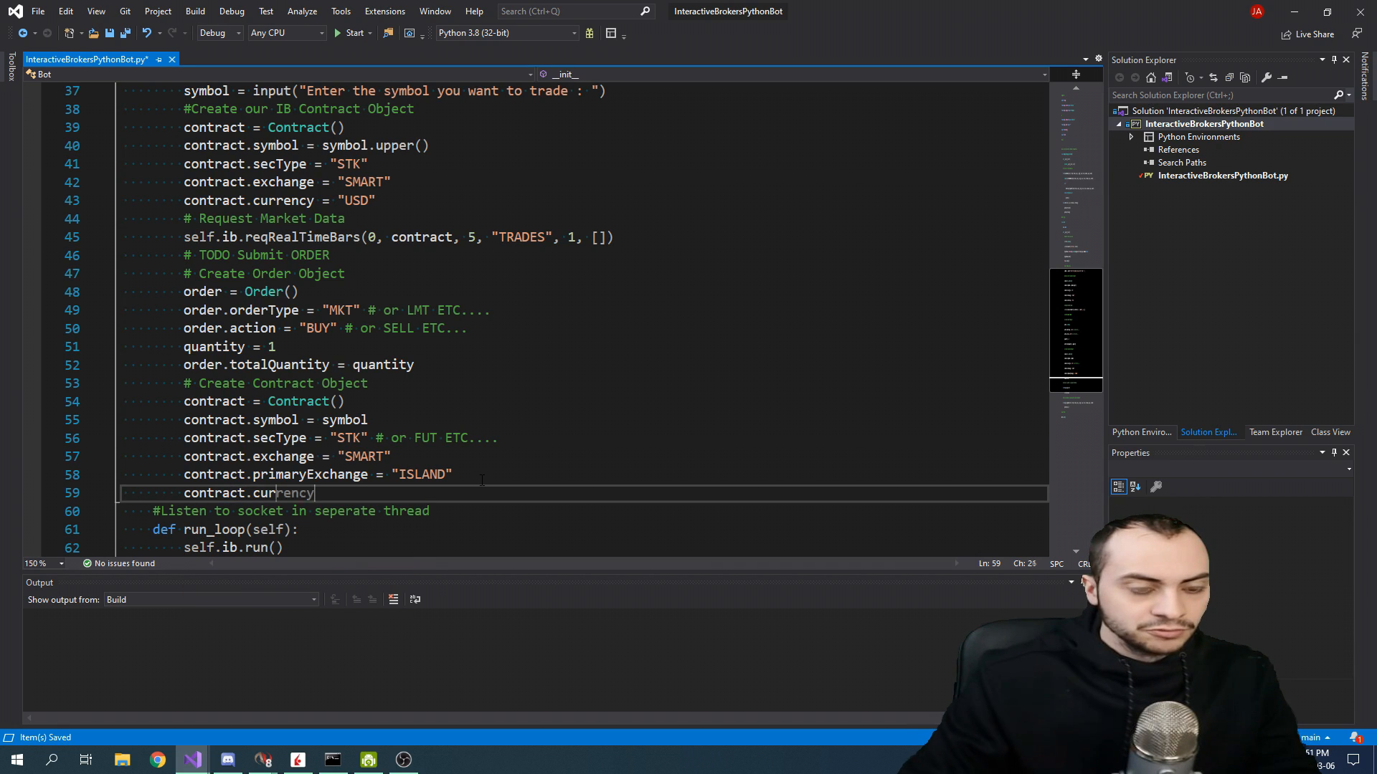
text(= "USD")
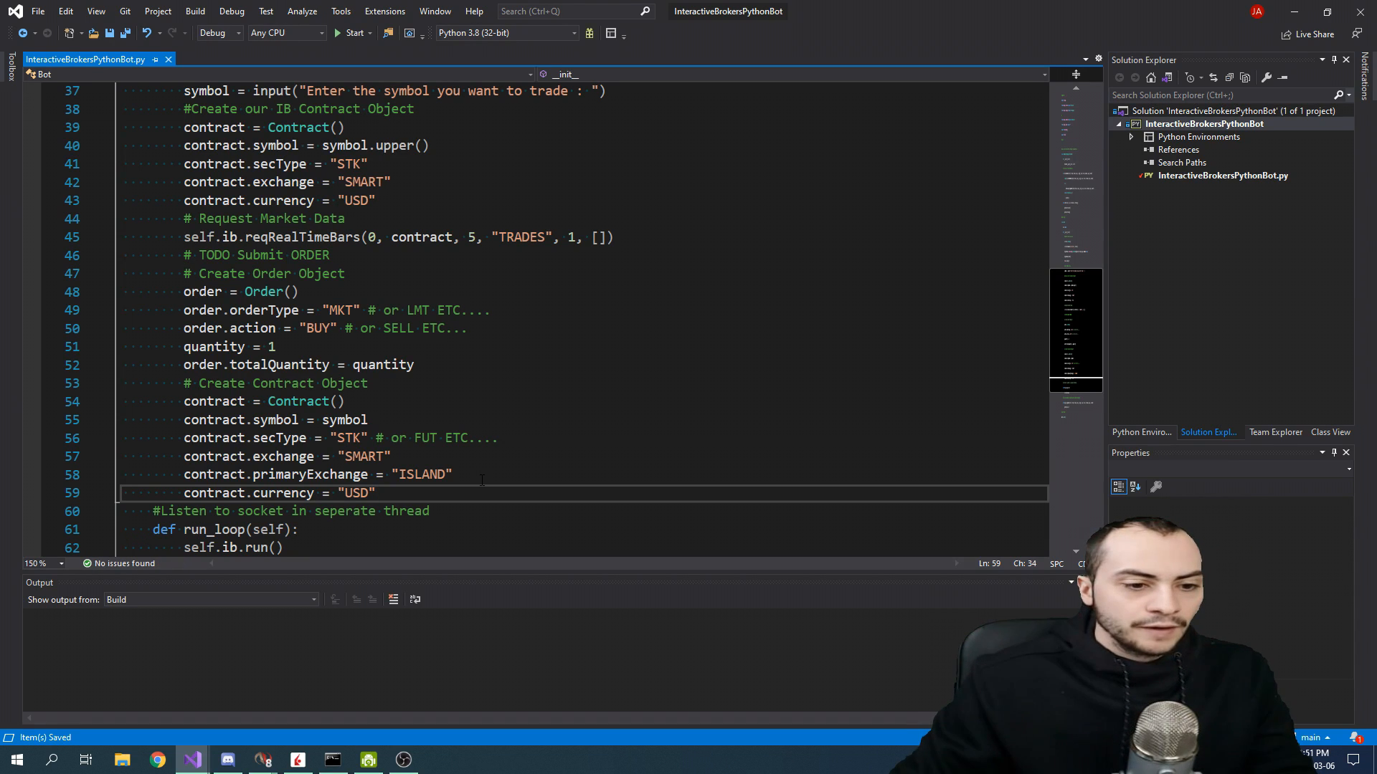
text(# Place the order)
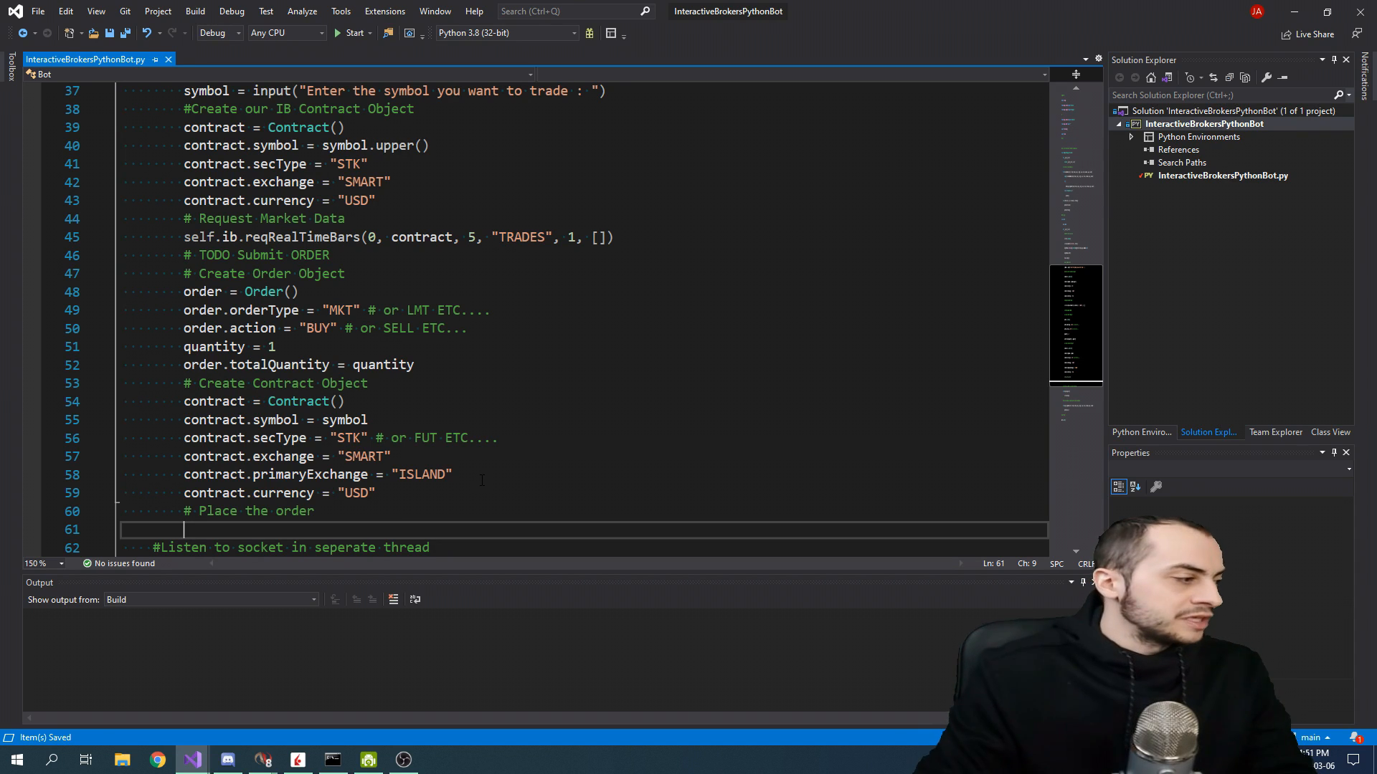
Call self.ib.placeOrder(2, contract, order) under the Place the order comment.
text(self.ib)
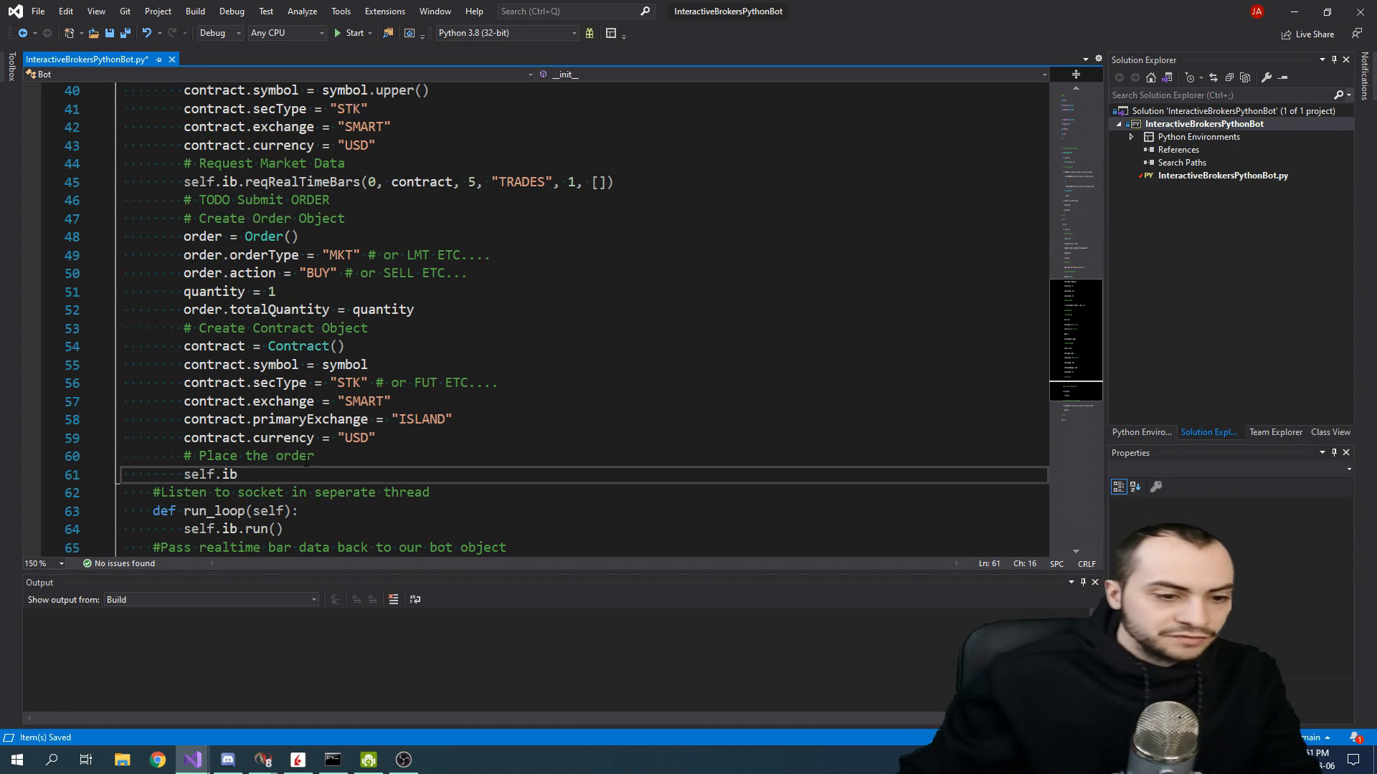
text(.placeOrder()
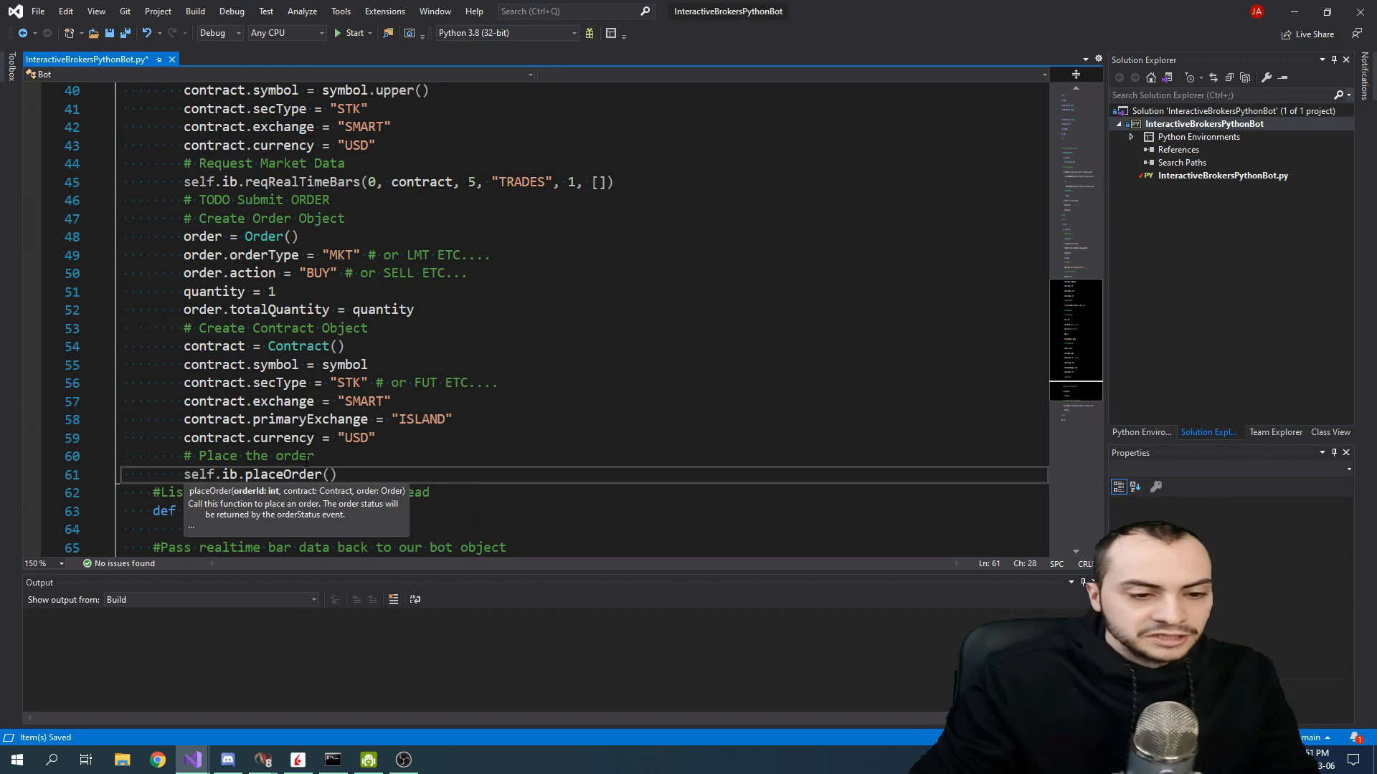
text(1,)
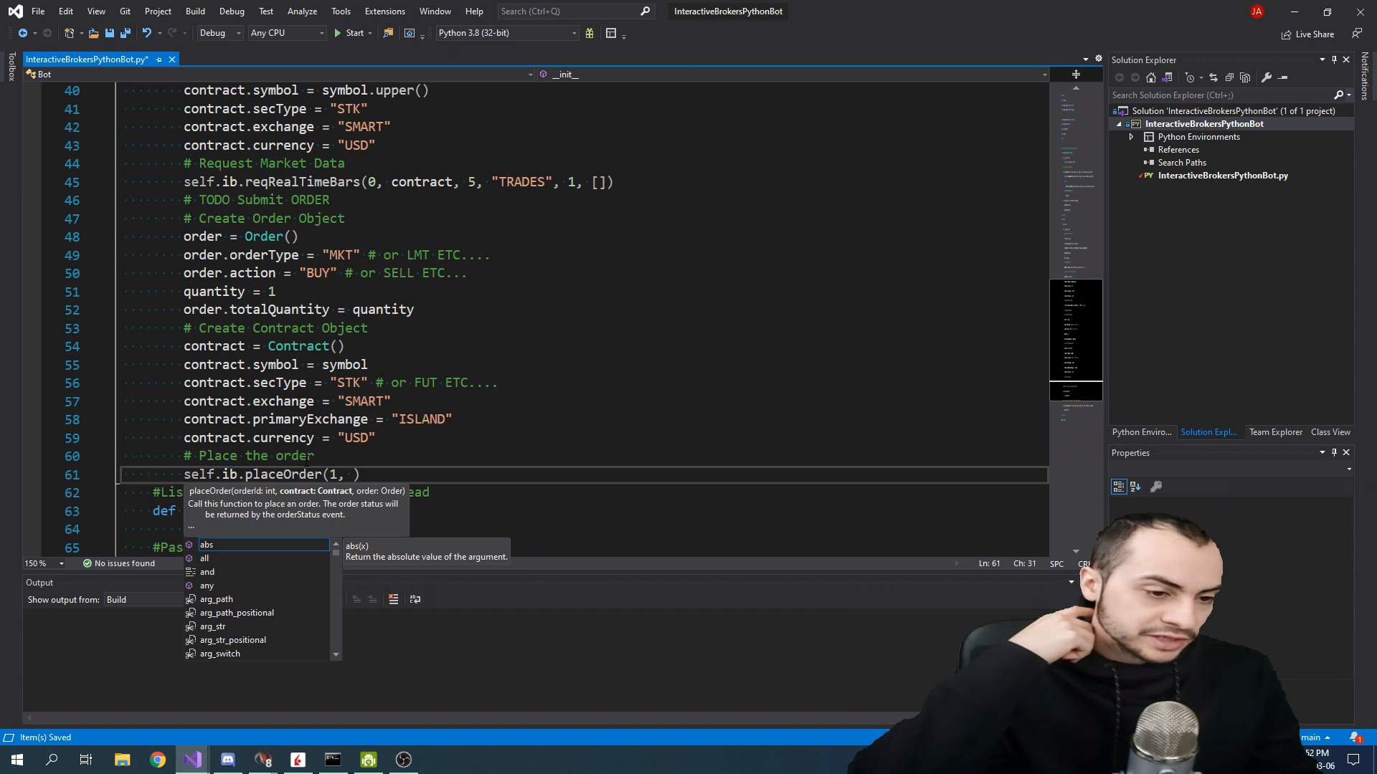
text(contract, order)
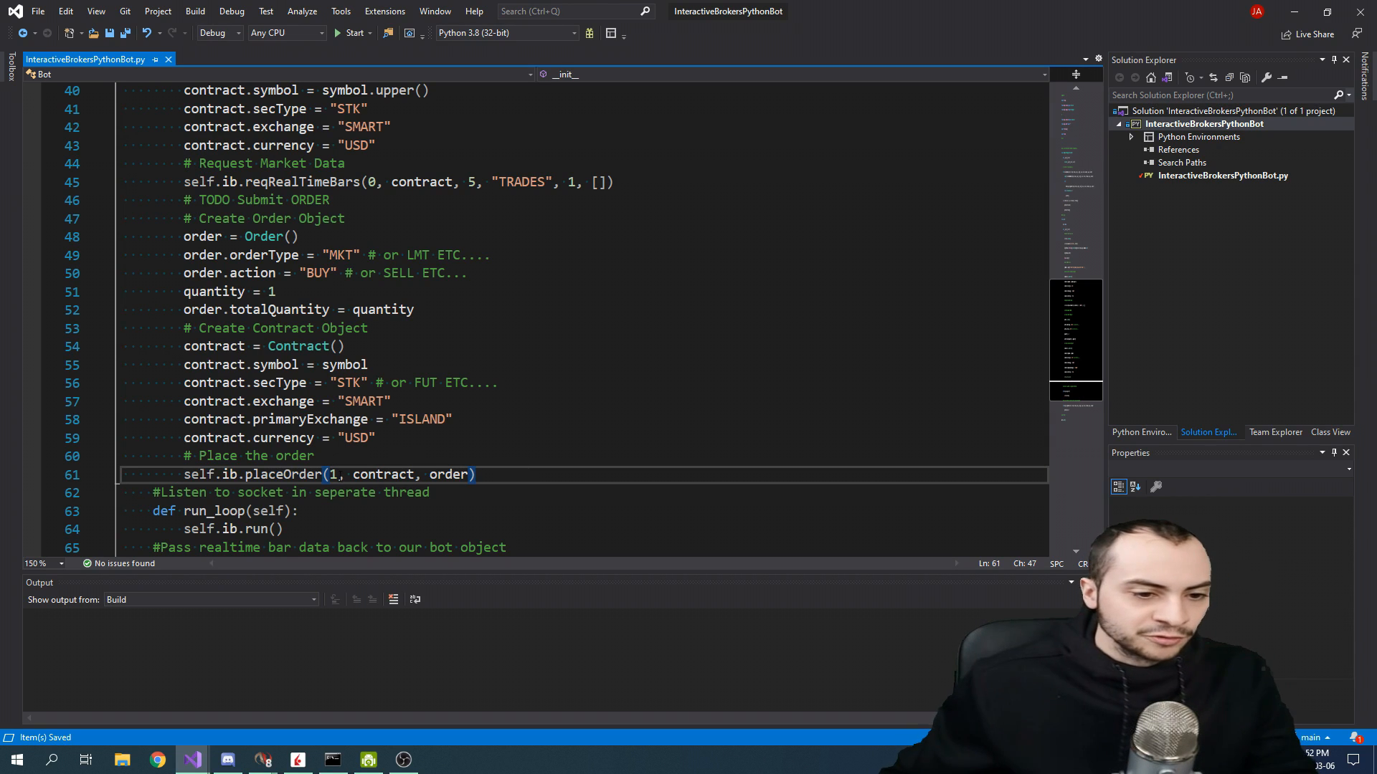
text(2)
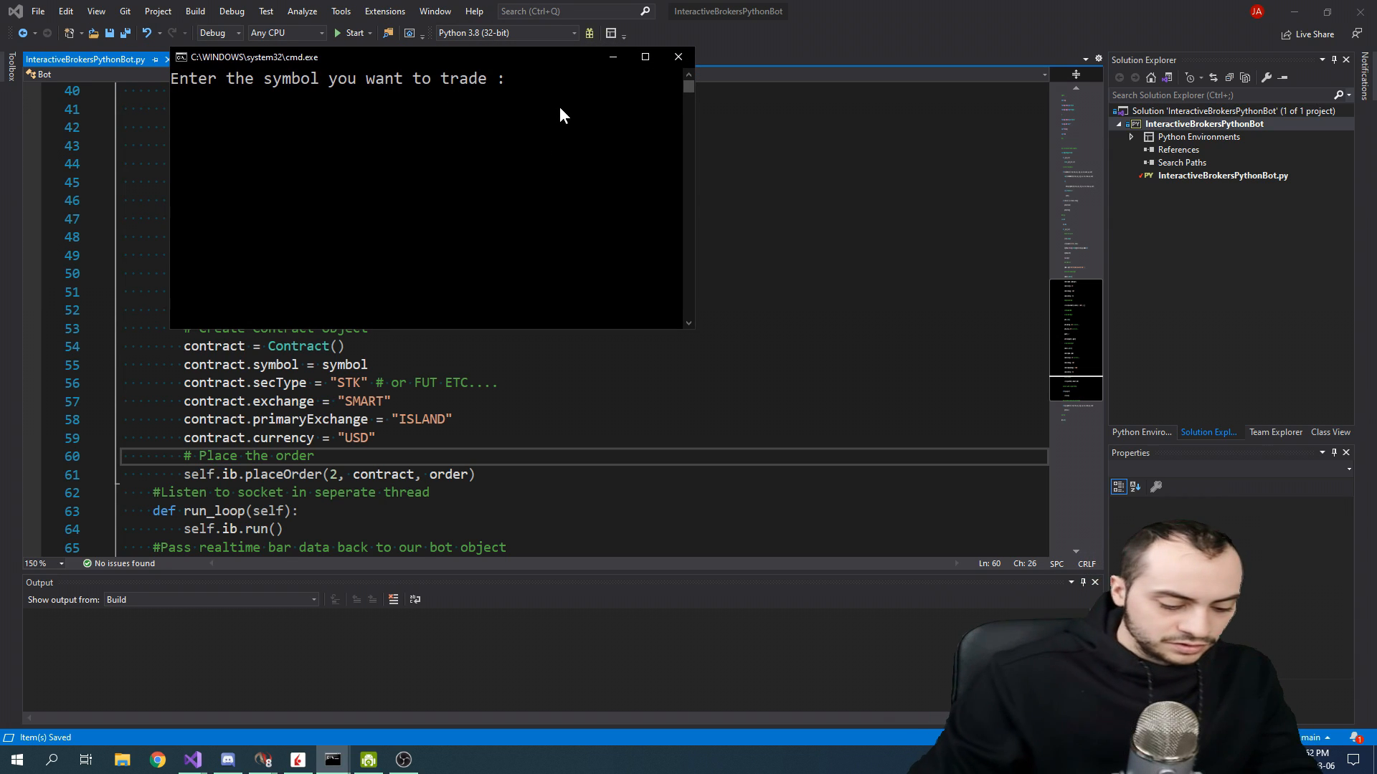
Enter TSLA in the running bot, see the Not connected errors, and close the console.
text(TSLA)
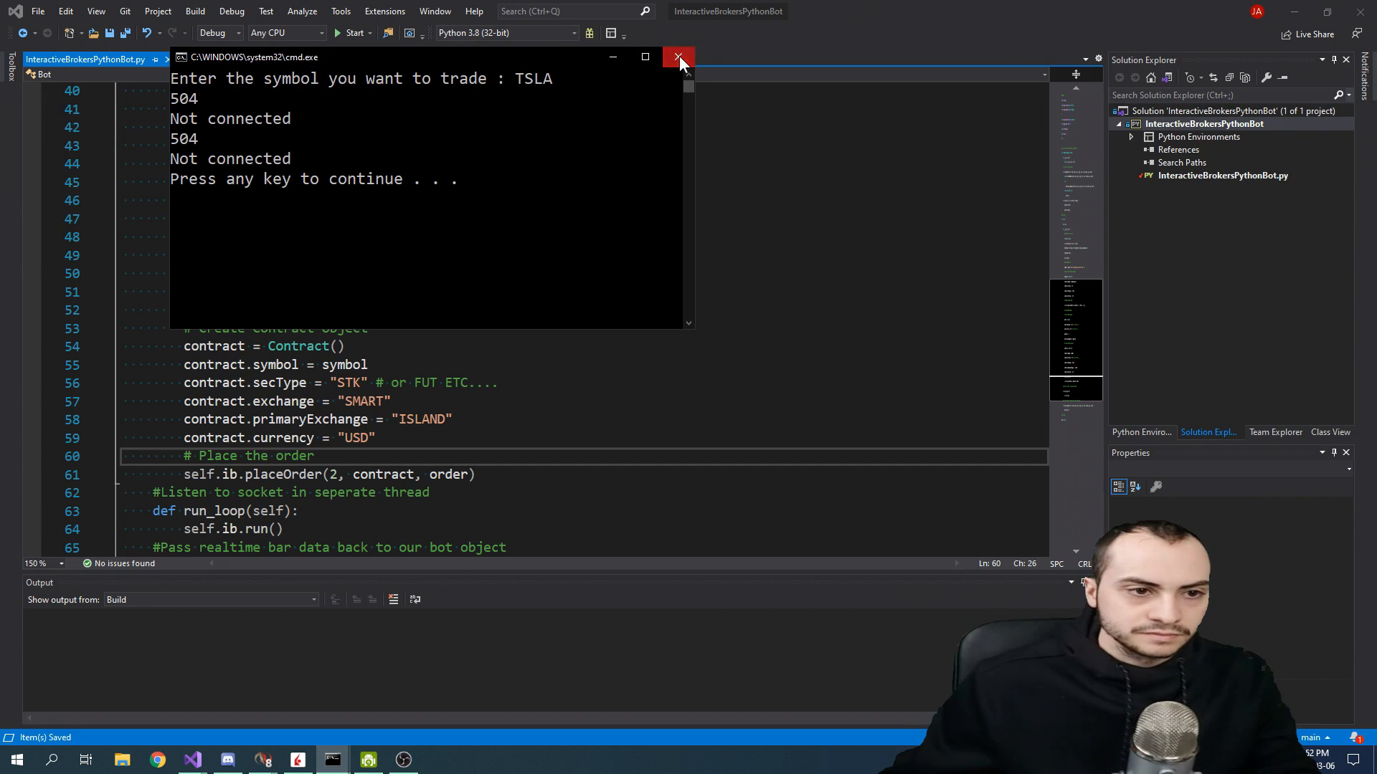
click(679, 58)
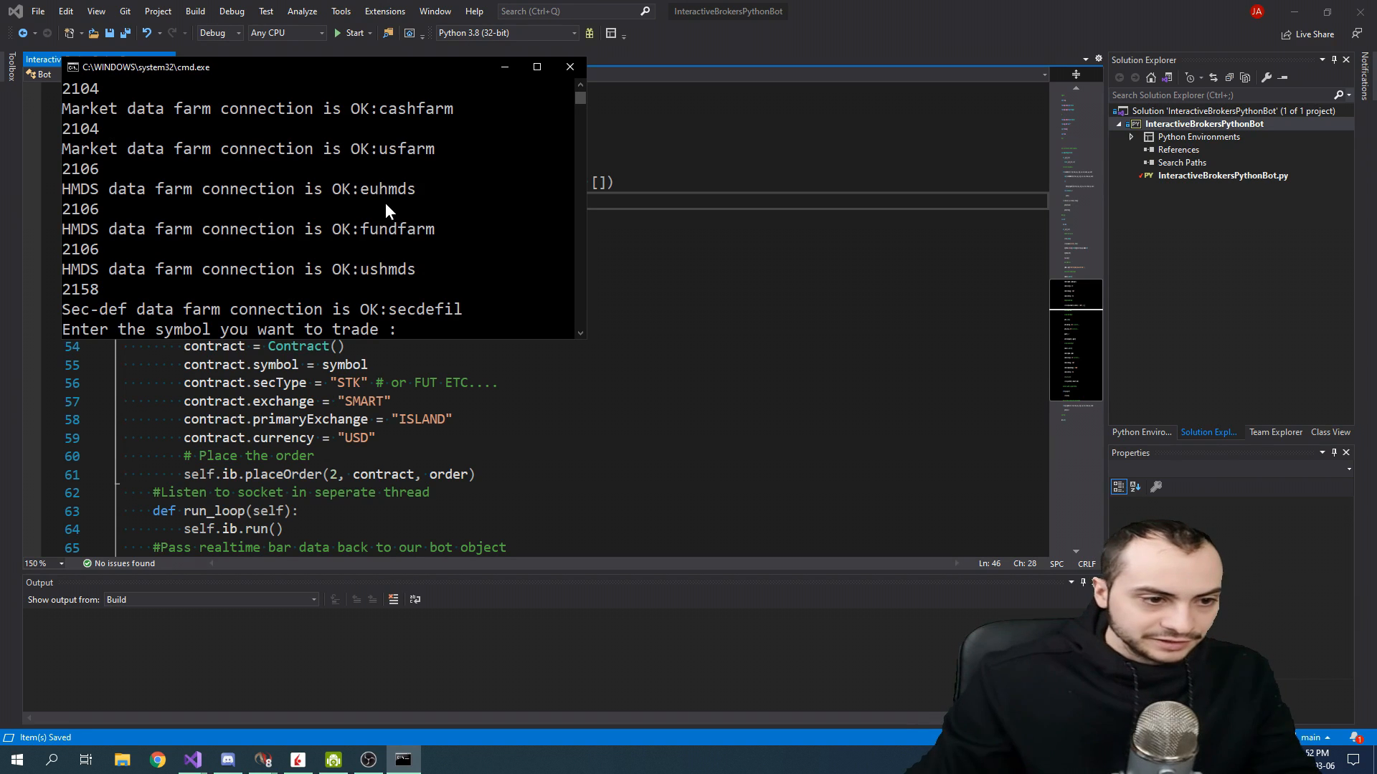
Enter TSLA in the rerun bot and acknowledge the BUY 1 TSLA outside-trading-hours warning.
text(TSLA)
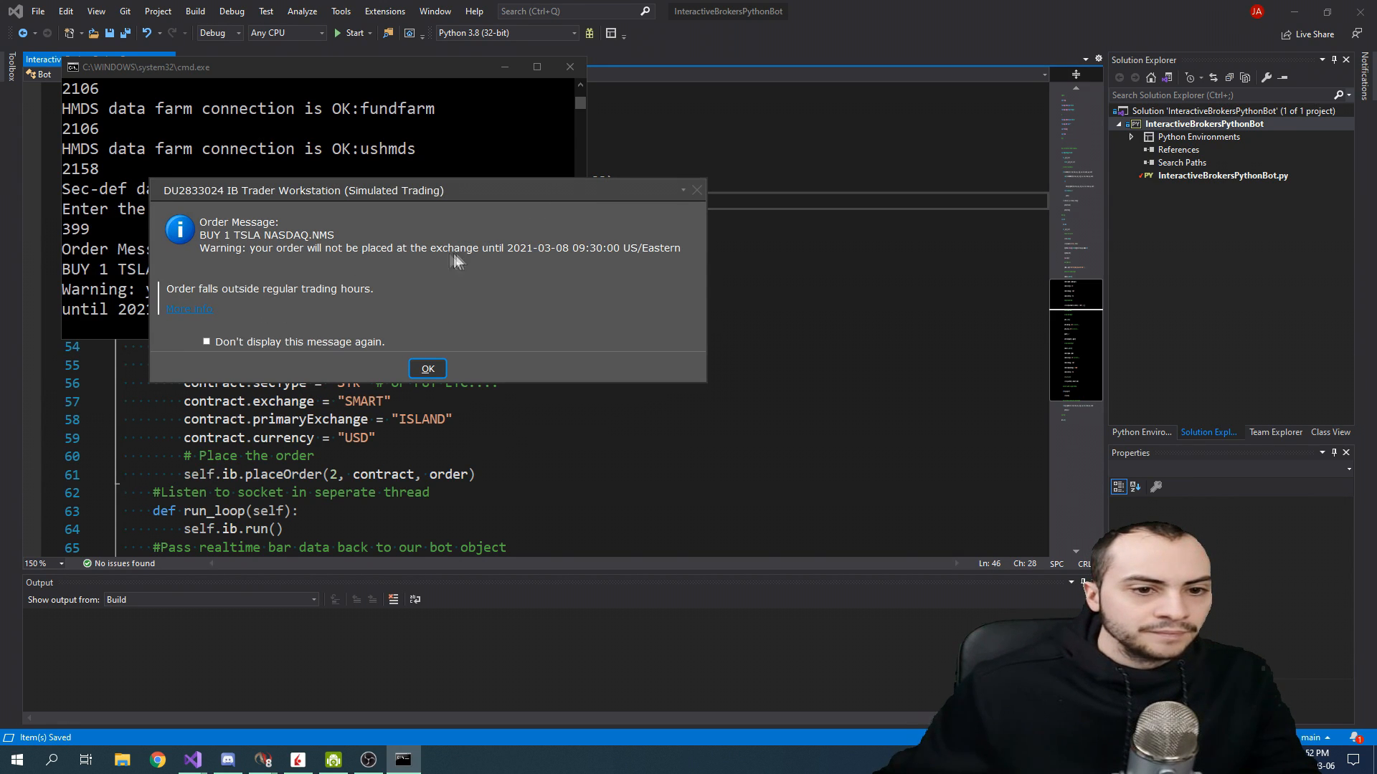
mouse_move(612, 262)
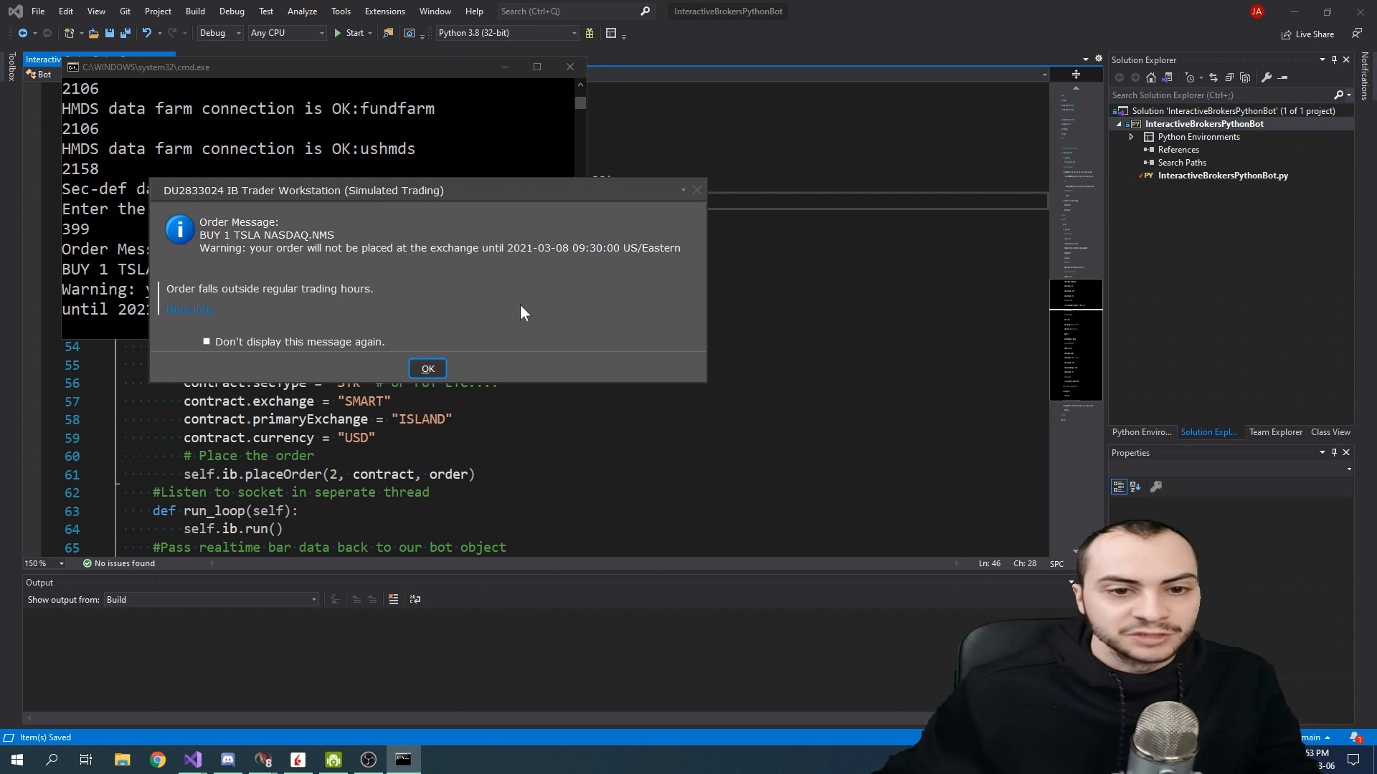
mouse_move(364, 359)
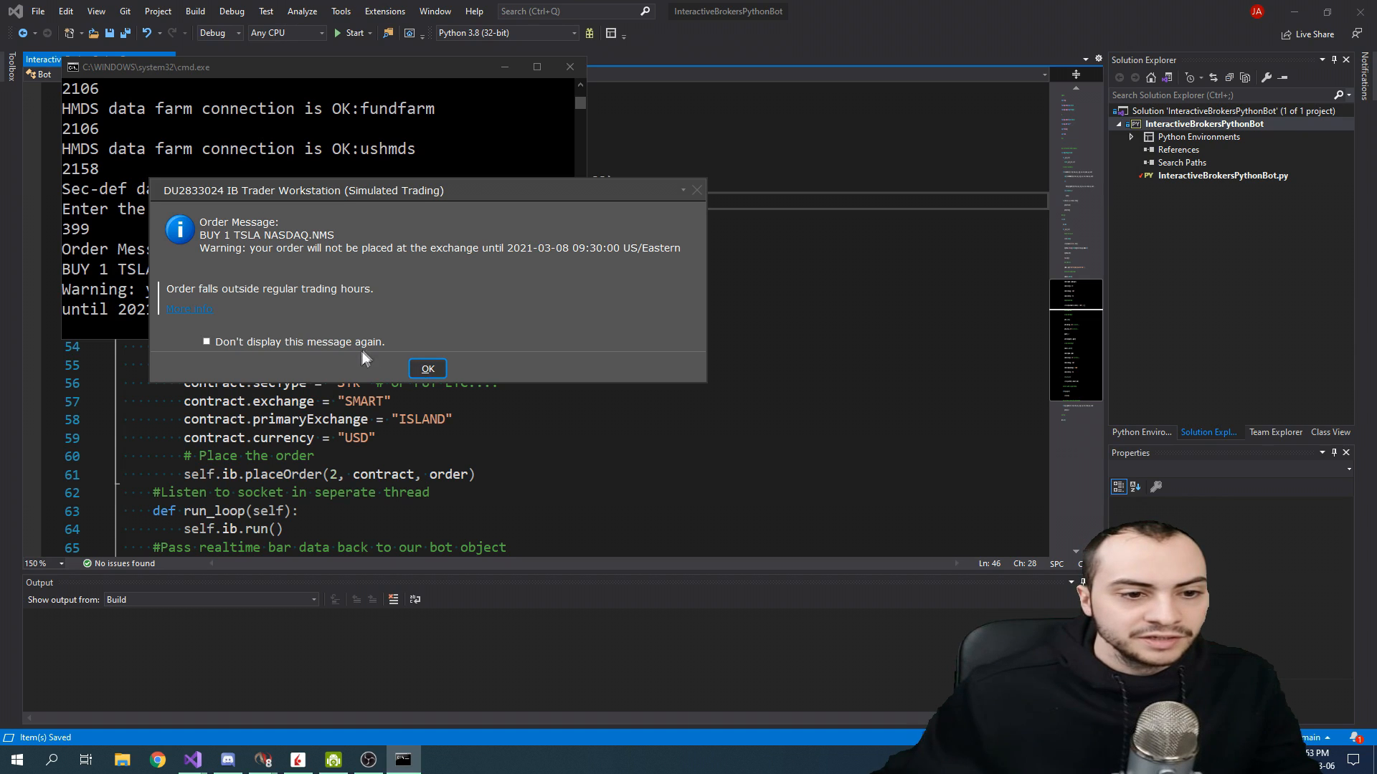
click(427, 369)
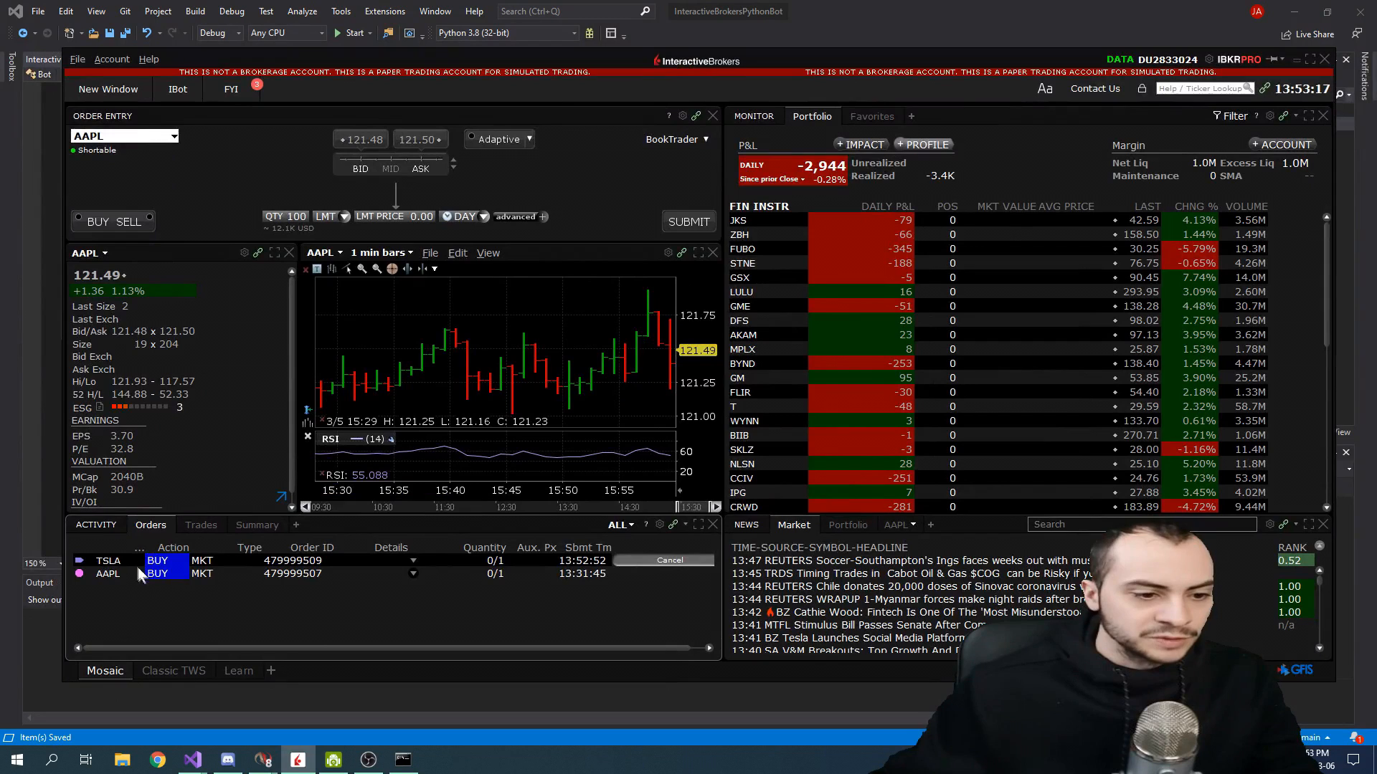
Load TSLA's quote and chart from its BUY MKT order row in TWS.
click(109, 561)
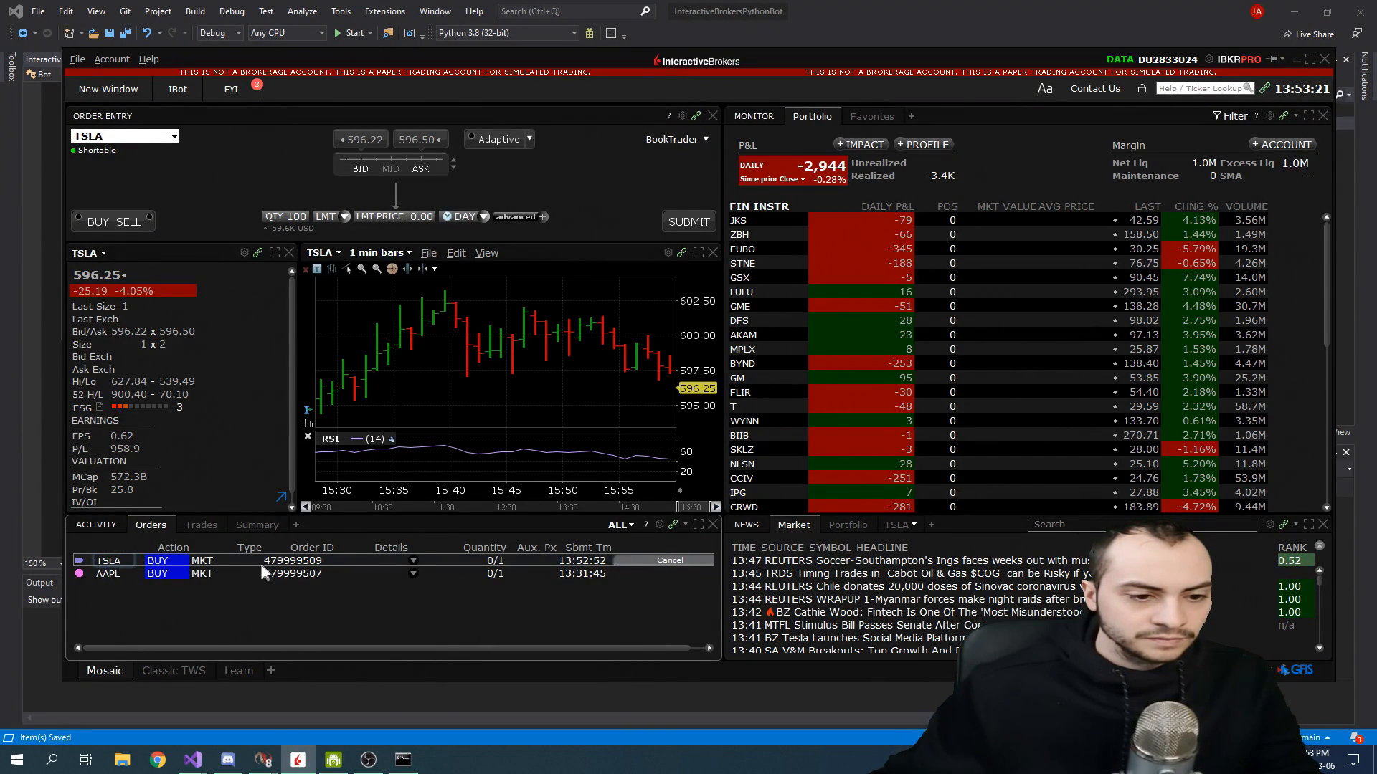
mouse_move(512, 567)
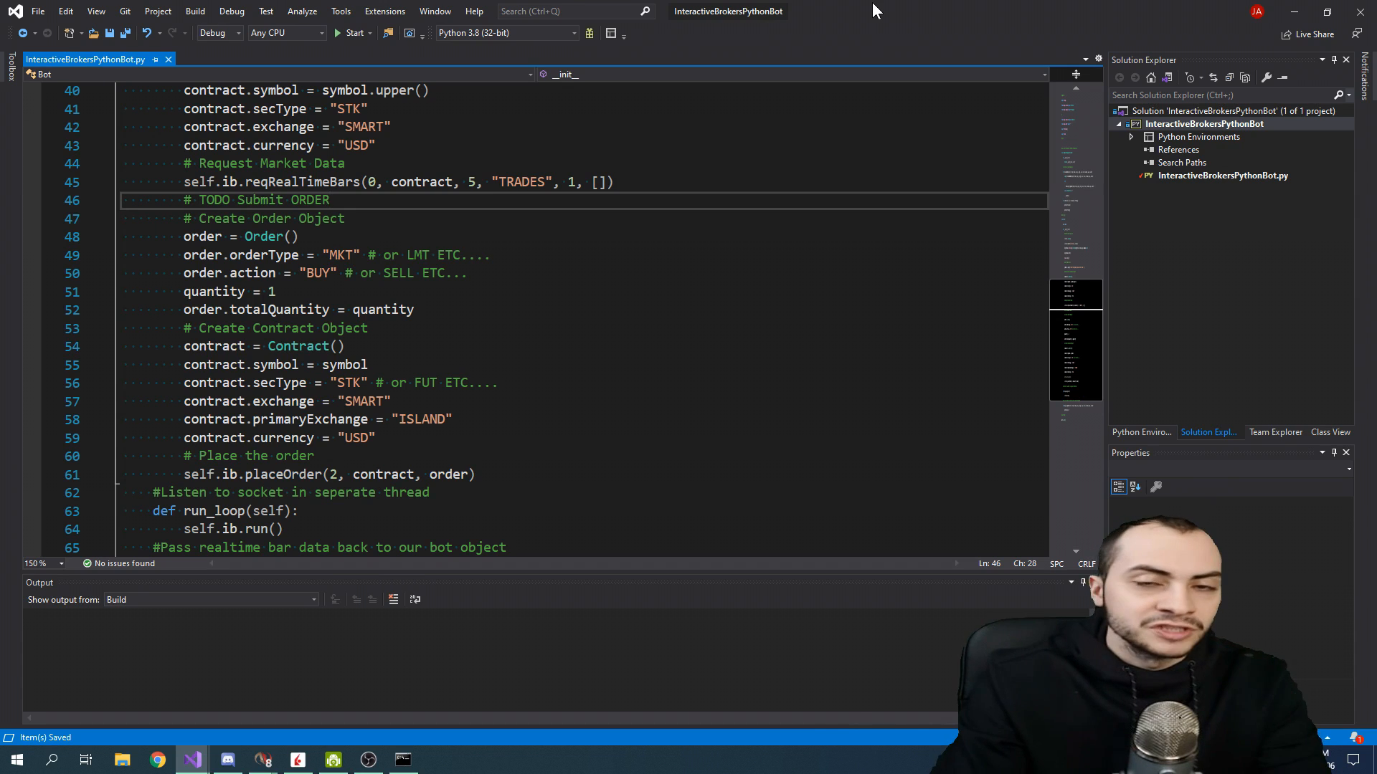
click(330, 199)
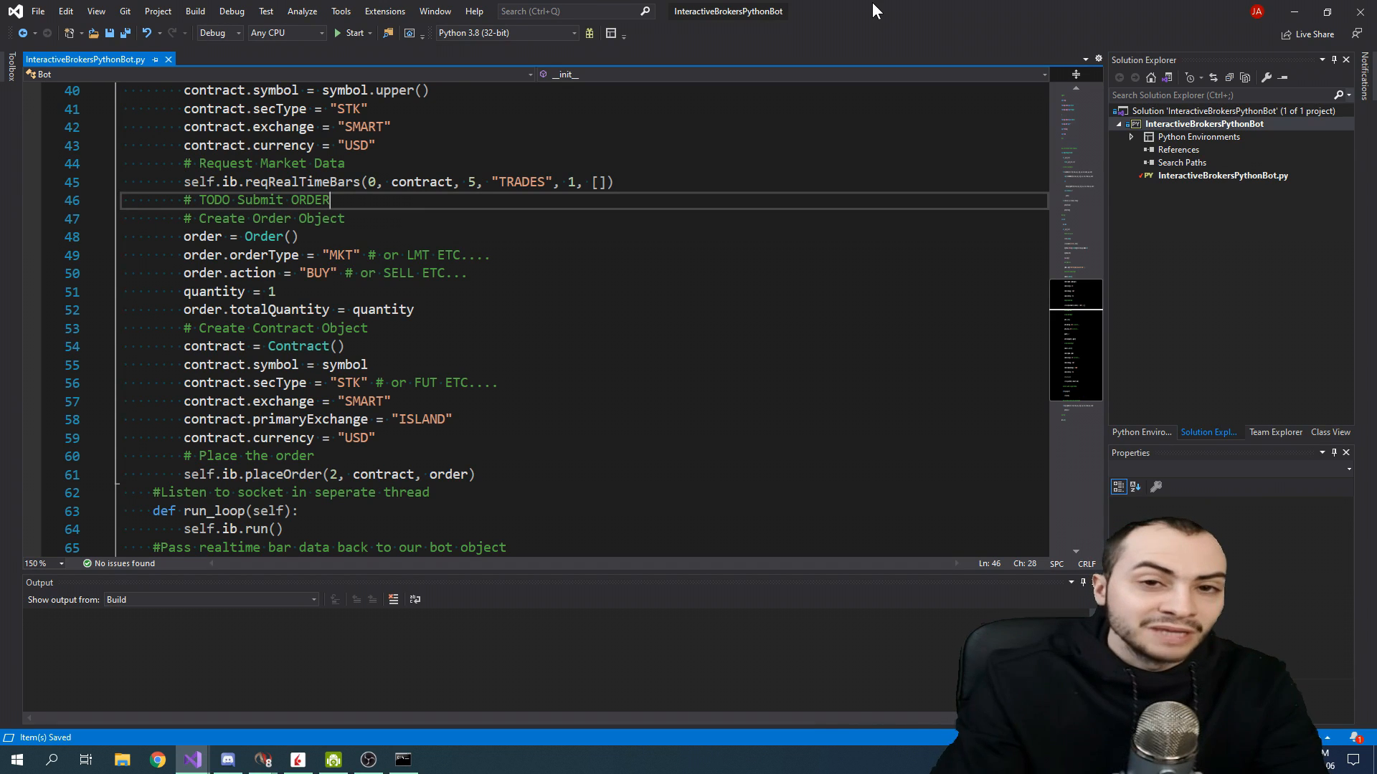